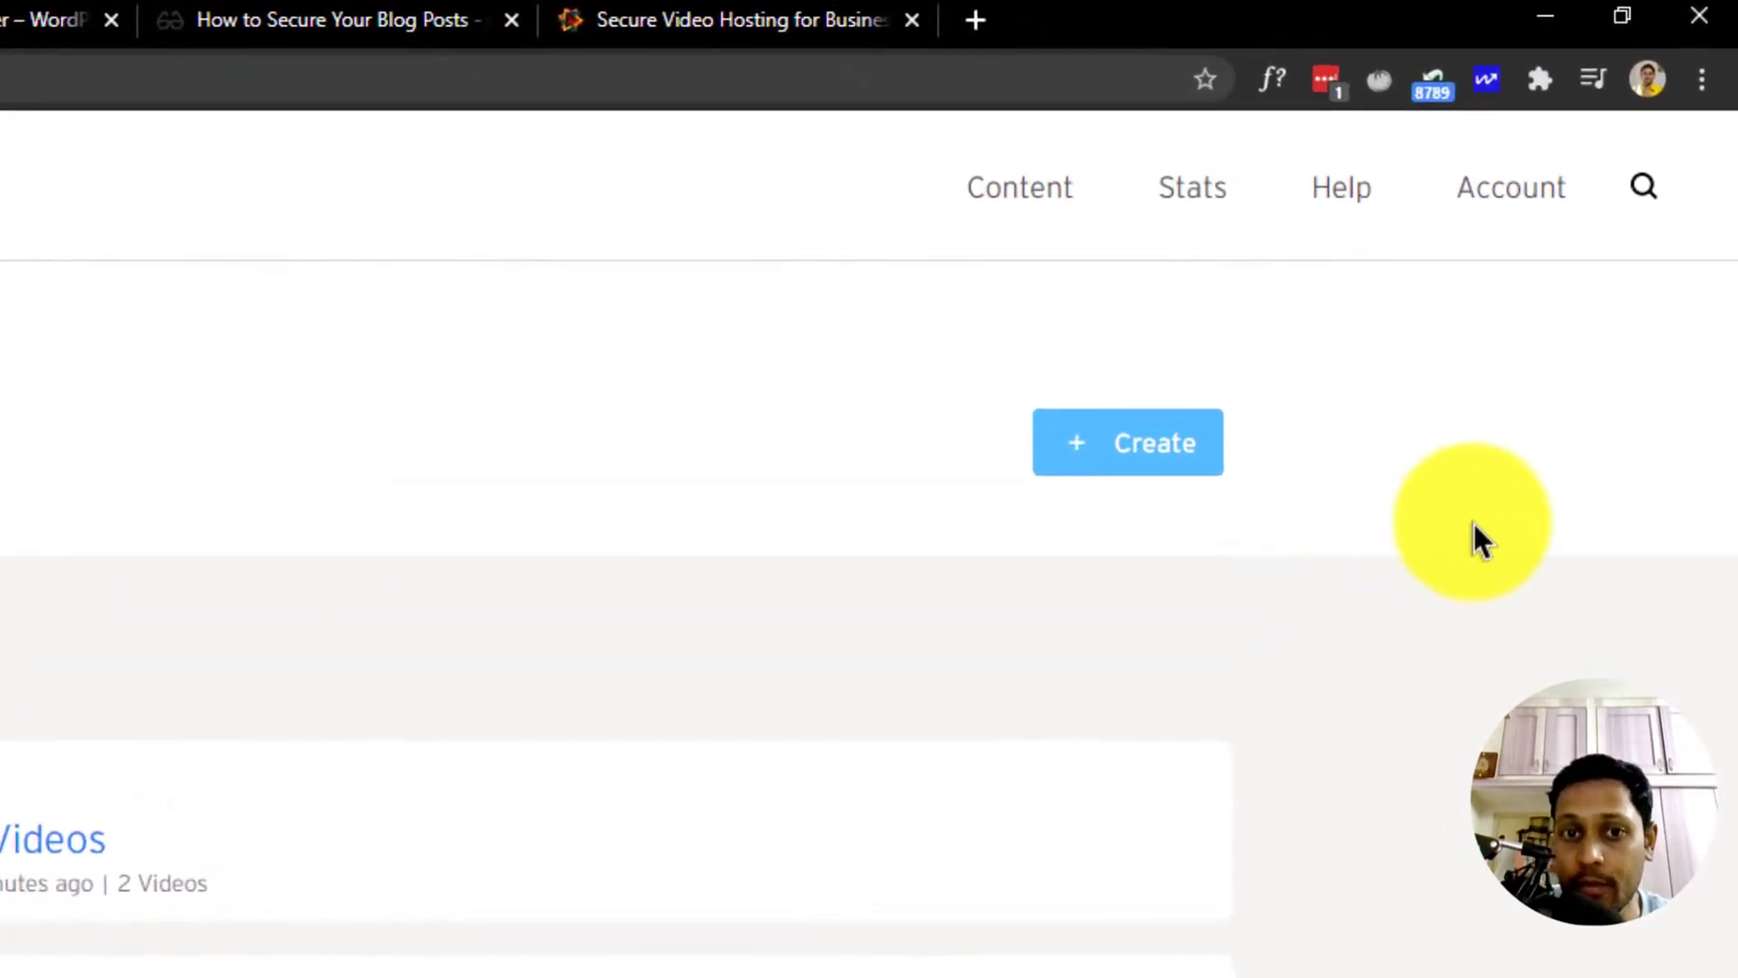
- Enable Domain Restriction on the Account settings page so videos embed only on allowed domains
{"action": "left_click", "coordinate": [1510, 186]}
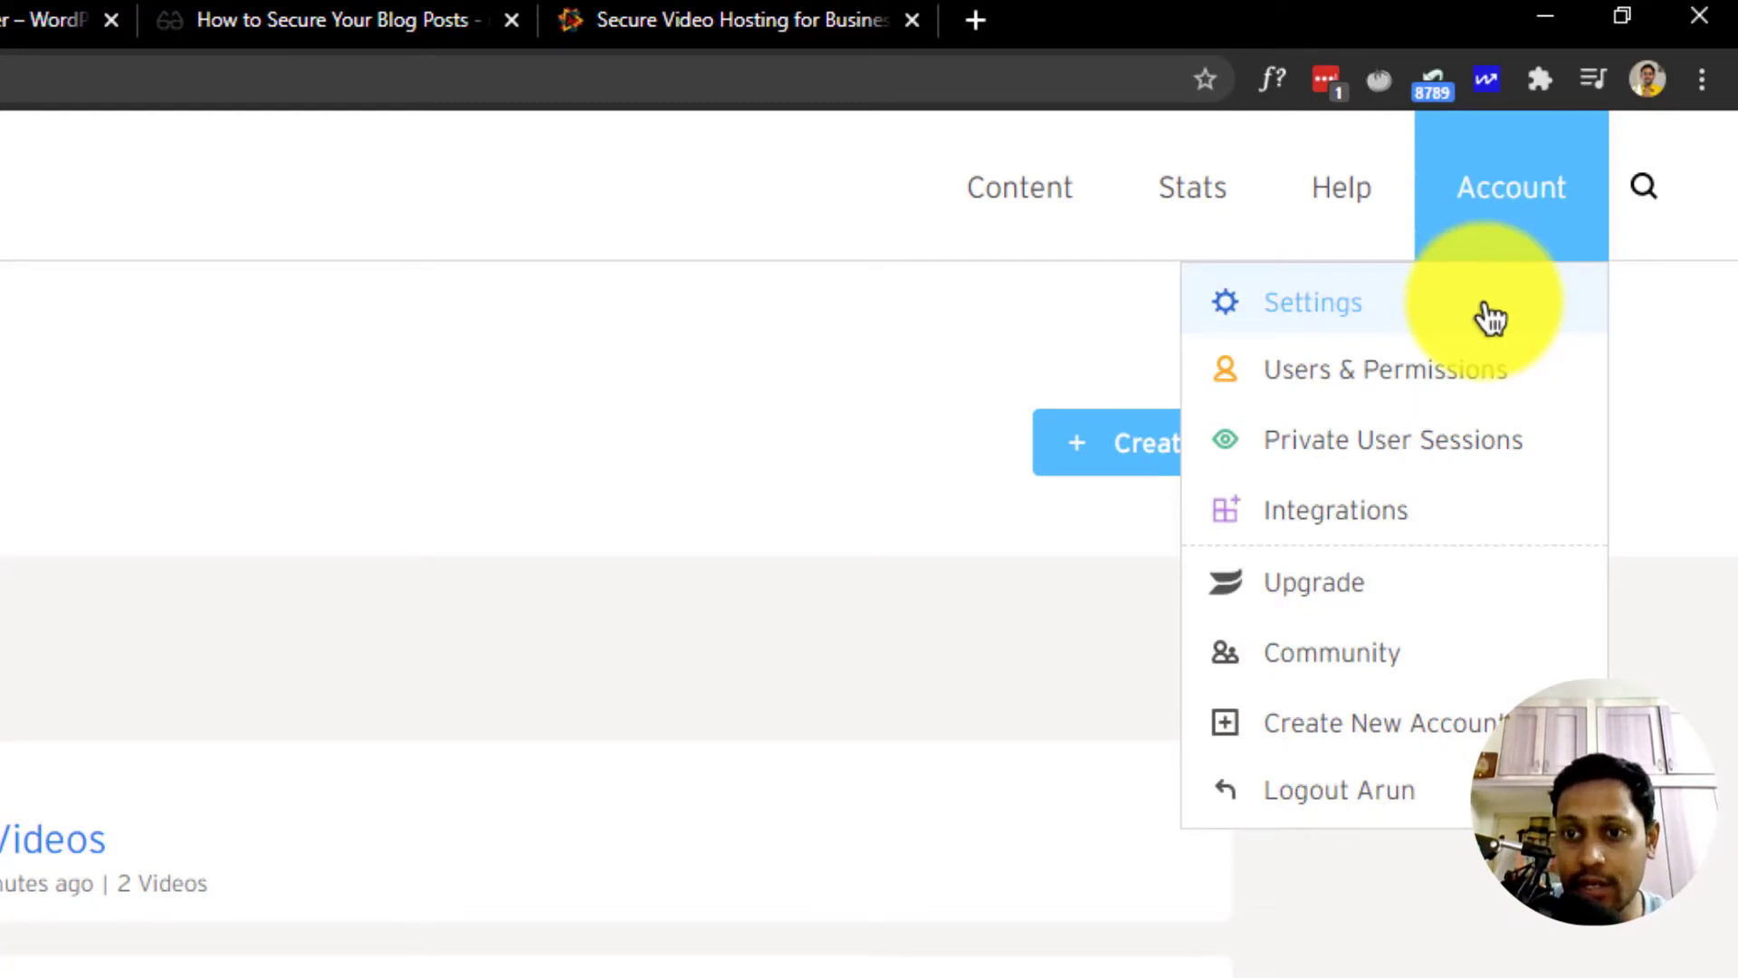
{"action": "left_click", "coordinate": [1311, 302]}
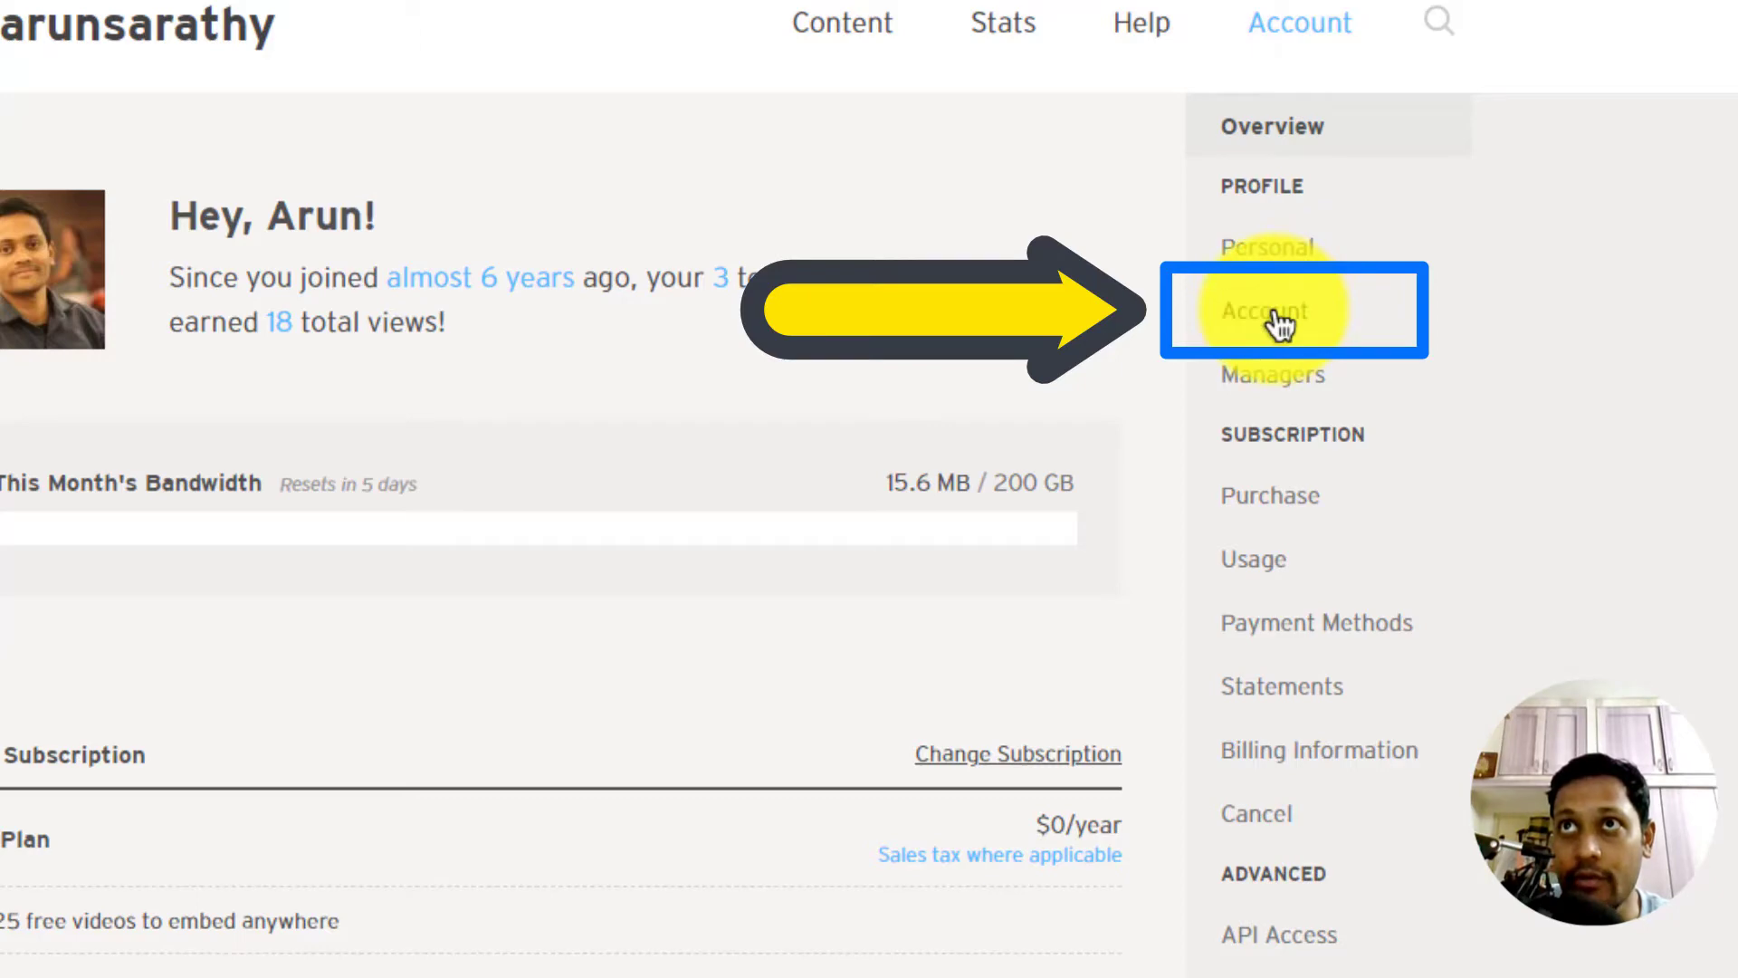
{"action": "left_click", "coordinate": [1273, 310]}
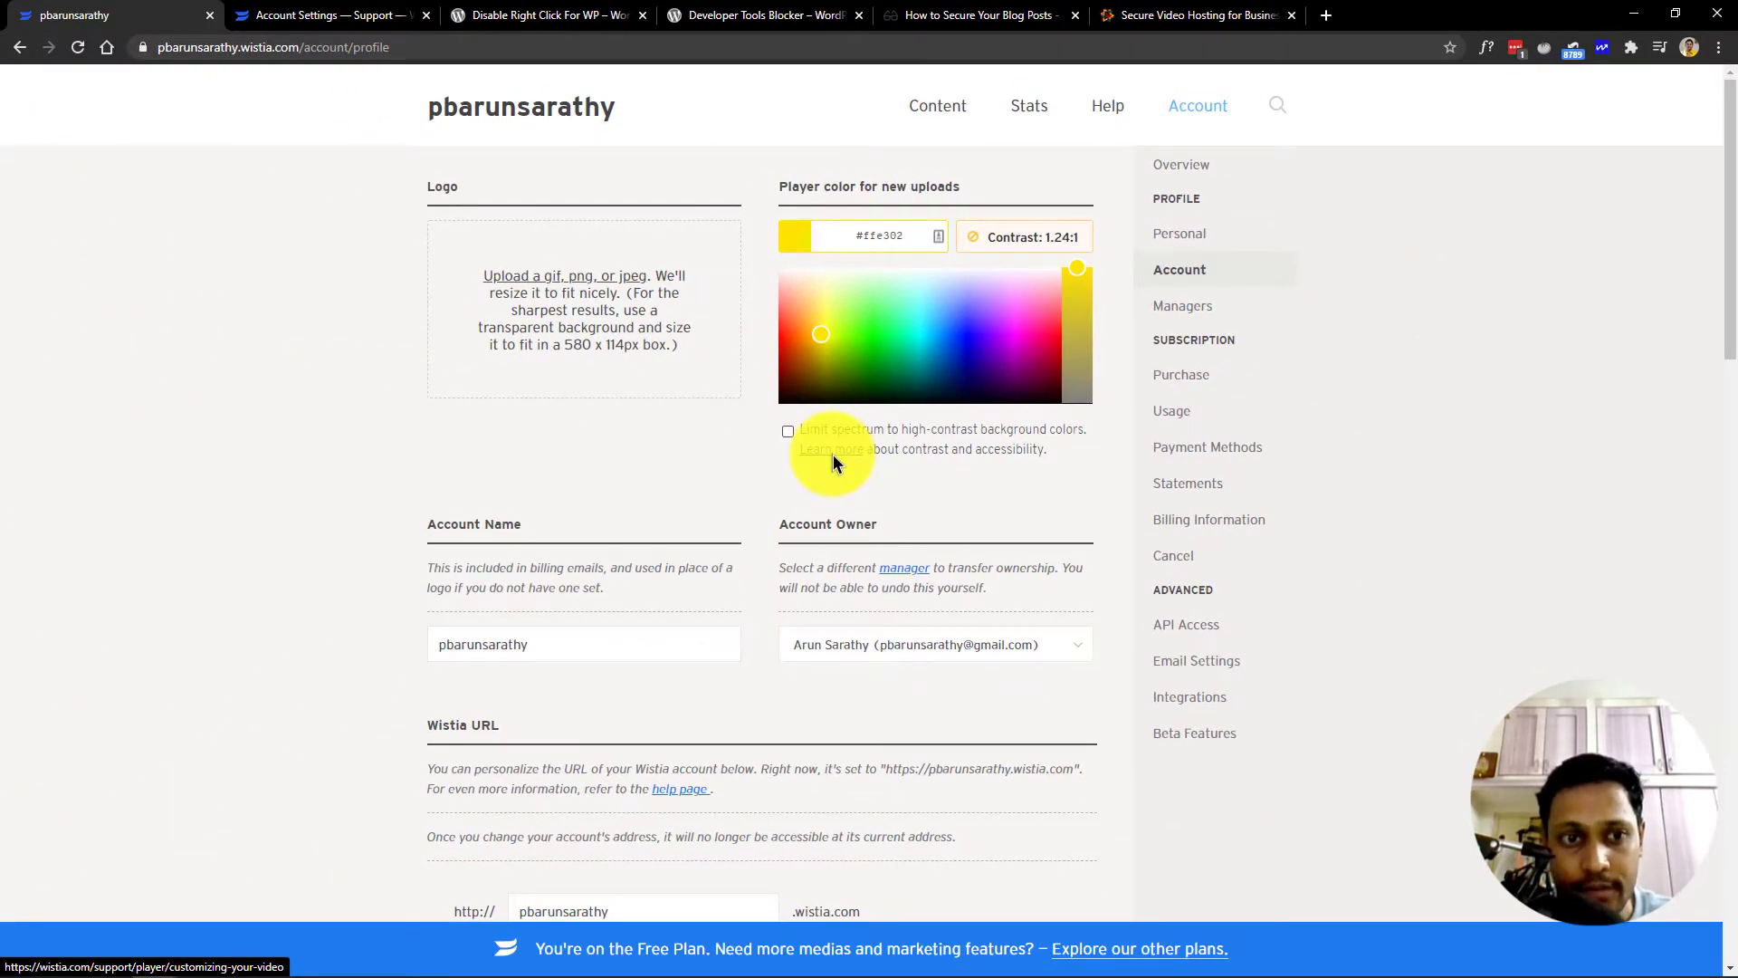
{"action": "scroll", "scroll_direction": "down", "scroll_amount": 3}
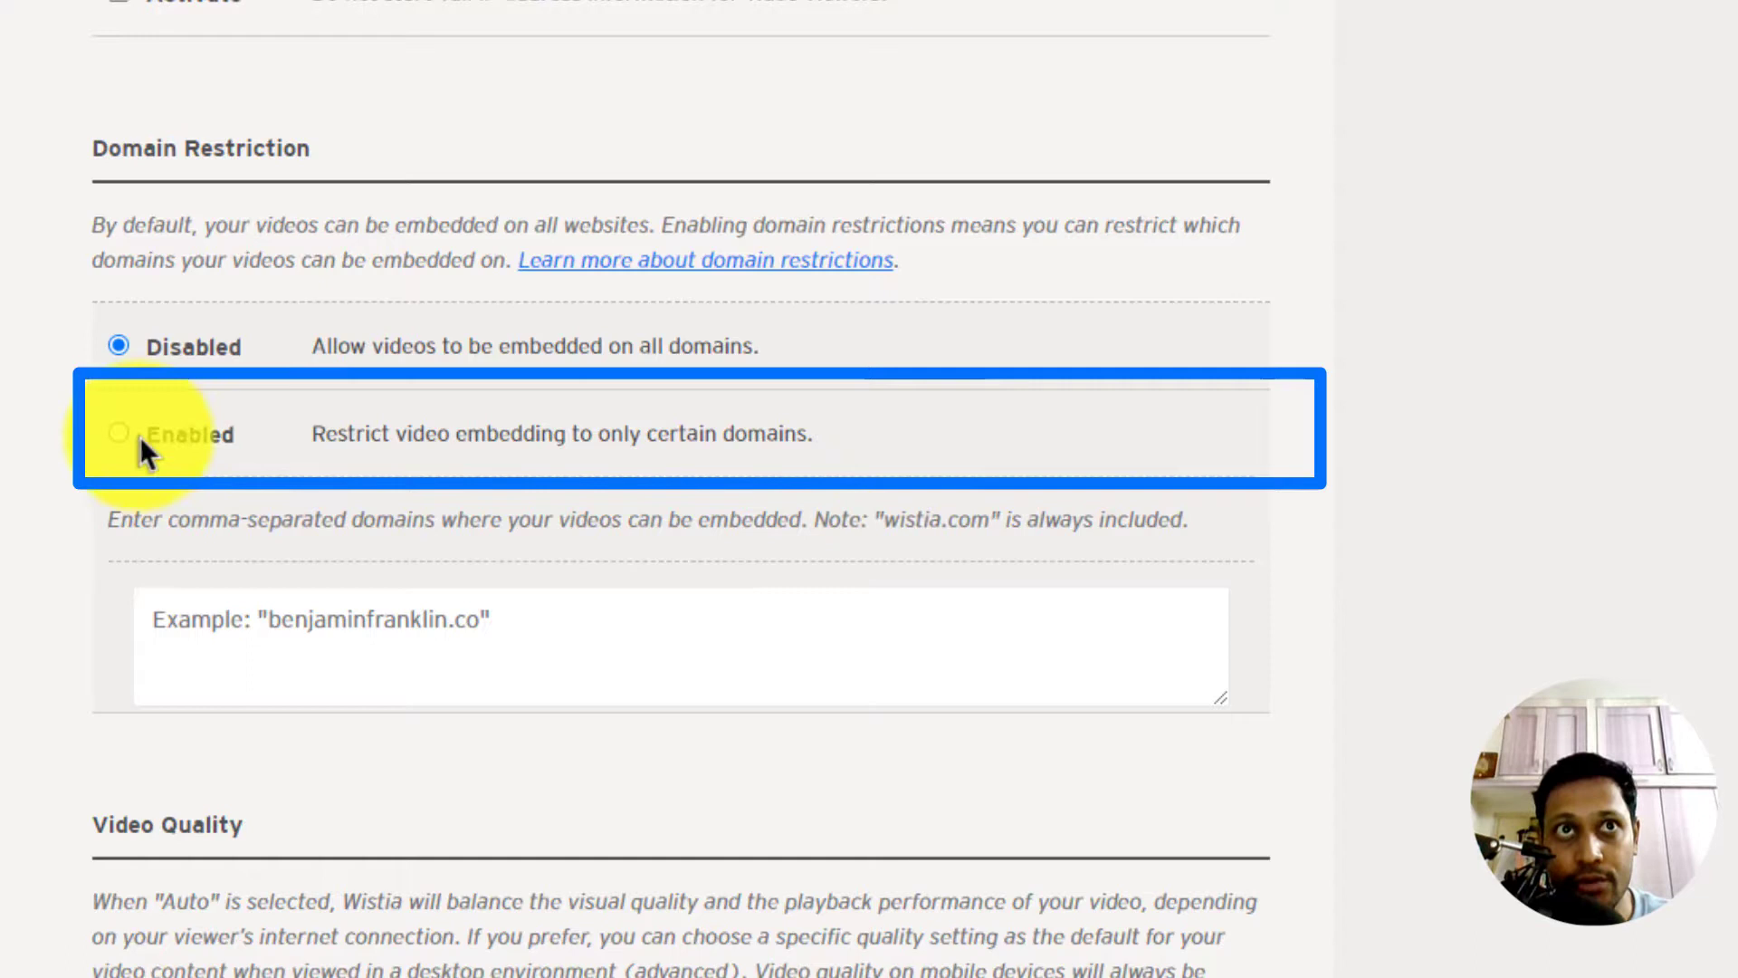
{"action": "left_click", "coordinate": [118, 433]}
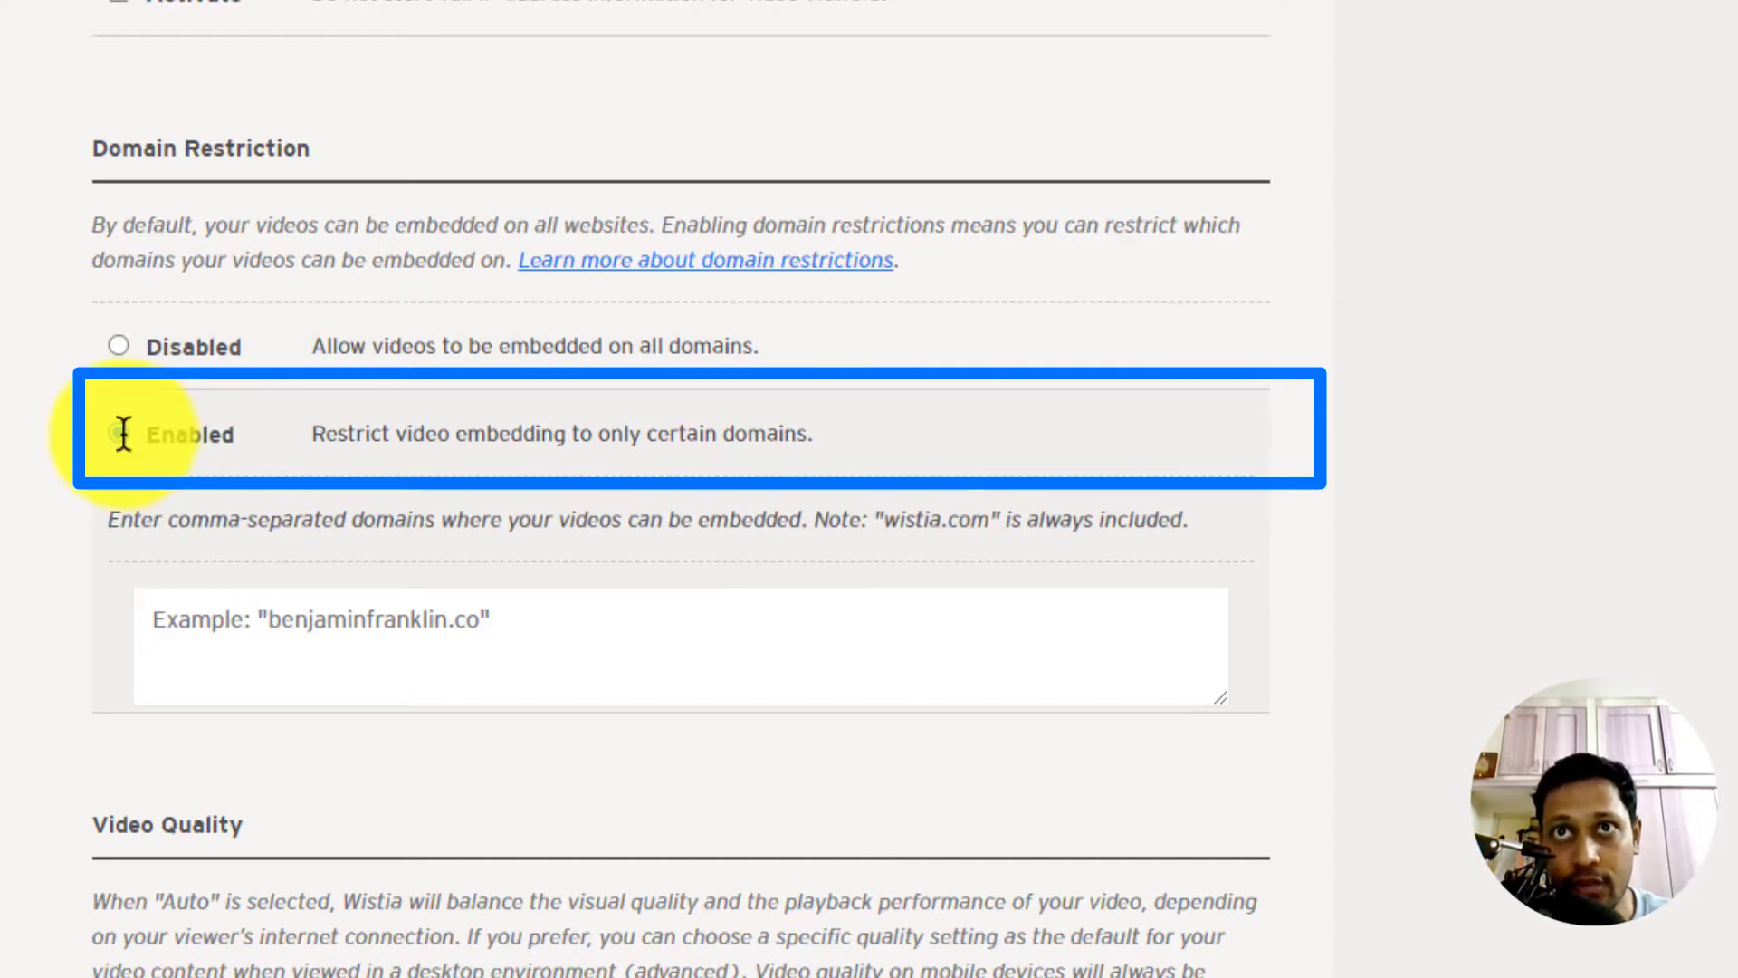
{"action": "left_click", "coordinate": [117, 432]}
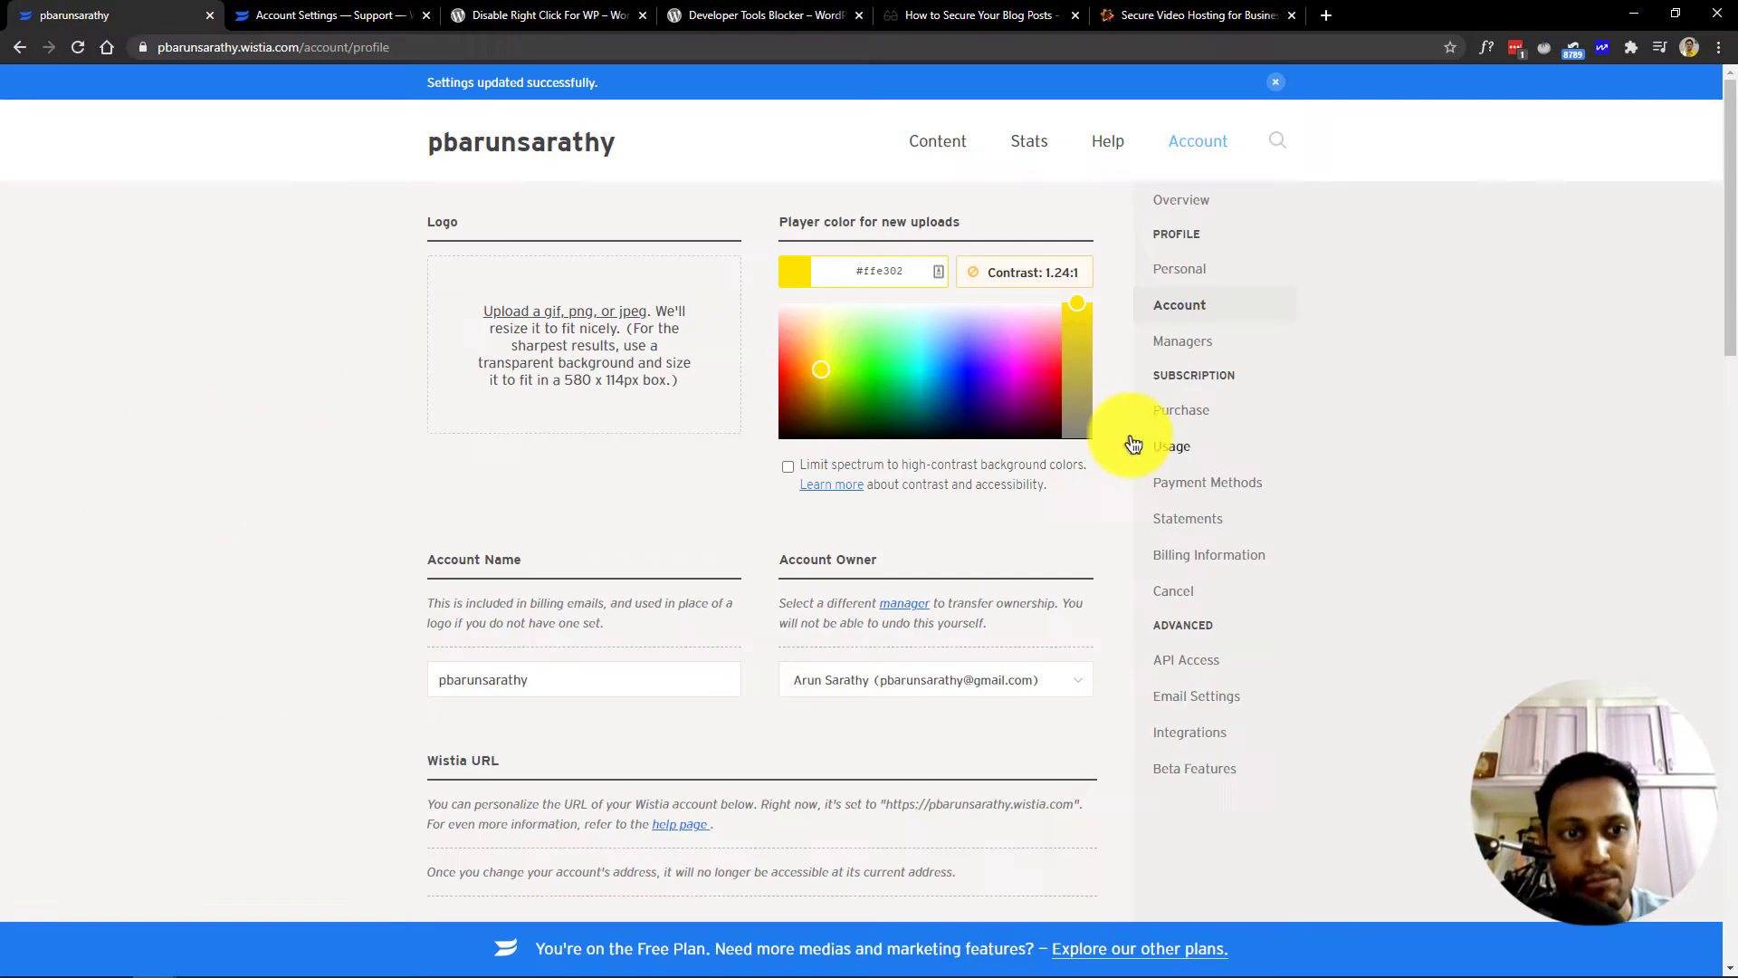
{"action": "mouse_move", "coordinate": [1007, 380]}
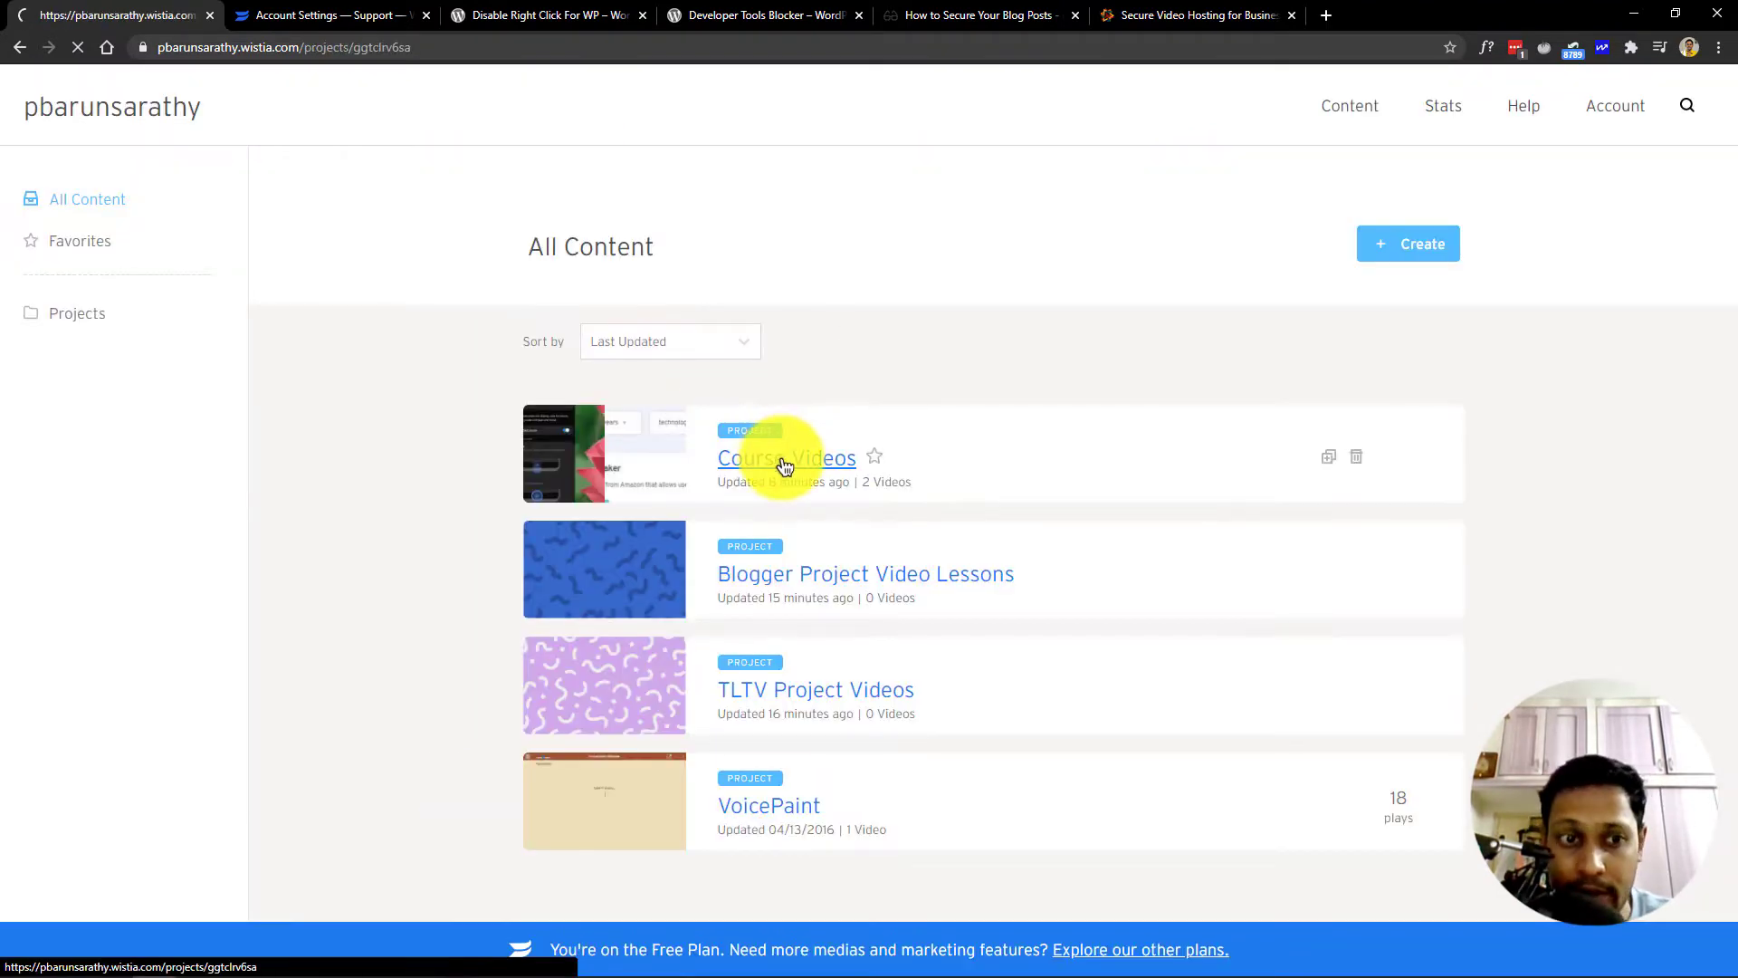
- Switch the Course Videos project's Privacy & Sharing to Locked and confirm it
{"action": "left_click", "coordinate": [784, 458]}
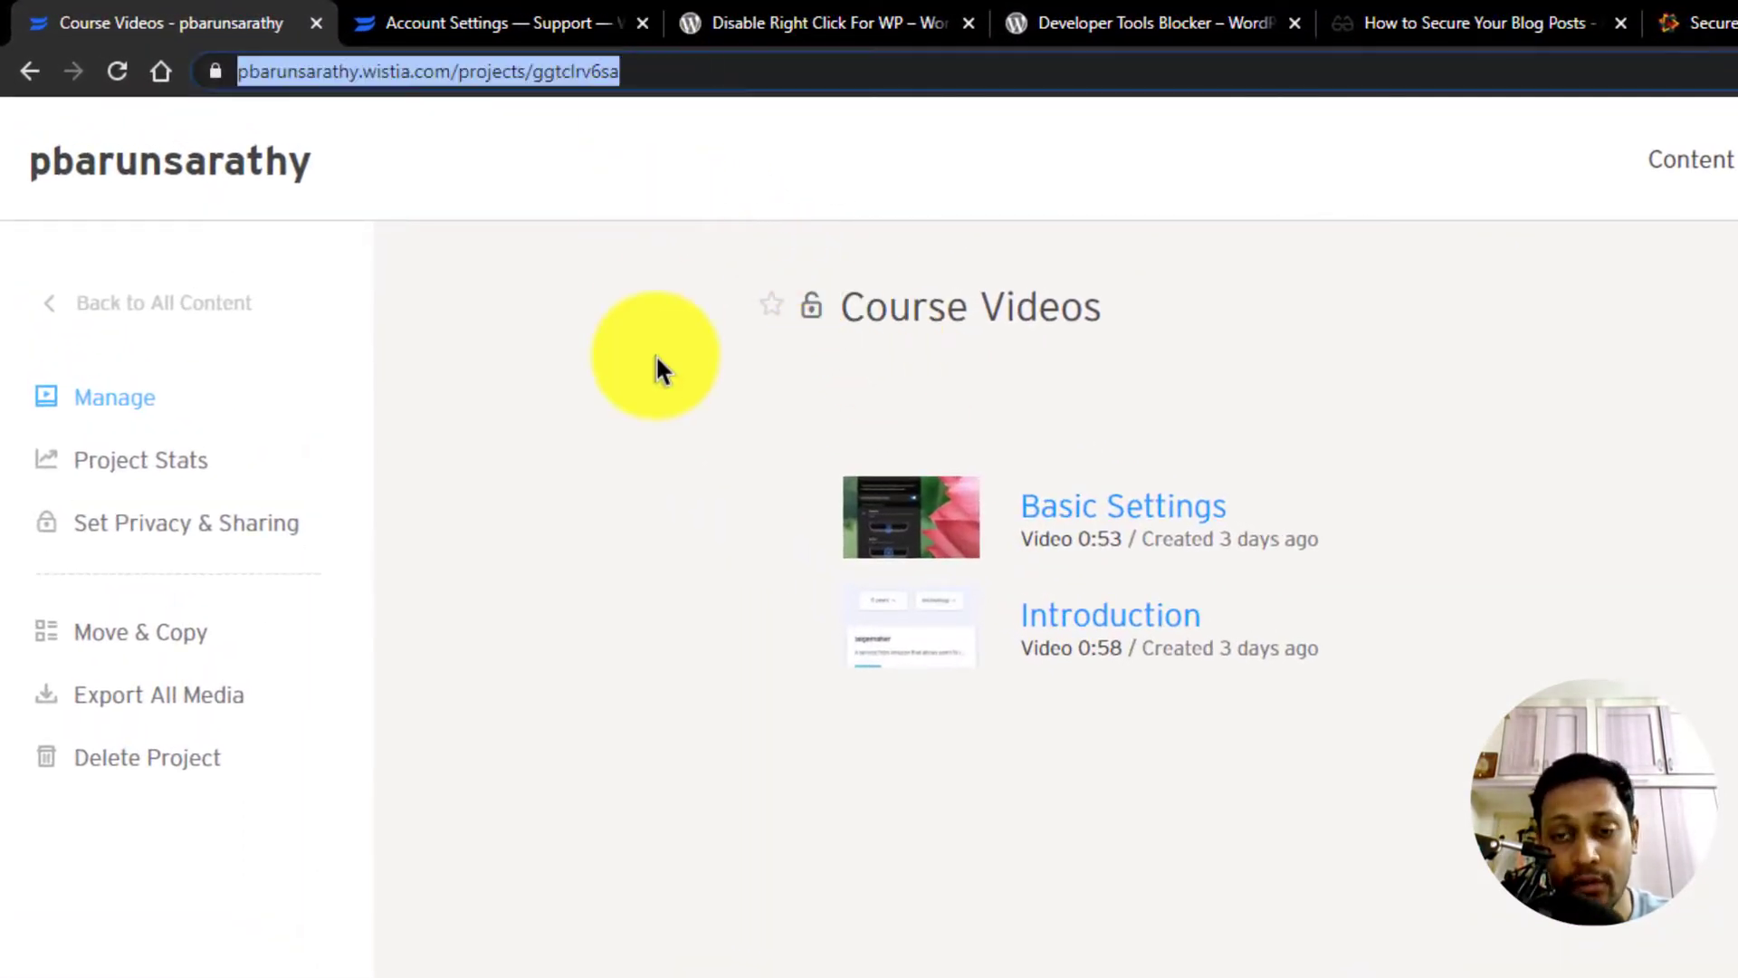
{"action": "mouse_move", "coordinate": [1219, 955]}
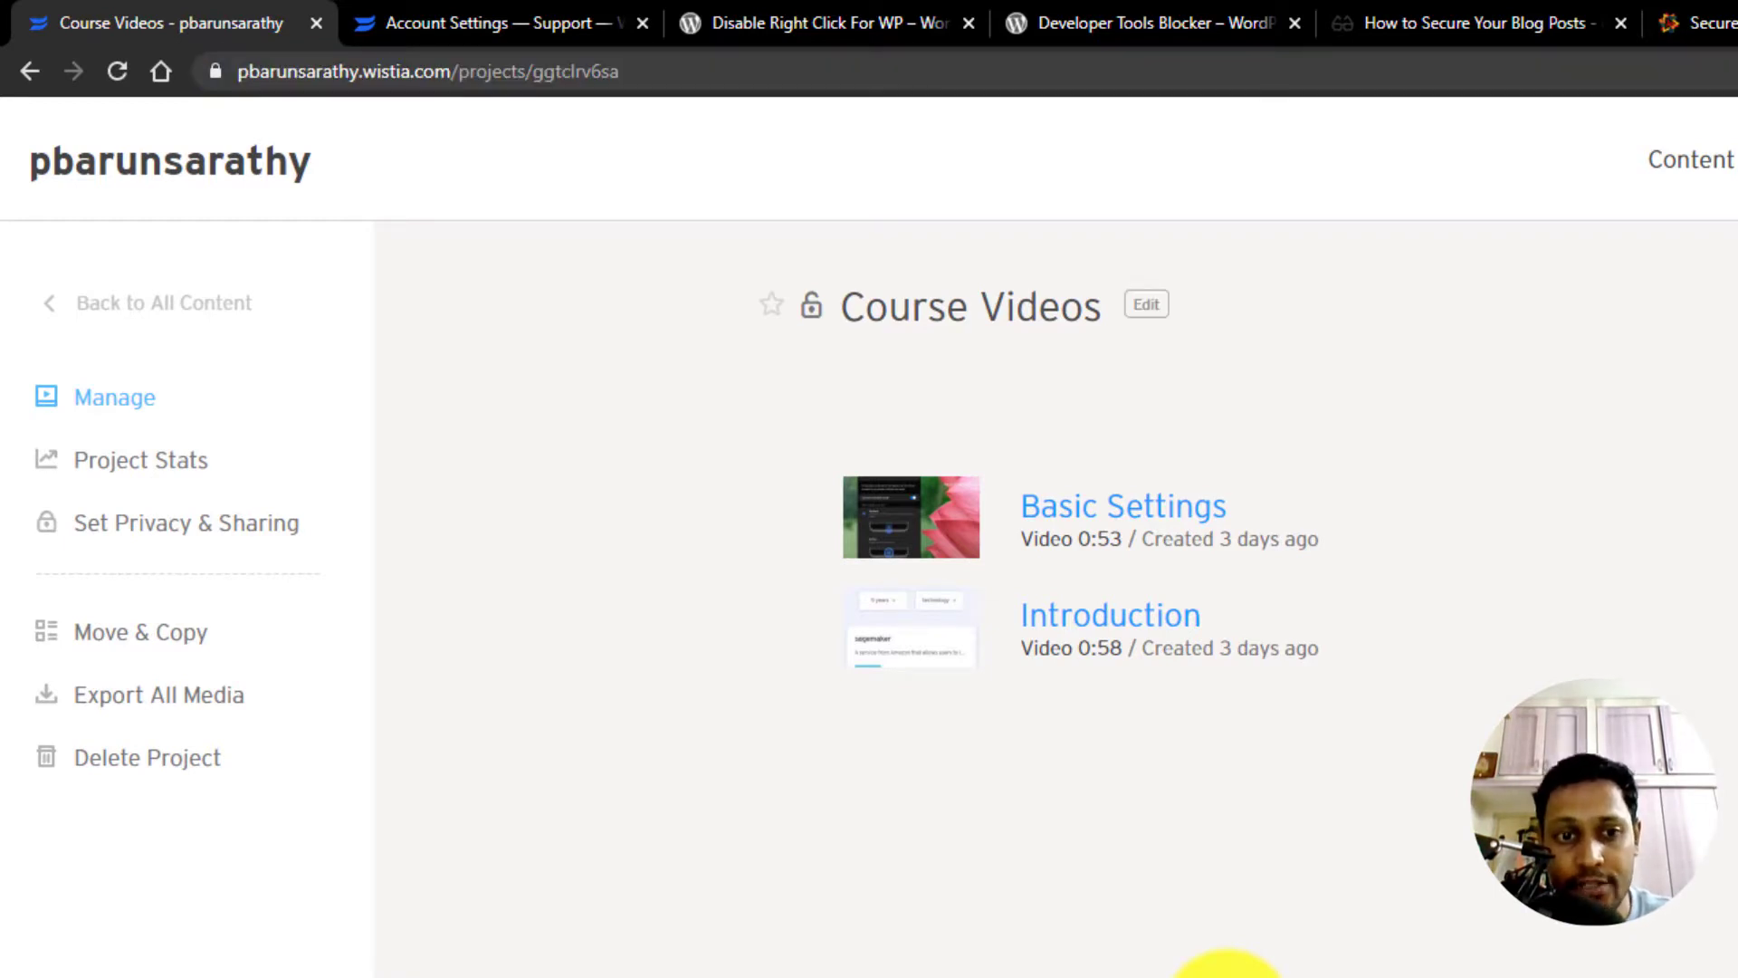
{"action": "mouse_move", "coordinate": [829, 308]}
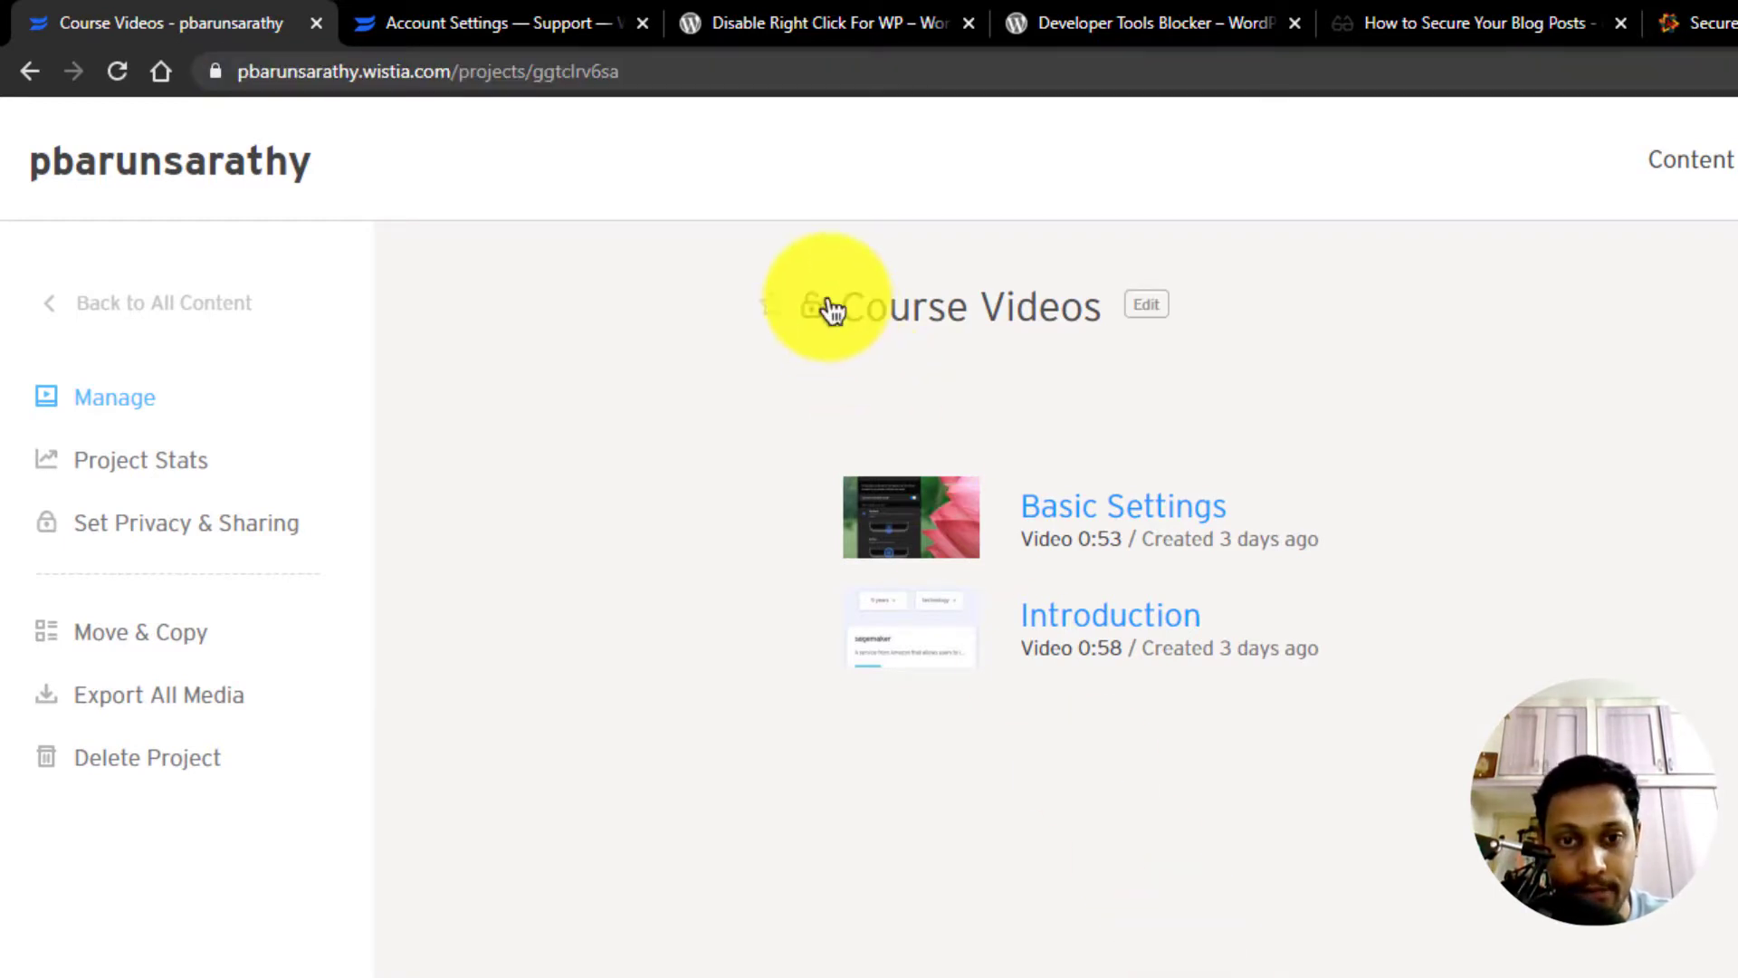
{"action": "mouse_move", "coordinate": [877, 383]}
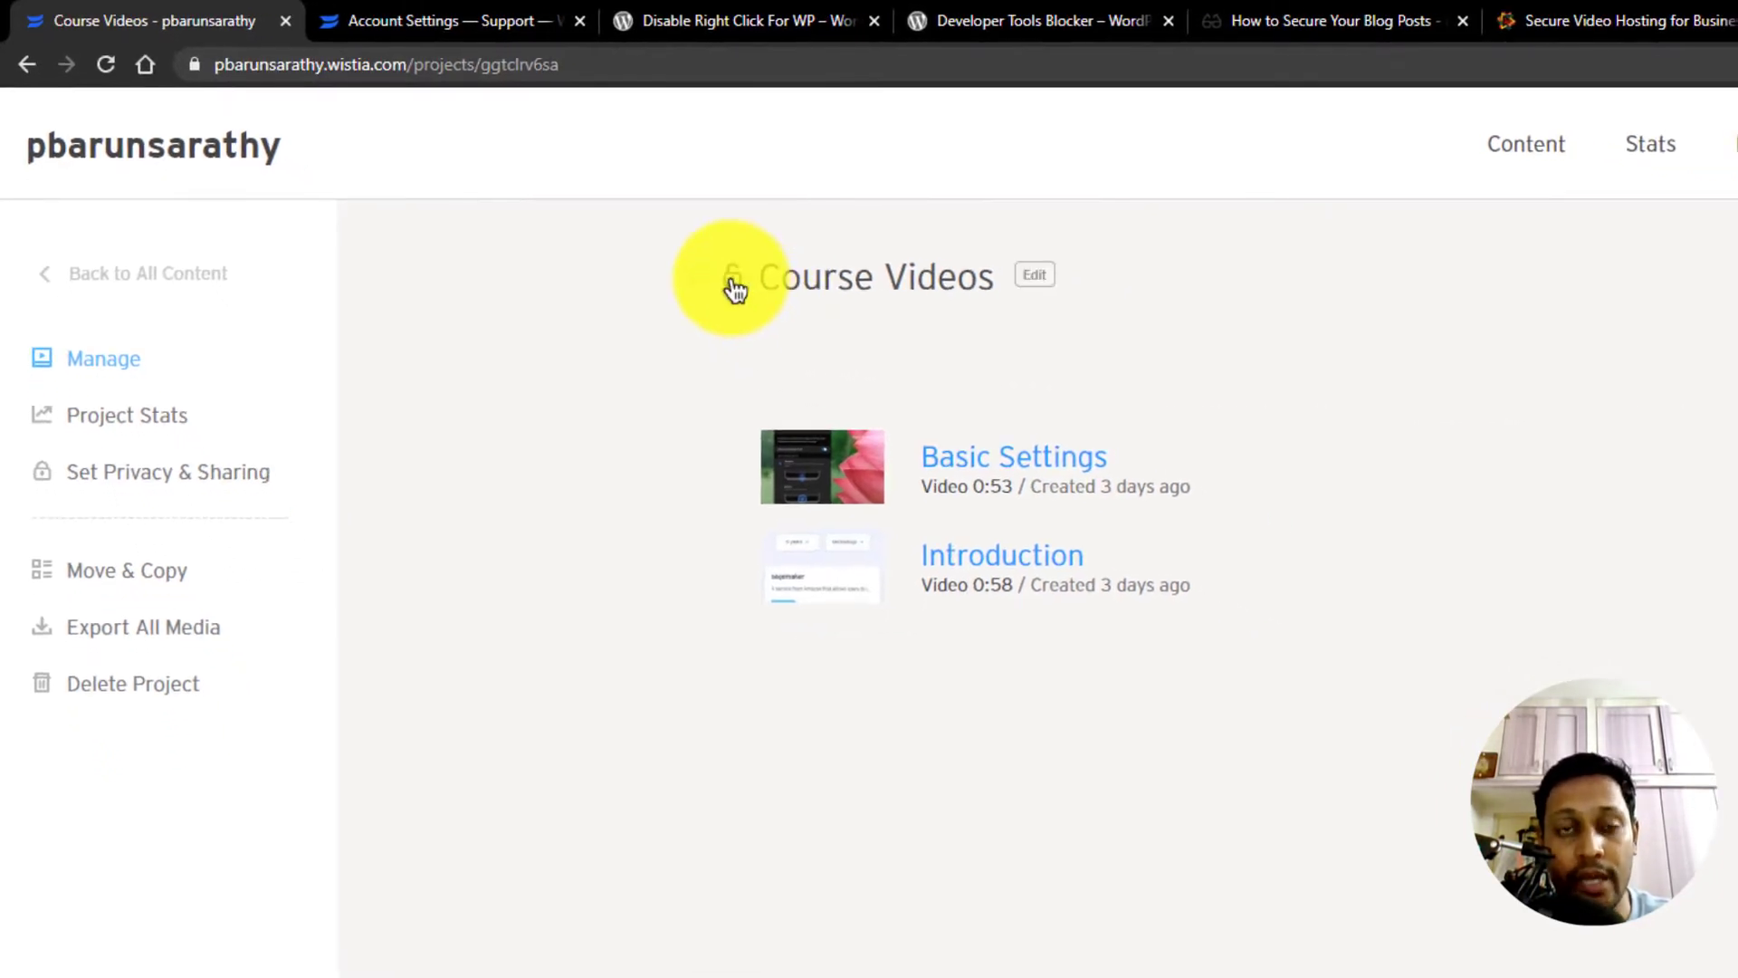
{"action": "left_click", "coordinate": [166, 471]}
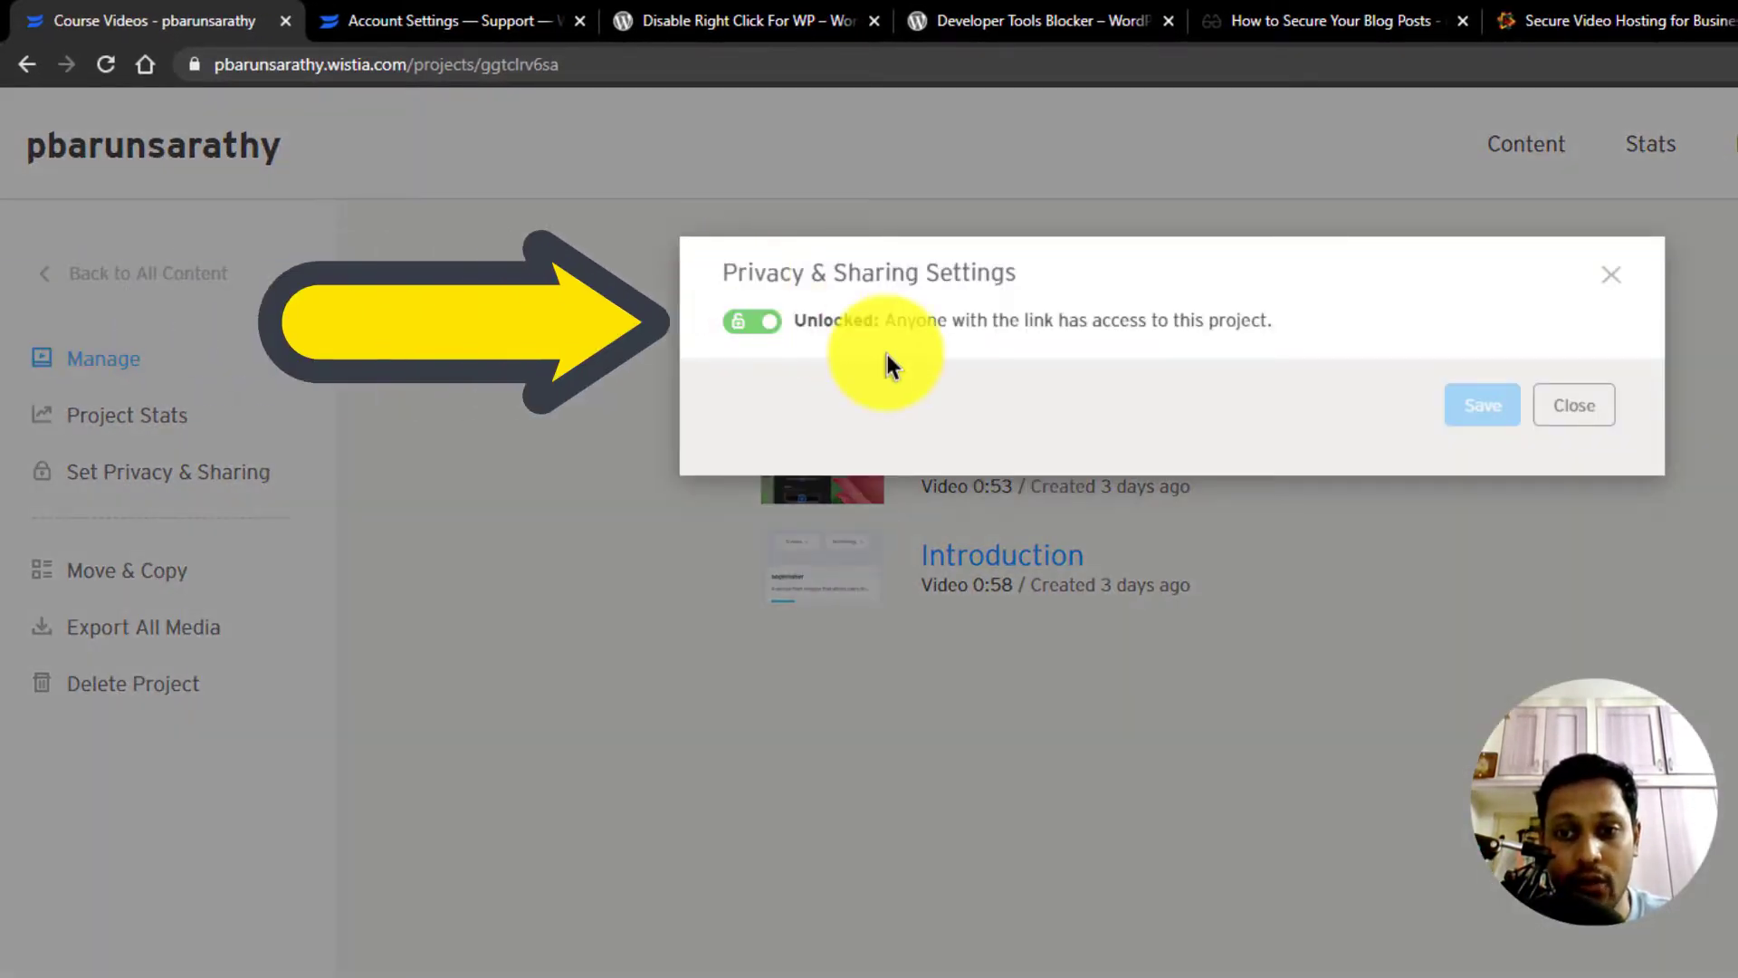
{"action": "left_click", "coordinate": [1572, 404]}
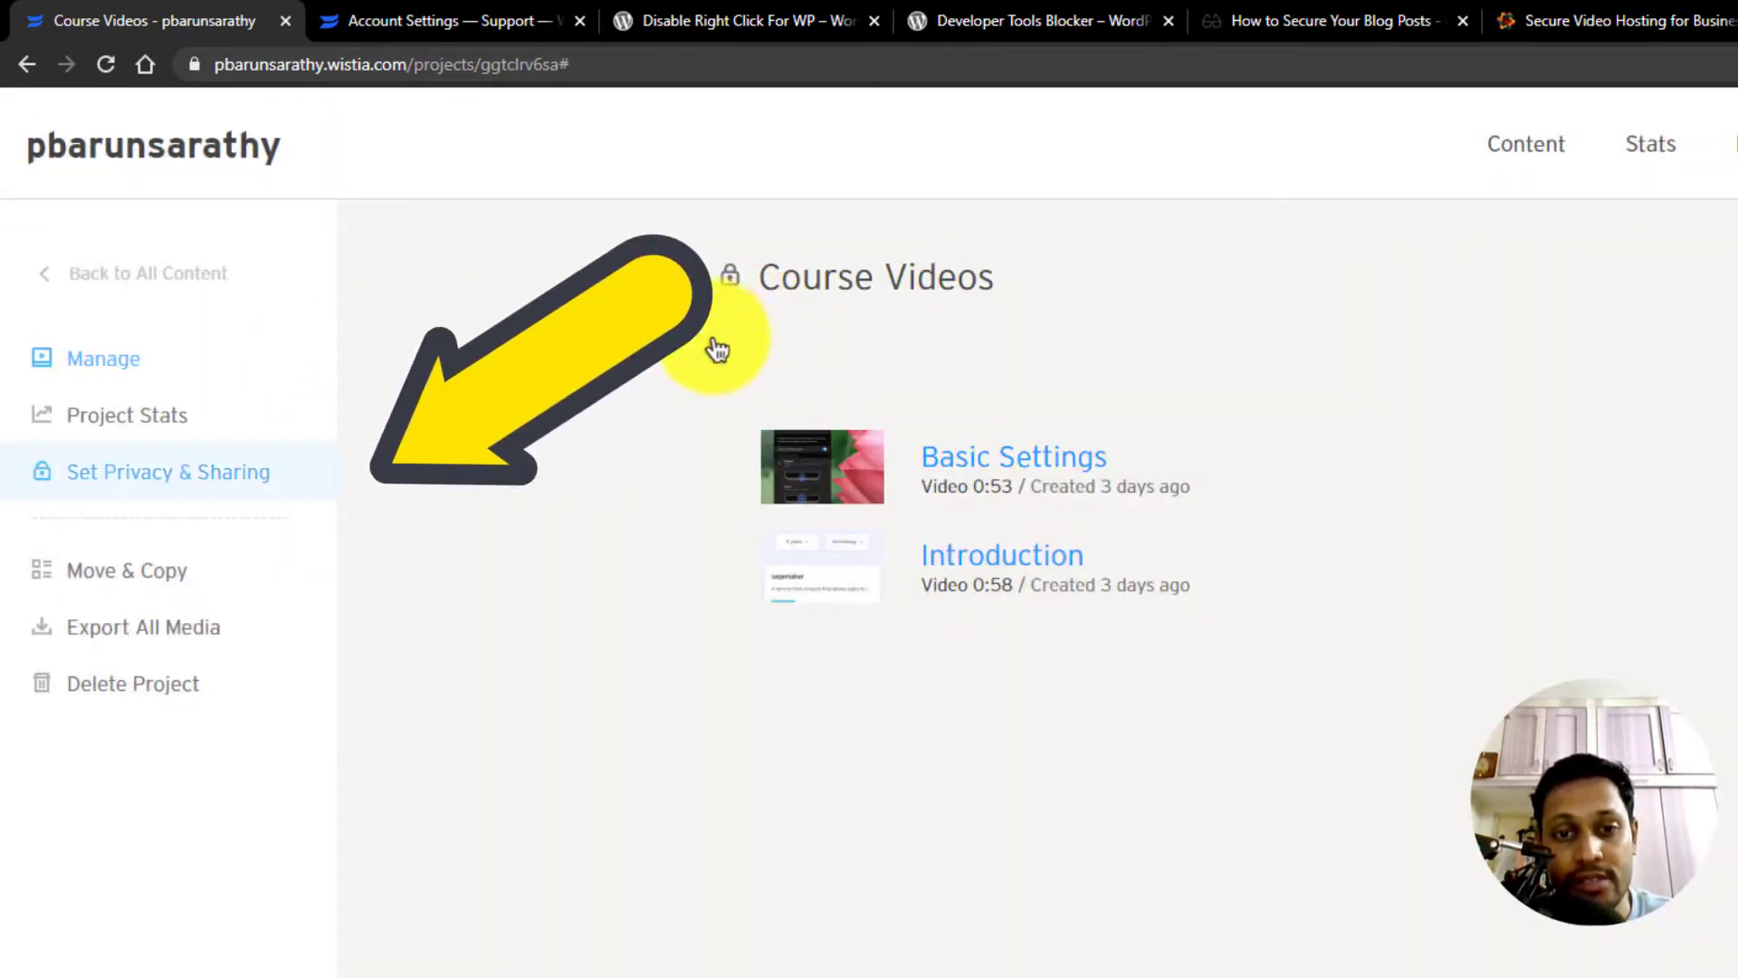
{"action": "left_click", "coordinate": [167, 470]}
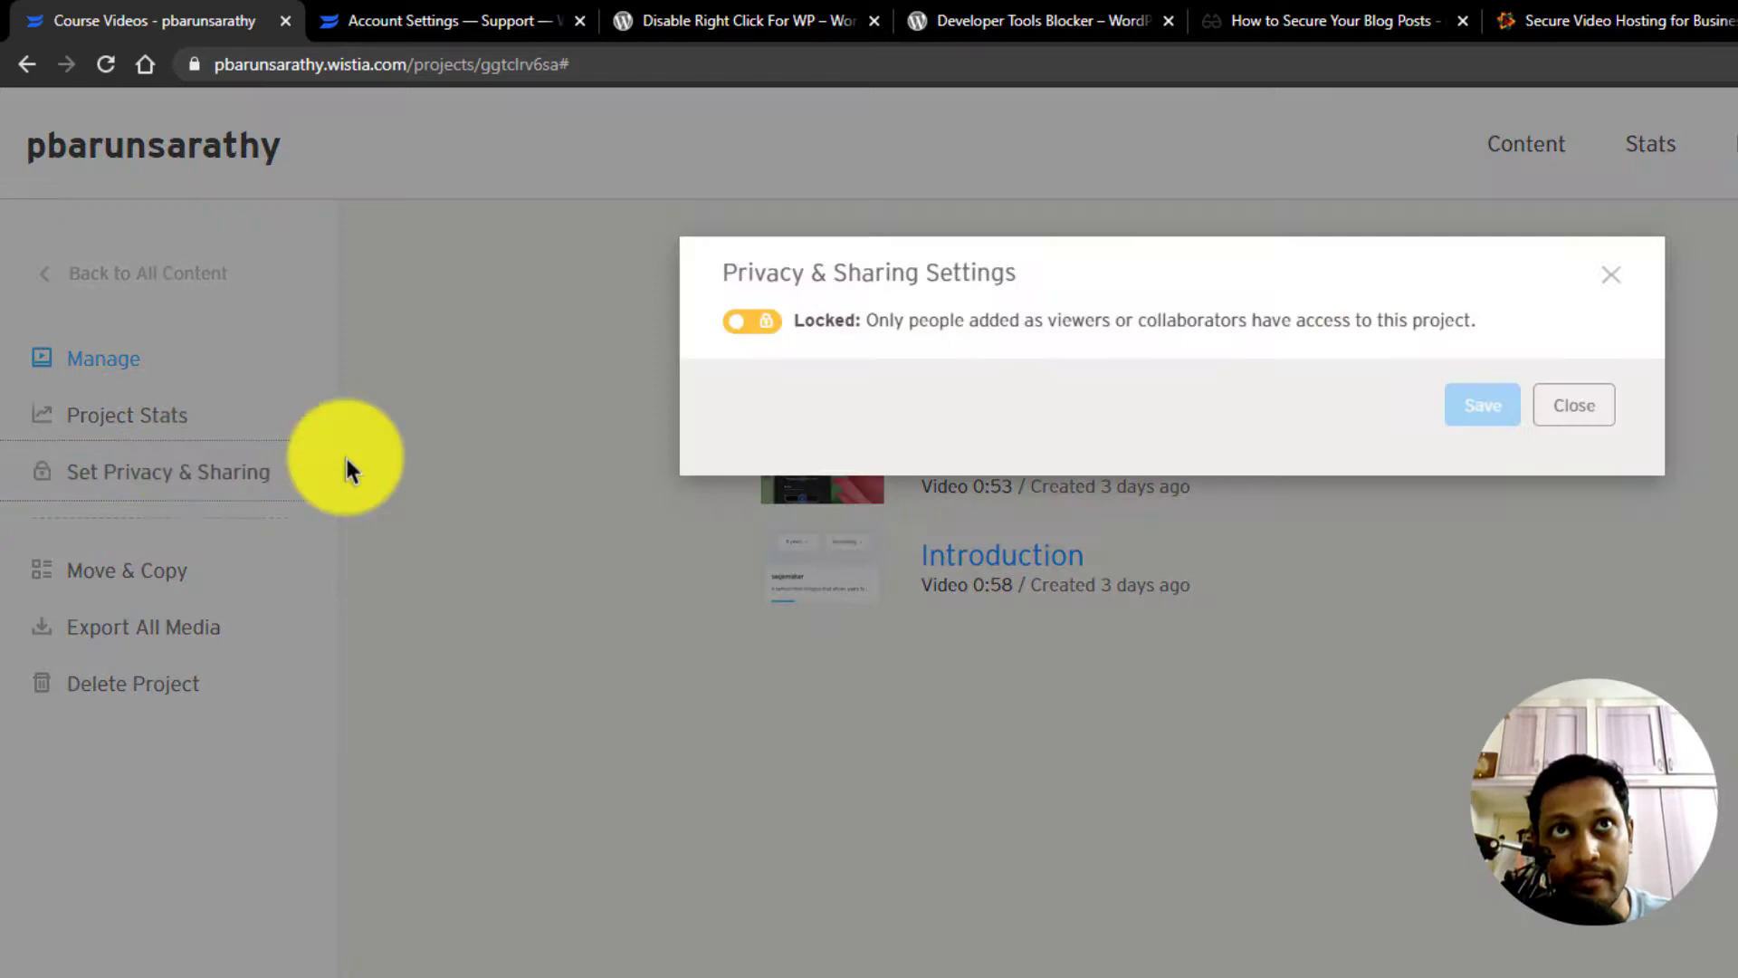
{"action": "left_click", "coordinate": [1572, 404]}
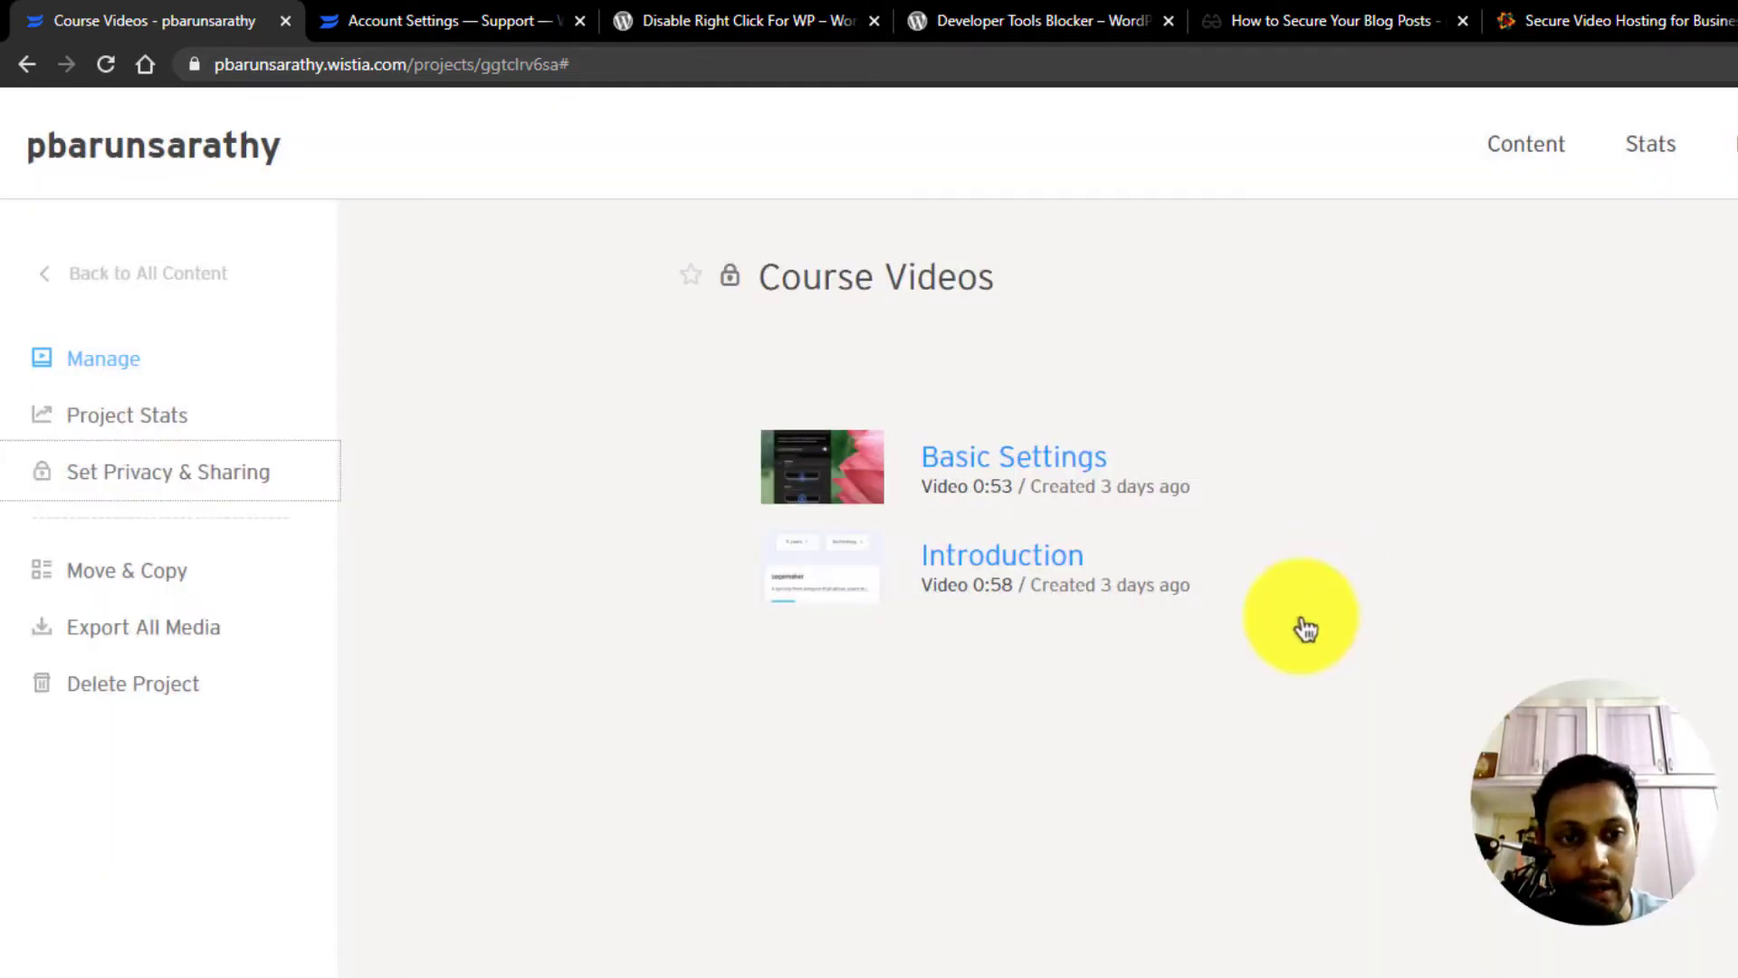
{"action": "mouse_move", "coordinate": [1097, 570]}
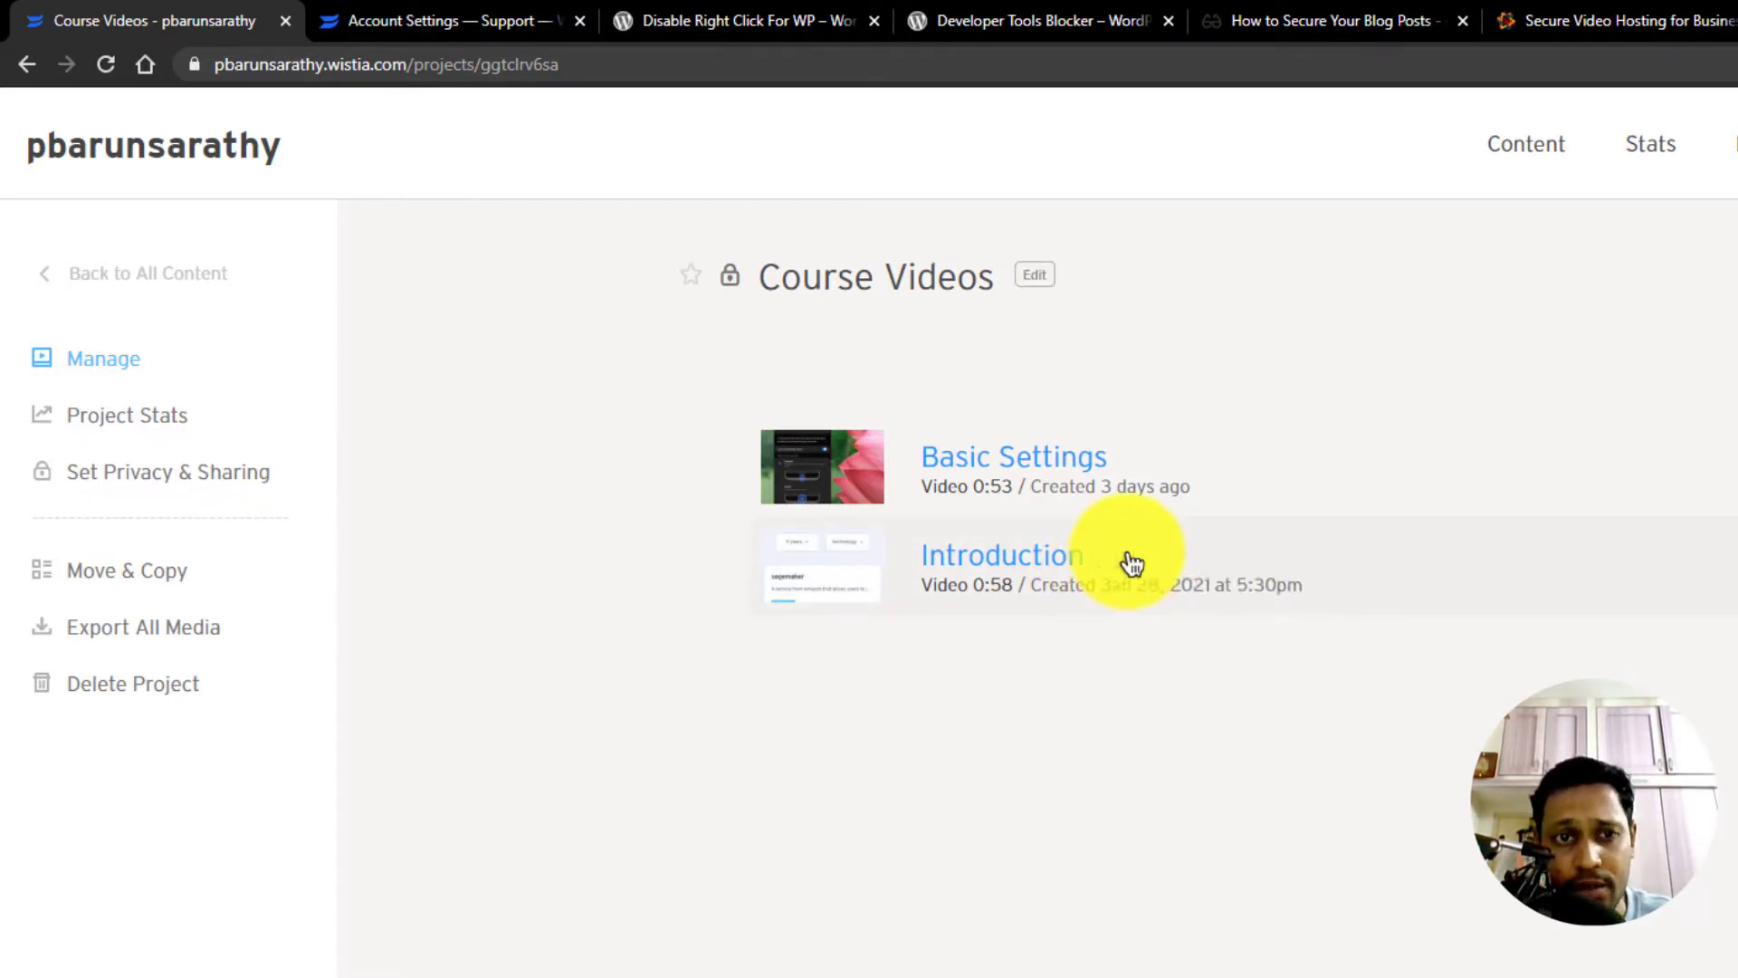
{"action": "mouse_move", "coordinate": [1043, 571]}
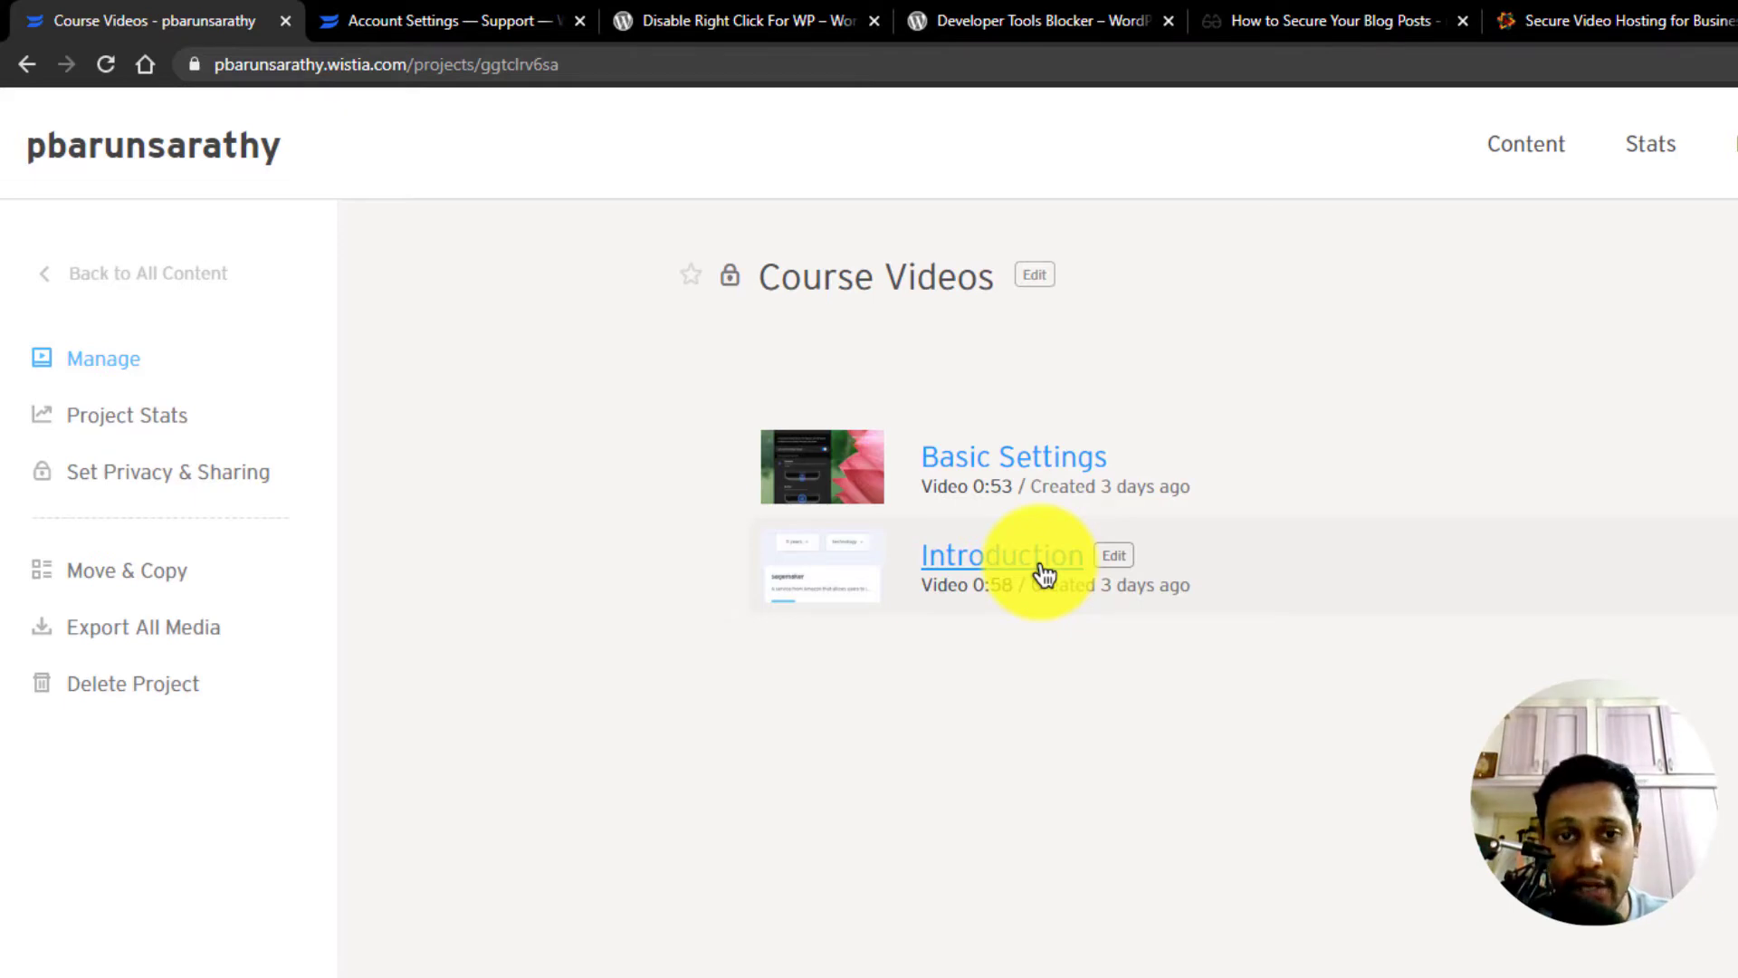
{"action": "mouse_move", "coordinate": [328, 695]}
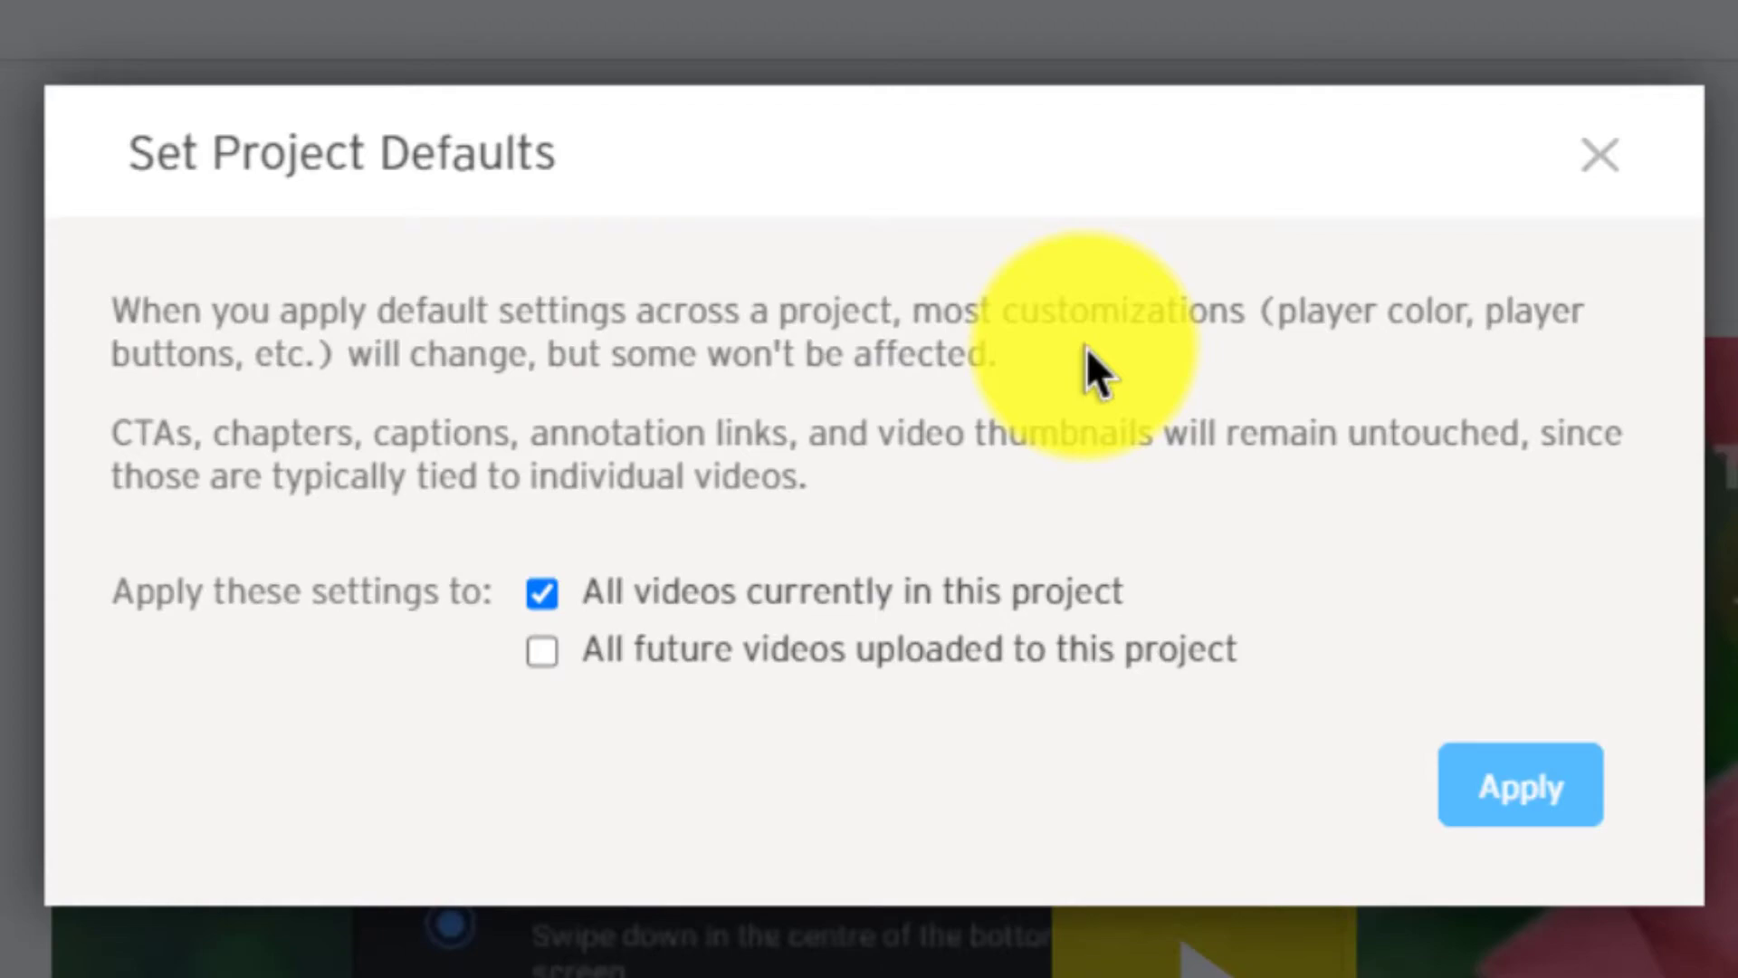
- Dismiss the Set Project Defaults dialog to reach the Basic Settings video page
{"action": "left_click", "coordinate": [1599, 156]}
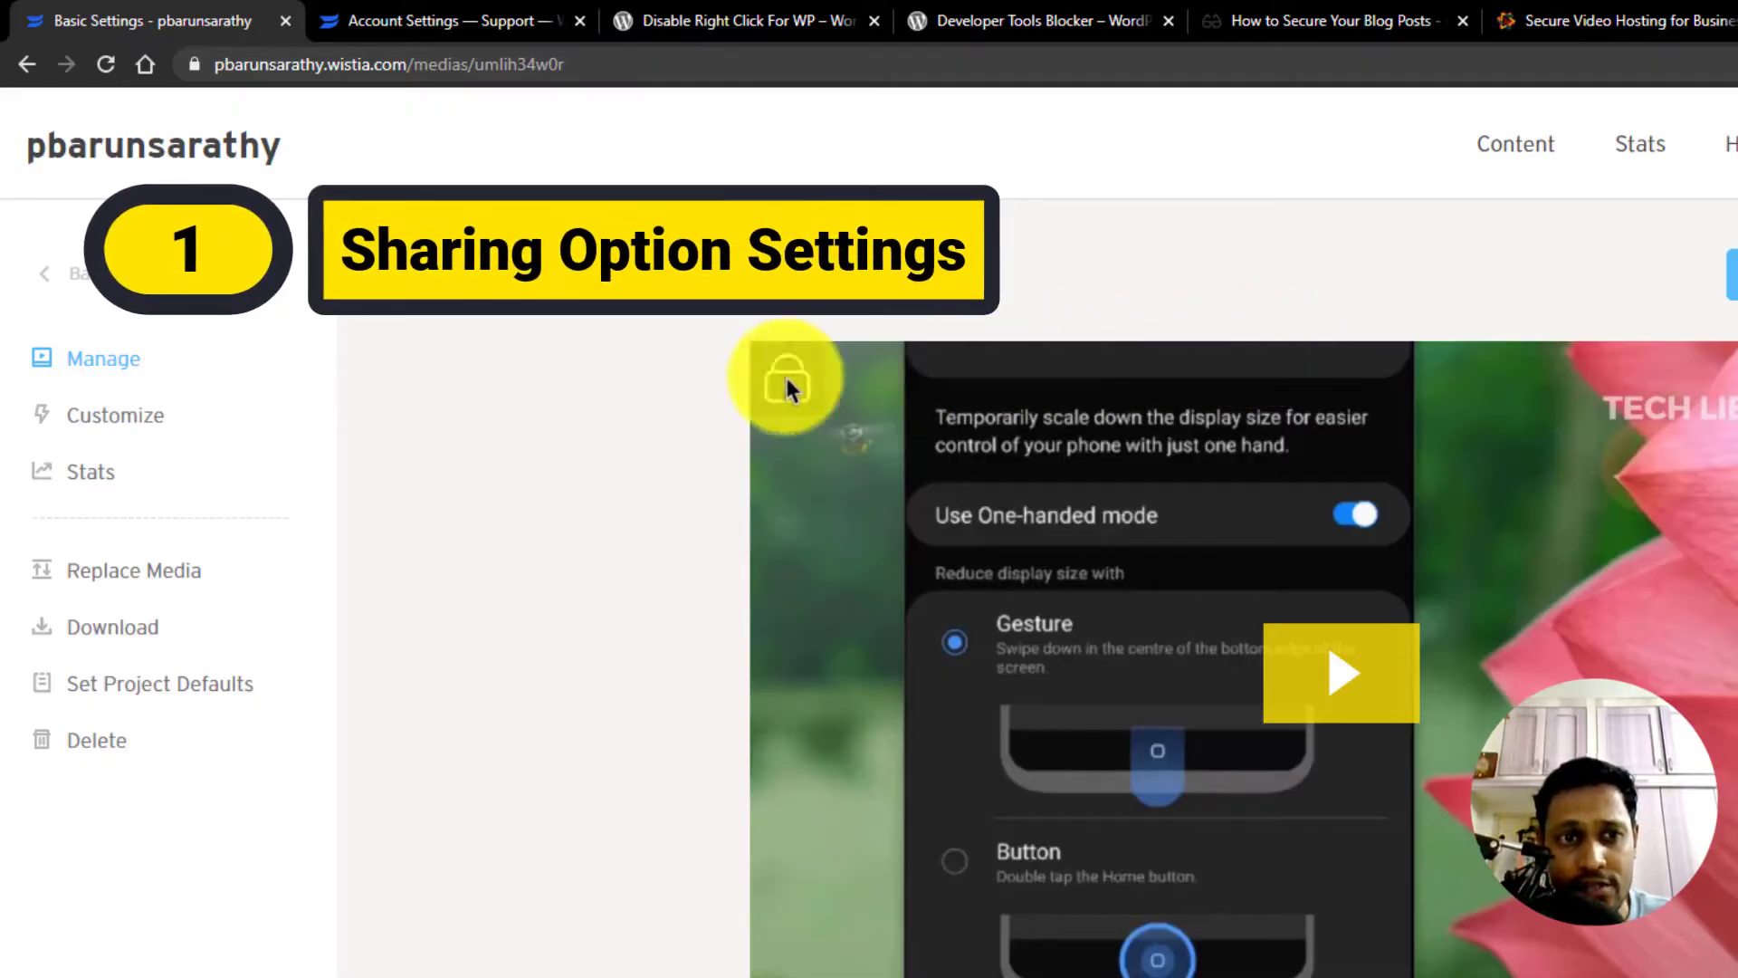
- Turn off Embed, Email and the other share options in the video's Customize > Share panel
{"action": "left_click", "coordinate": [114, 415]}
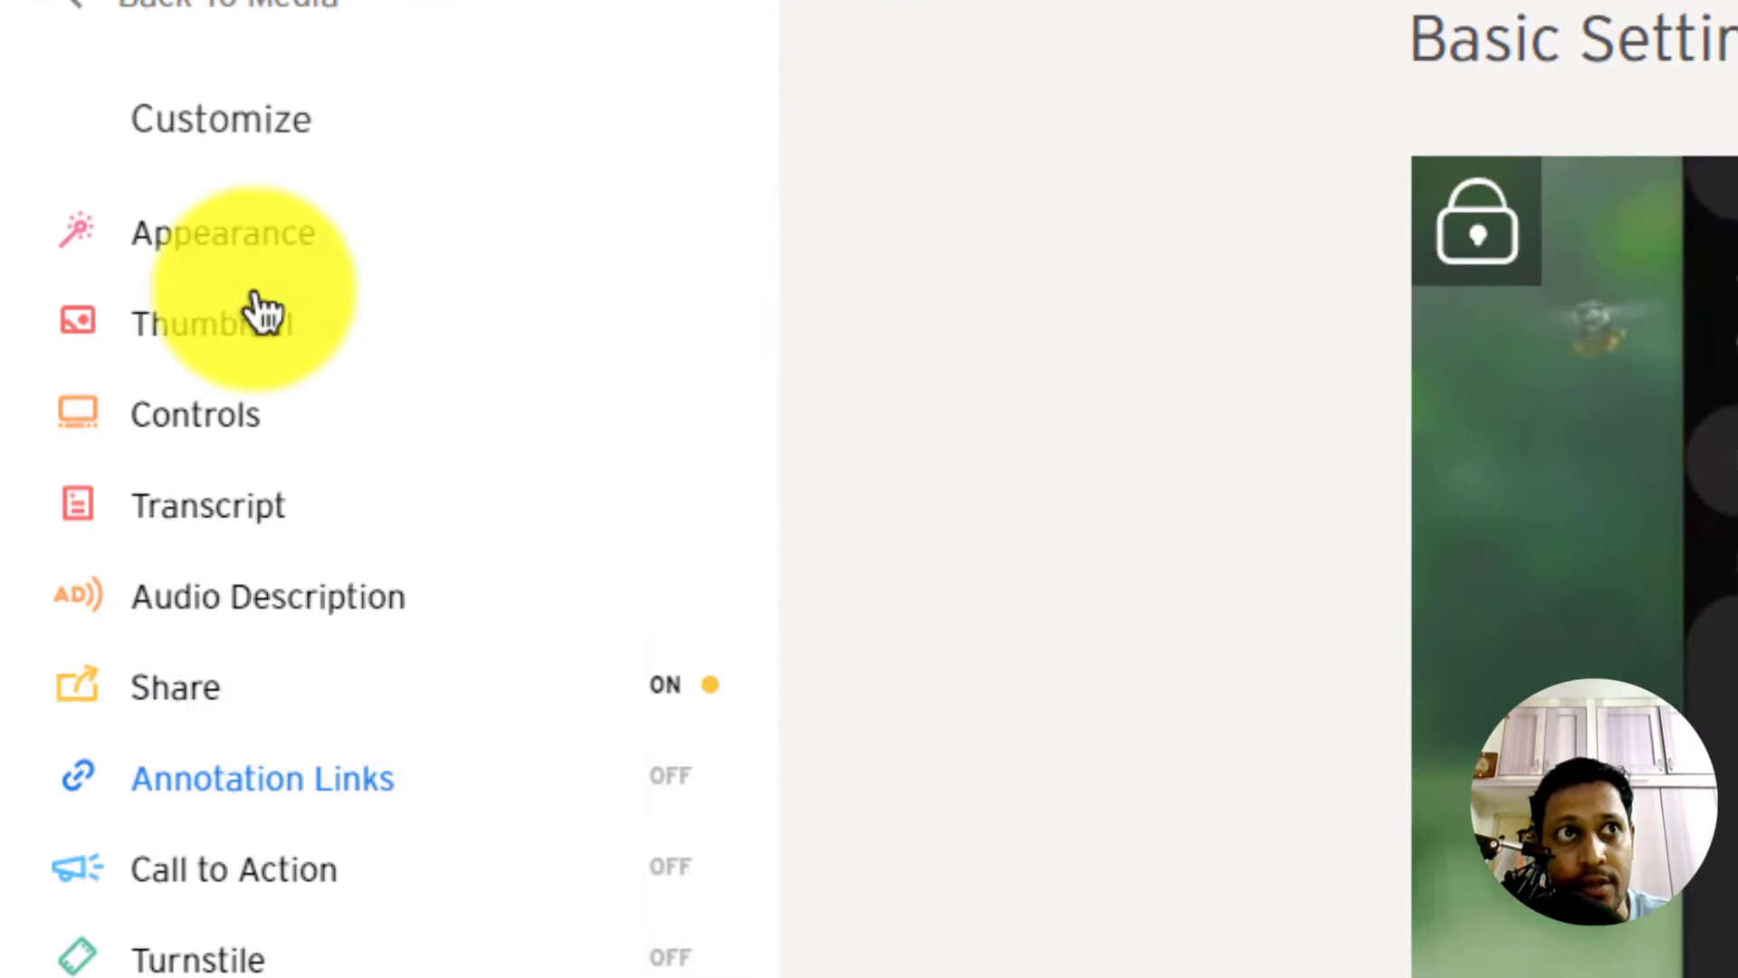
{"action": "left_click", "coordinate": [176, 686]}
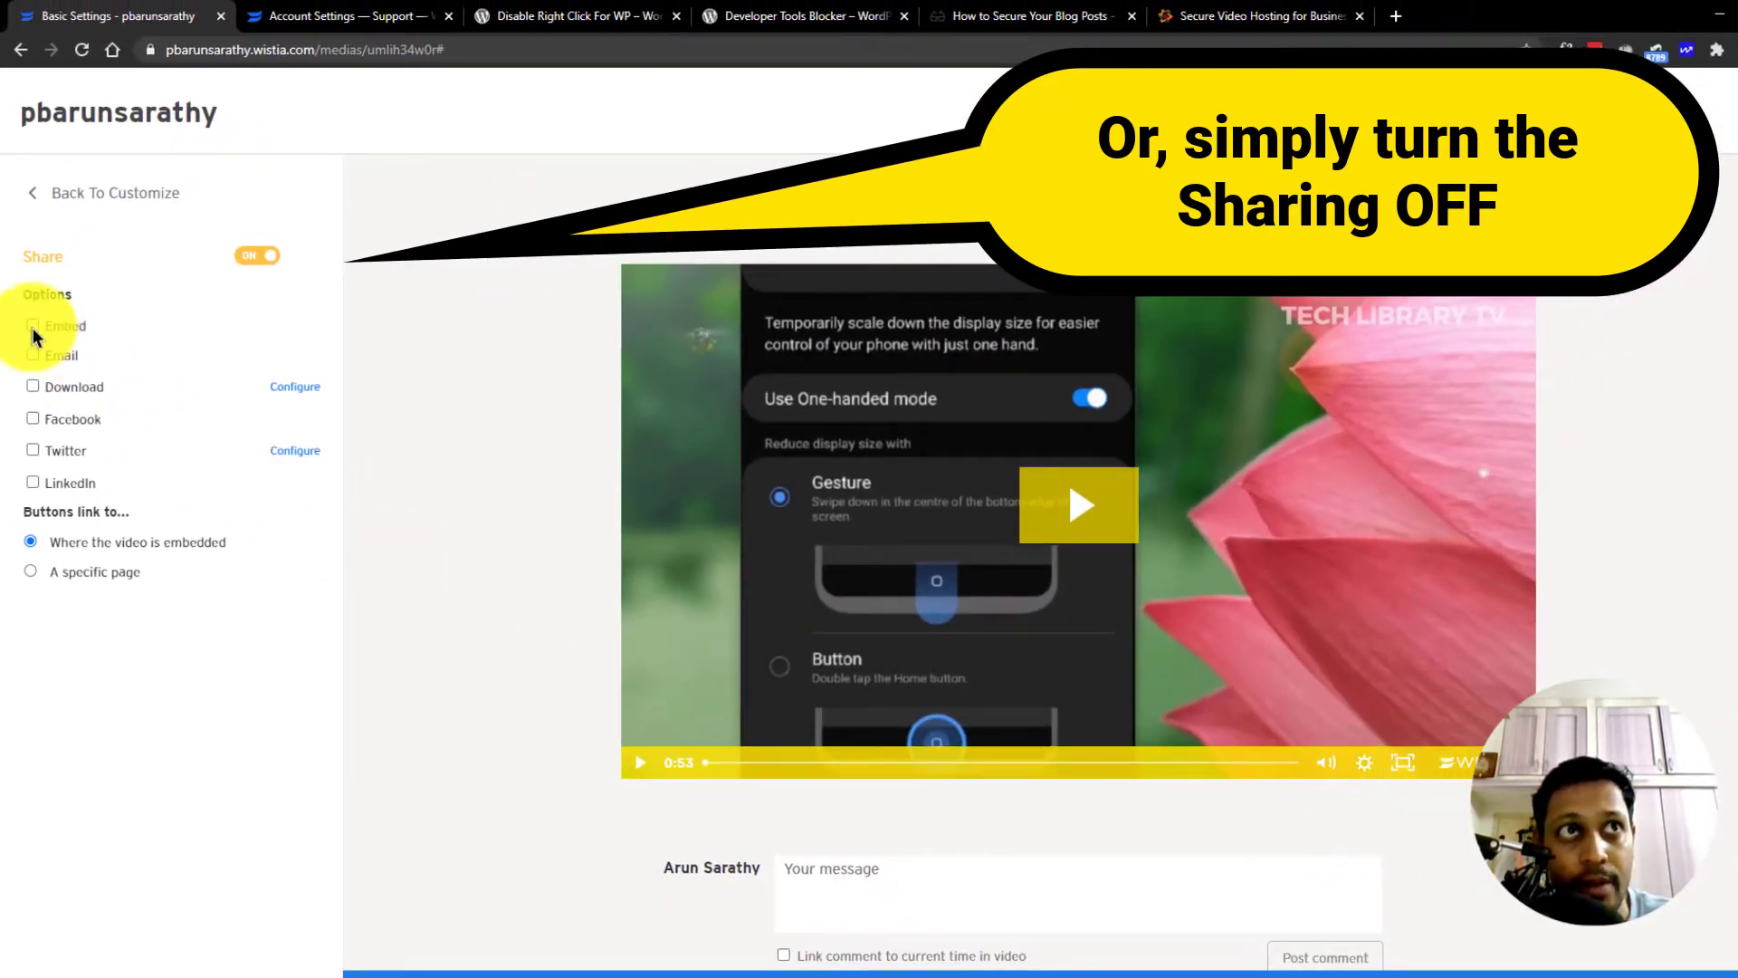
{"action": "left_click", "coordinate": [33, 325]}
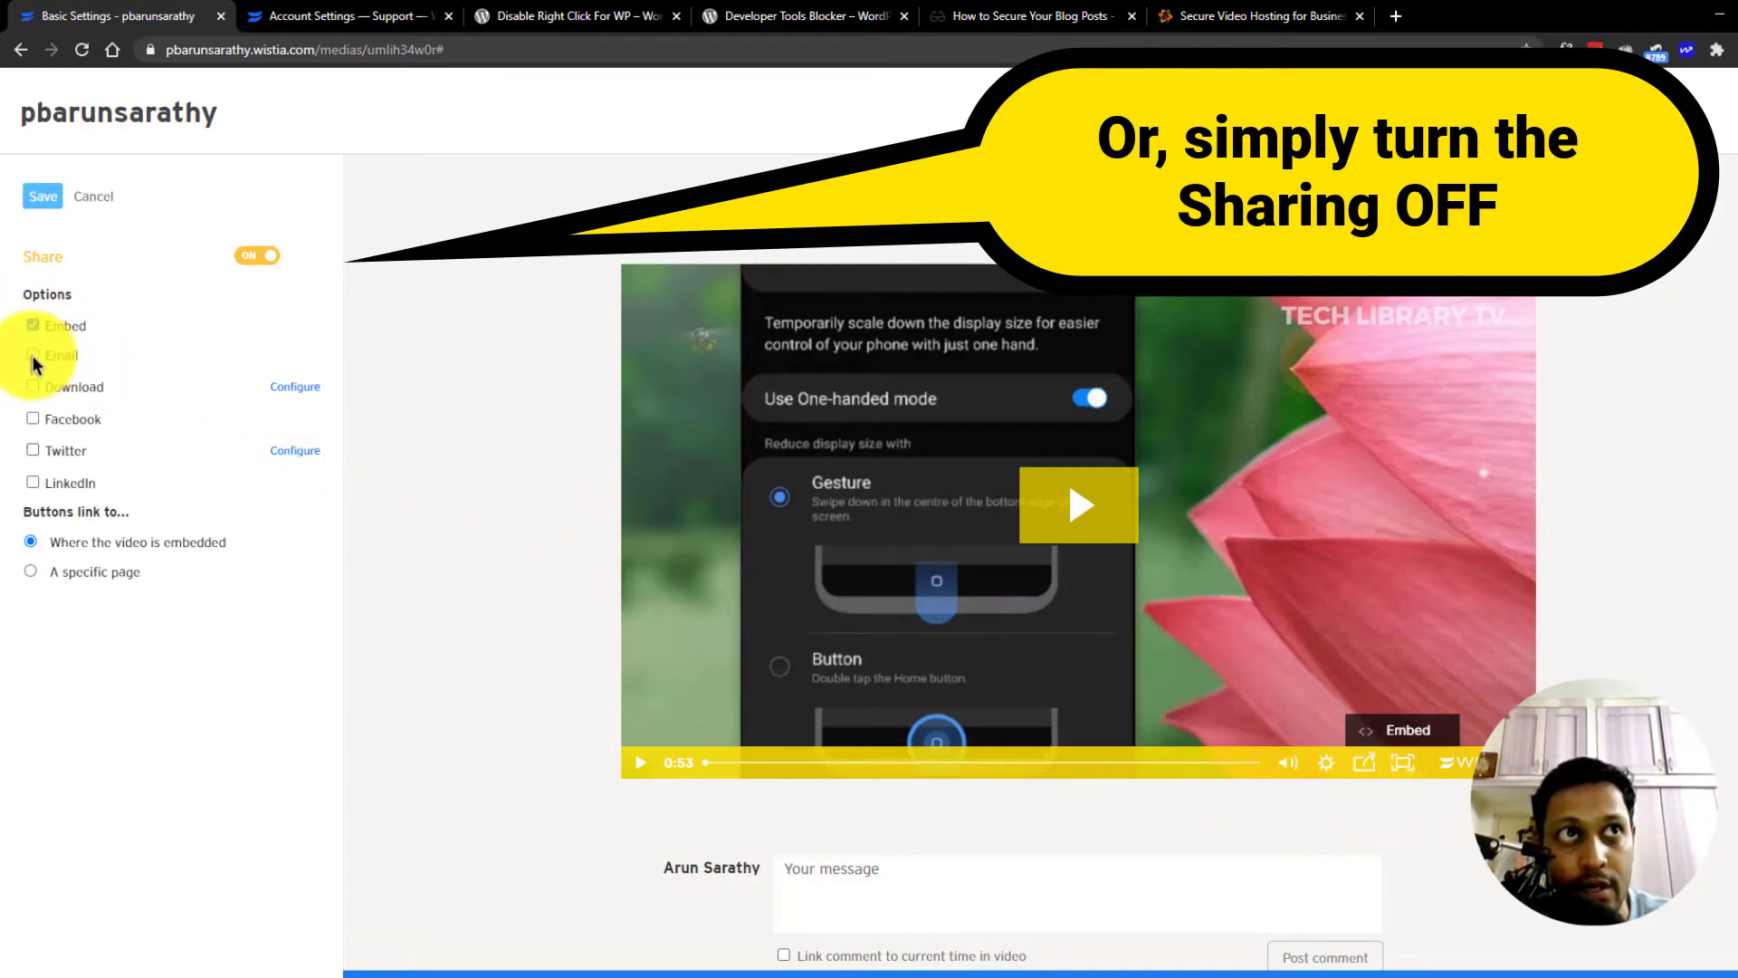
{"action": "left_click", "coordinate": [32, 355]}
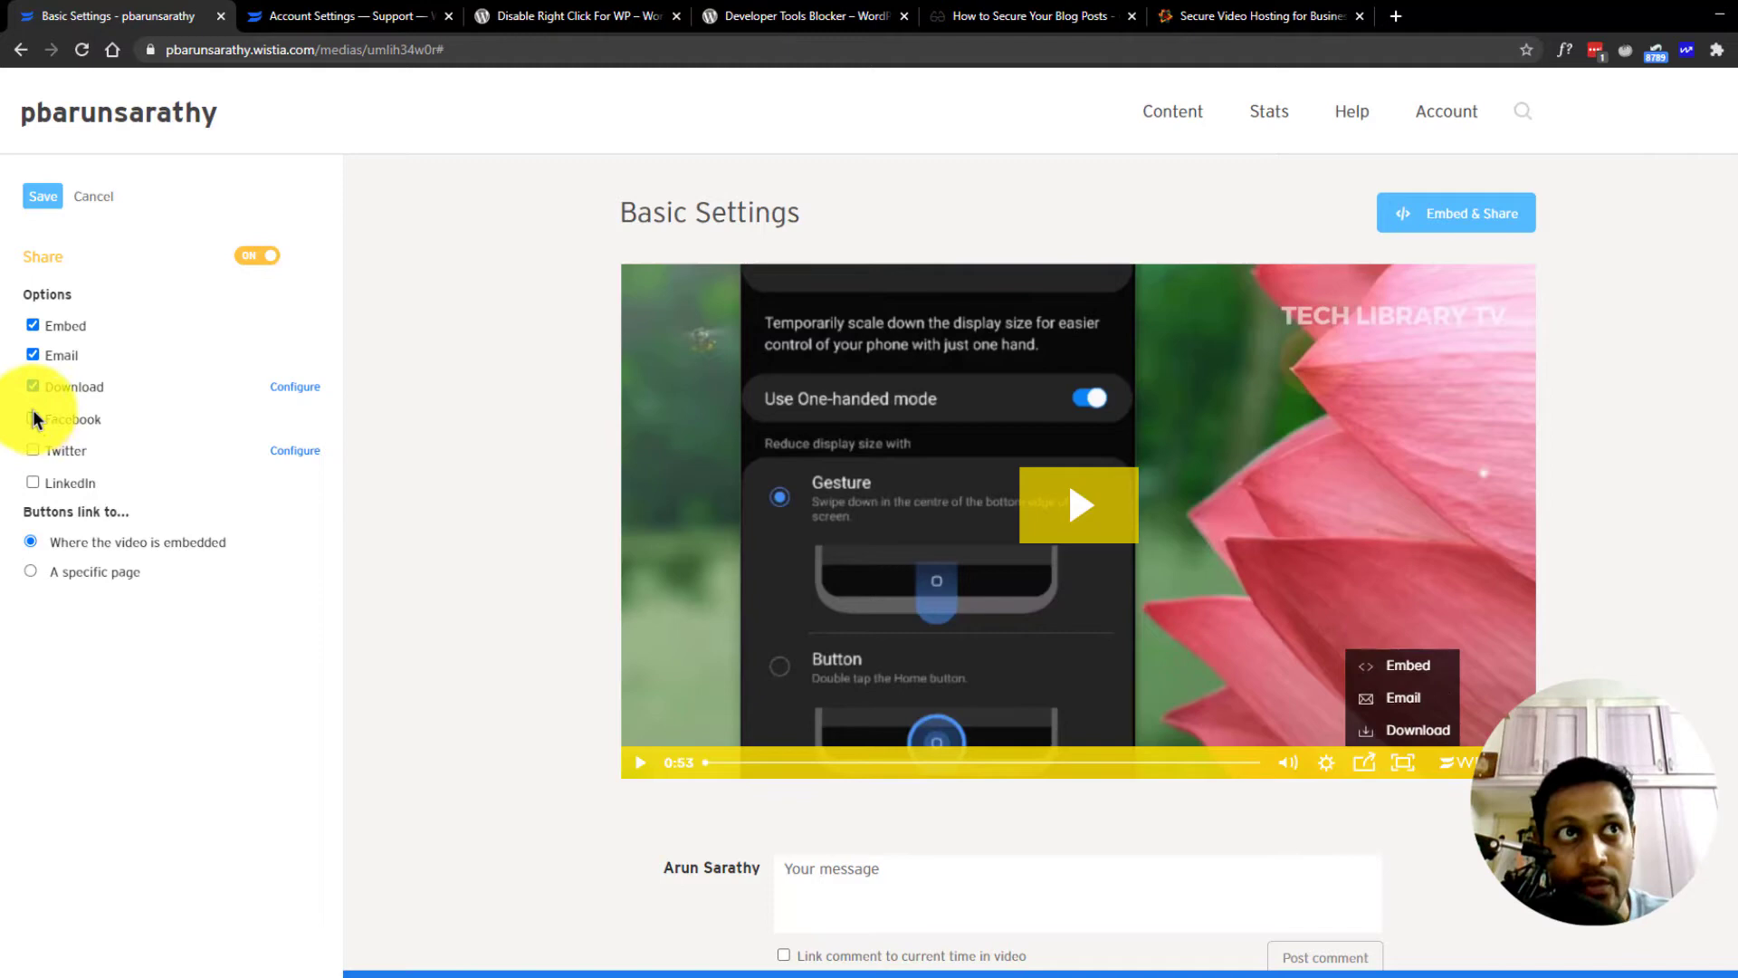
{"action": "left_click", "coordinate": [93, 196]}
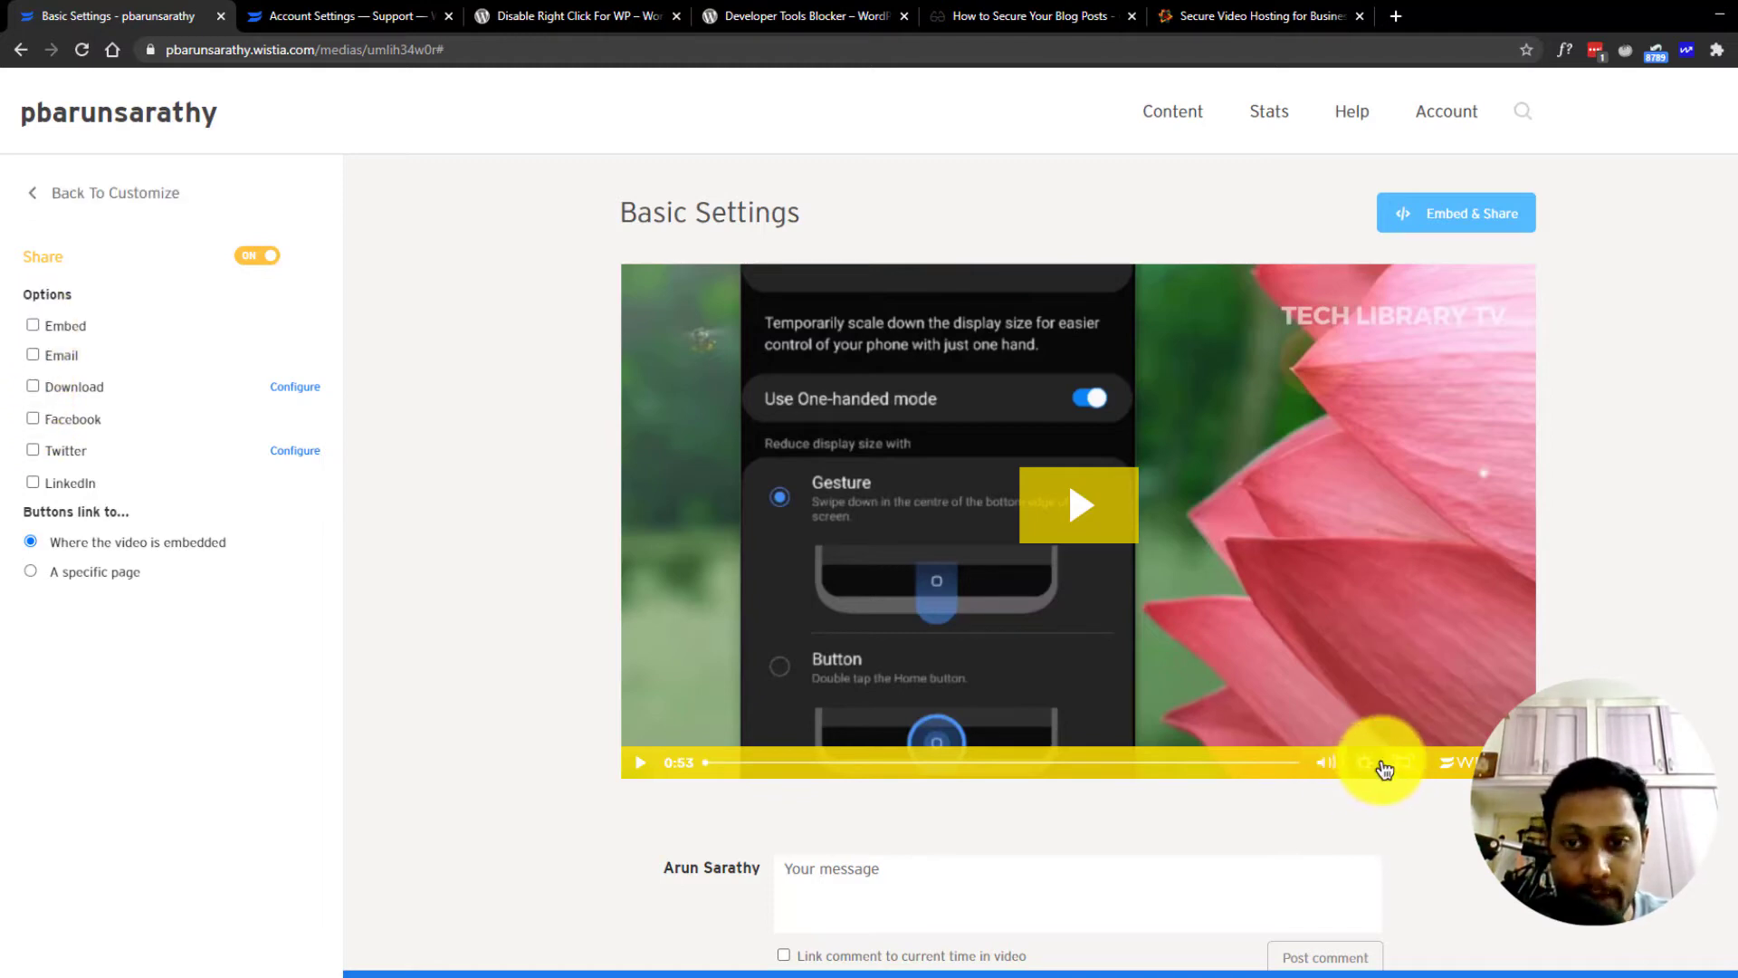
{"action": "mouse_move", "coordinate": [1379, 762]}
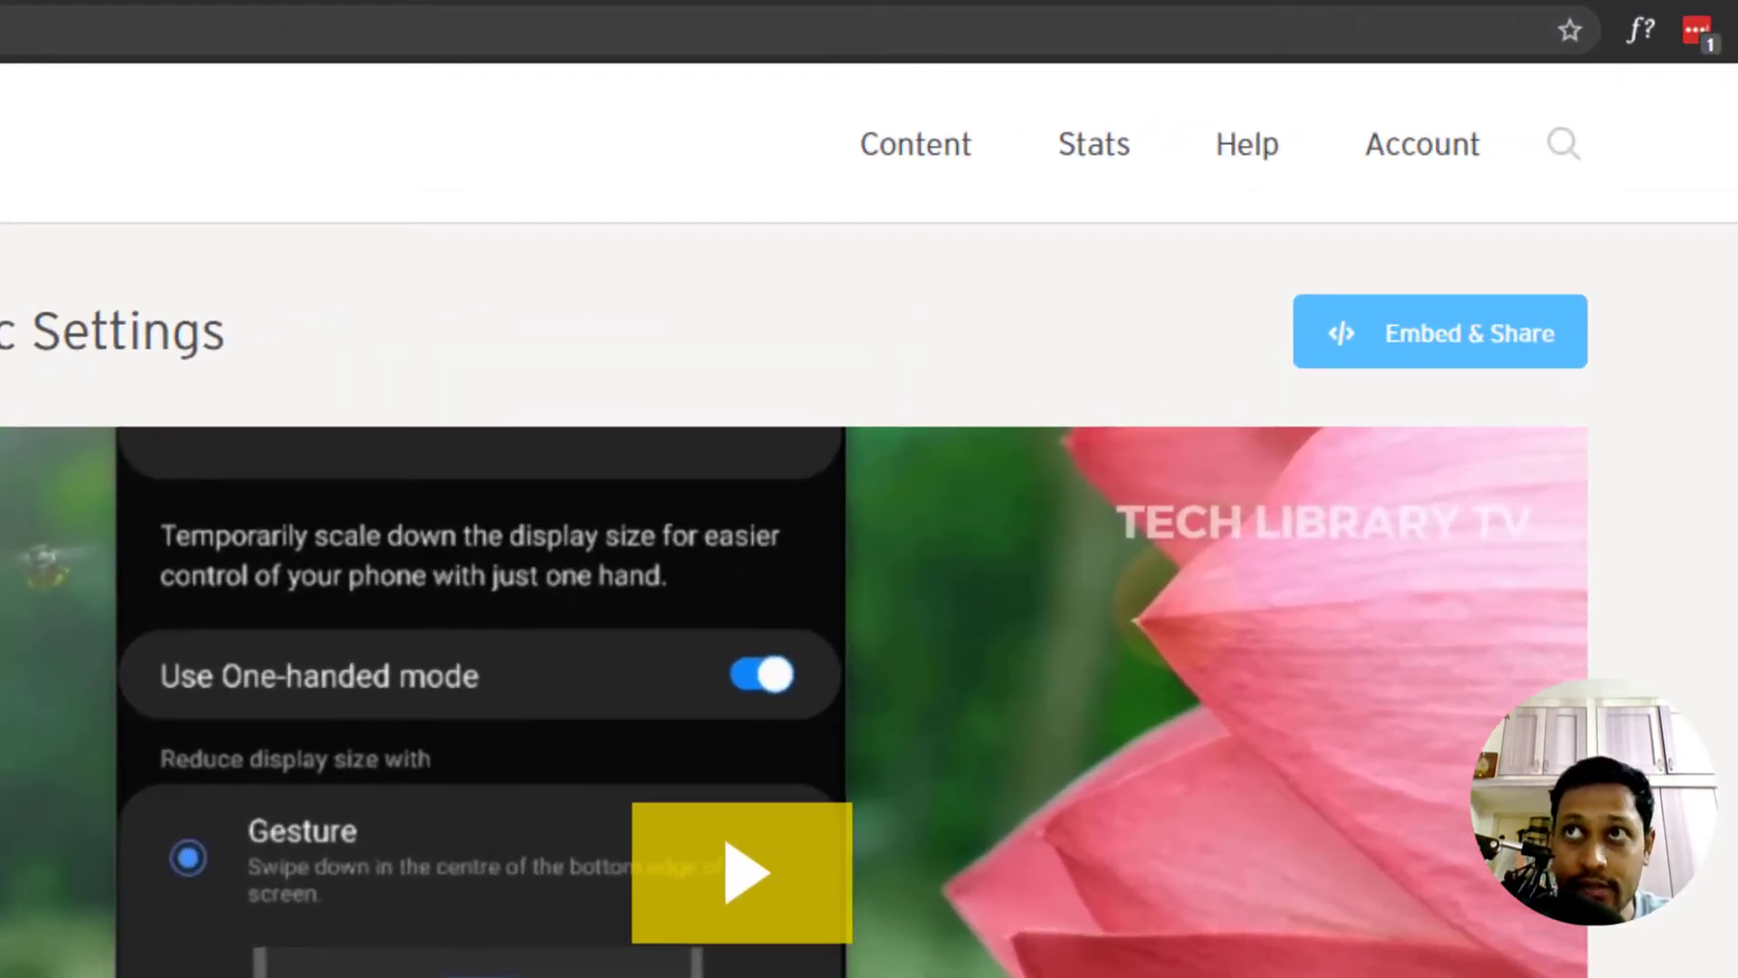
- Check Embed & Share for the video and dismiss the discard-changes warning
{"action": "left_click", "coordinate": [1439, 333]}
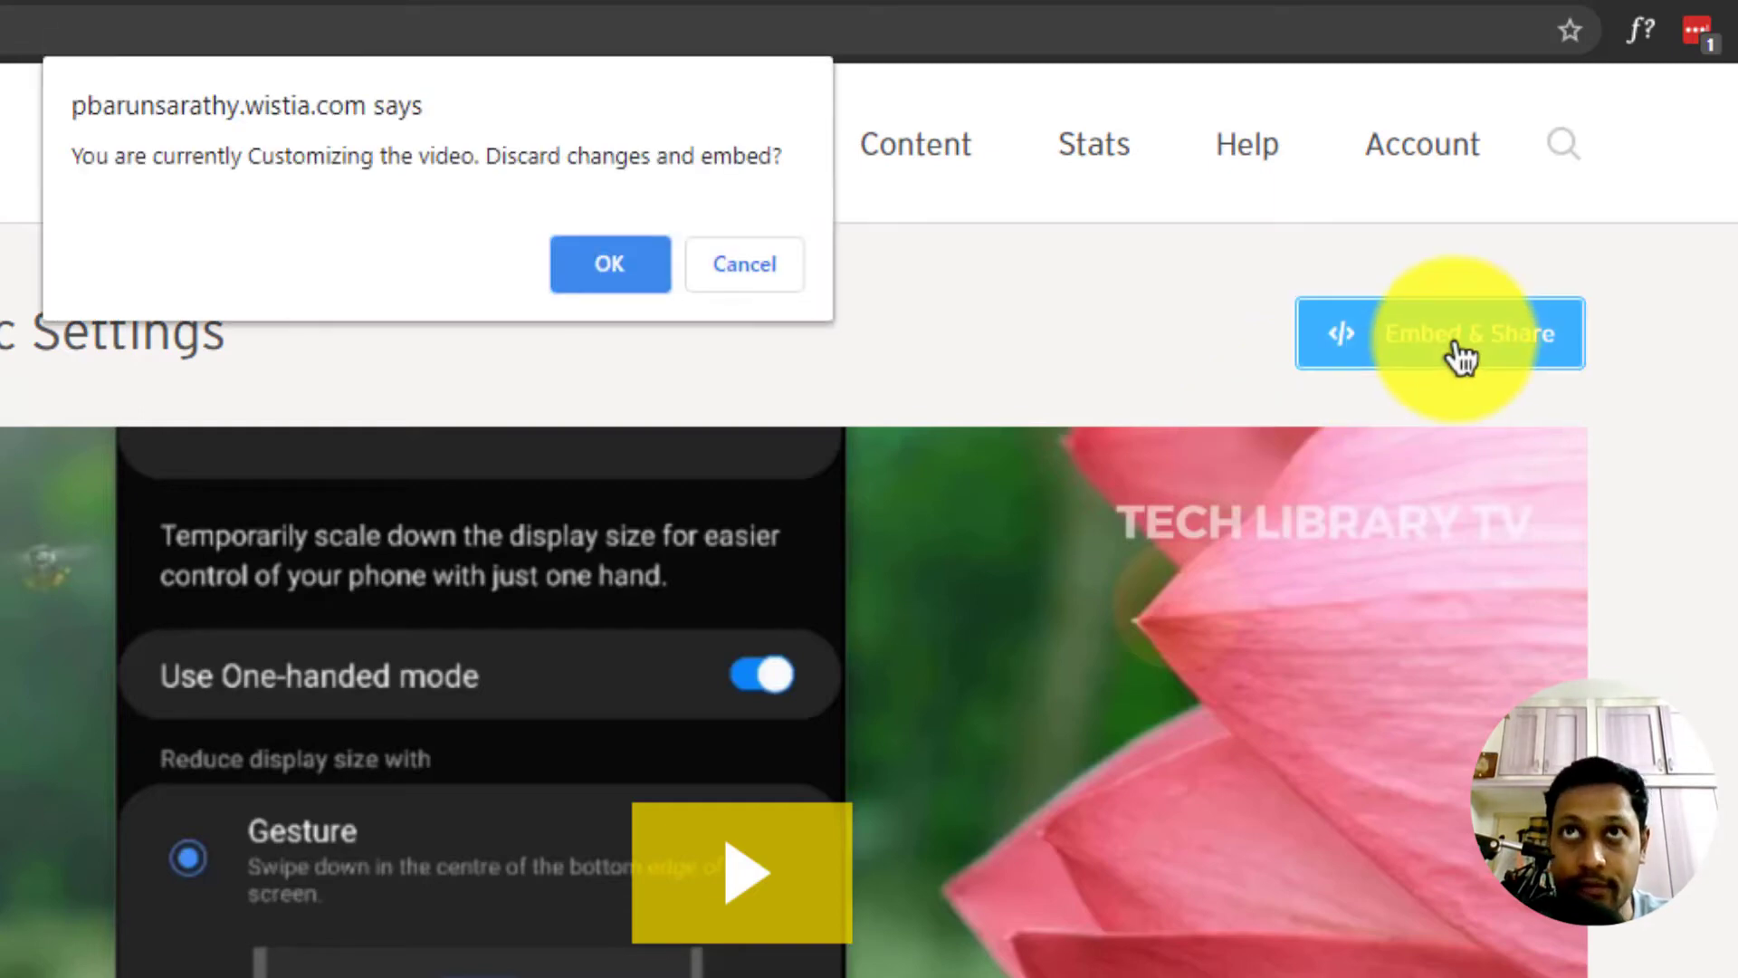
{"action": "left_click", "coordinate": [608, 265]}
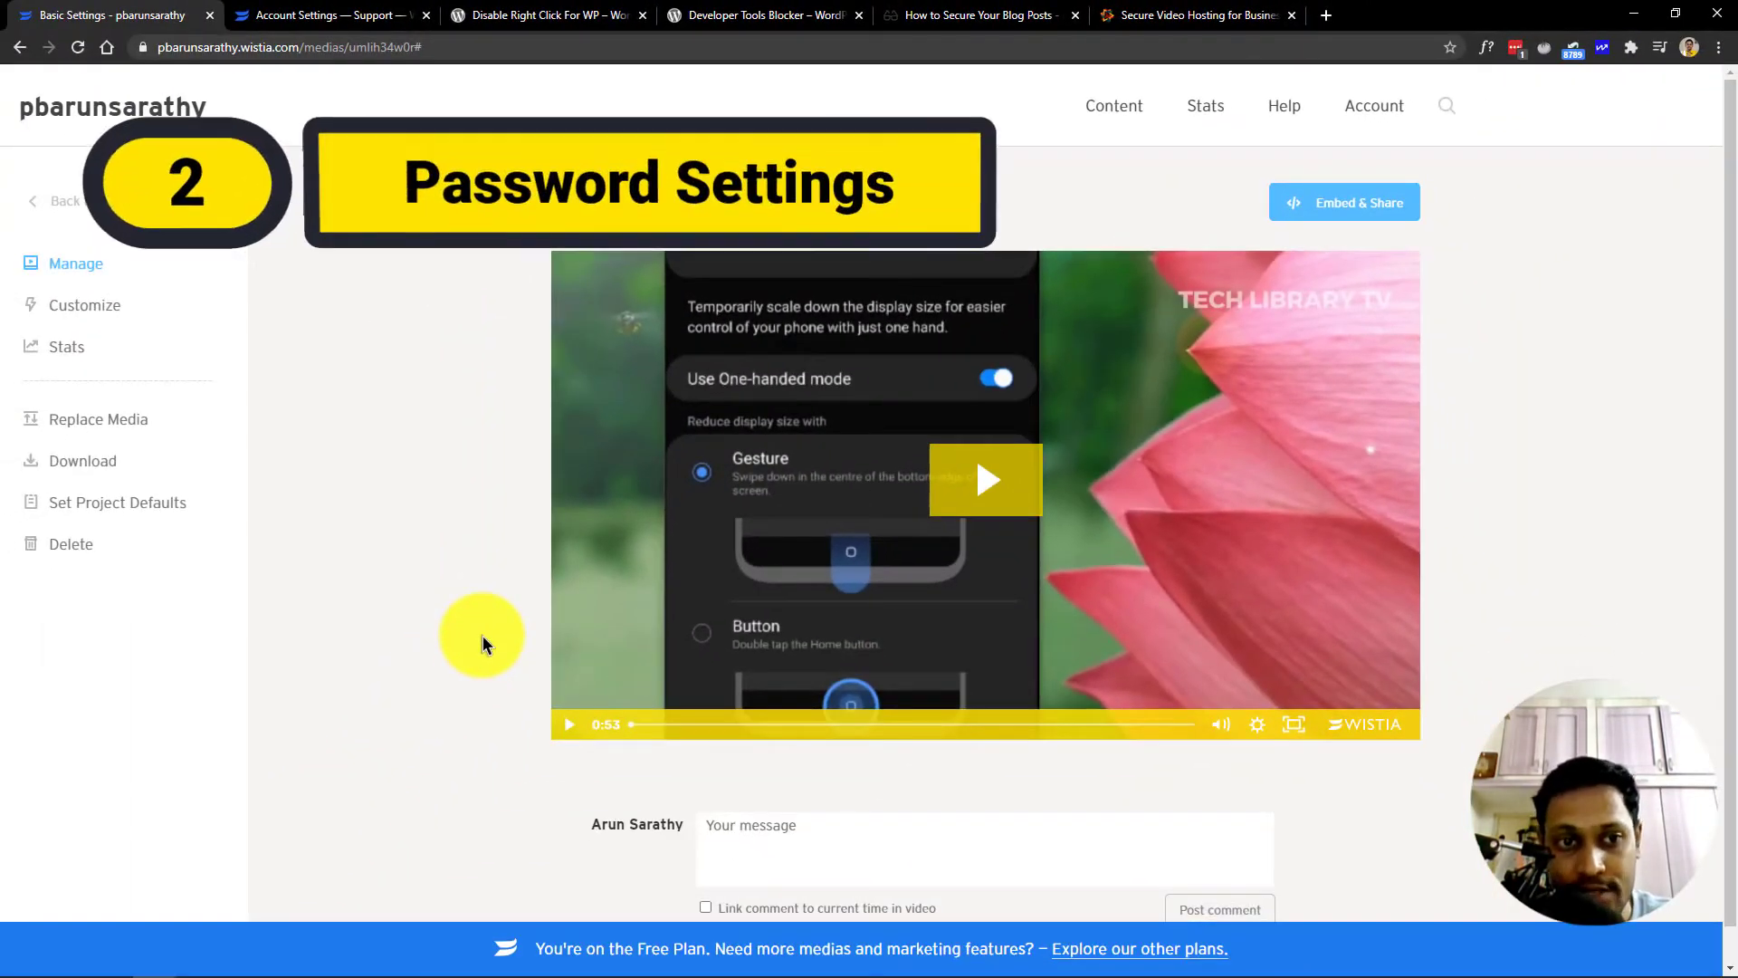
{"action": "mouse_move", "coordinate": [288, 516]}
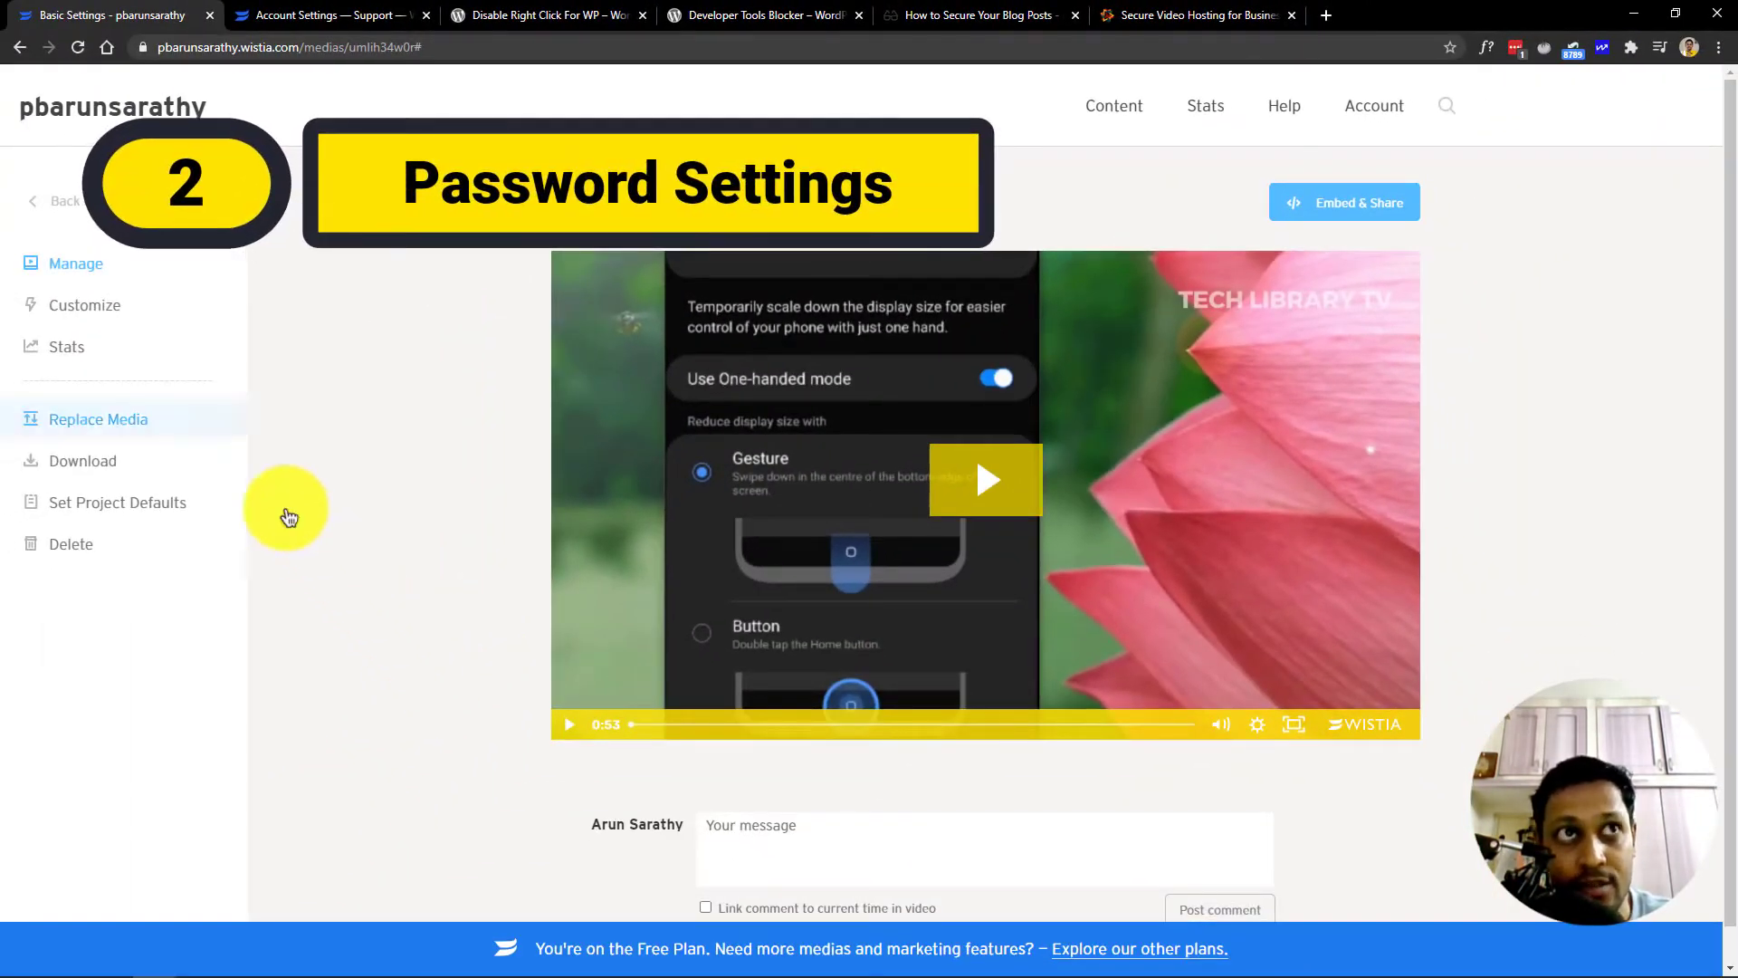
- Keep Embed unchecked in the Share panel and go Back To Customize
{"action": "left_click", "coordinate": [84, 304]}
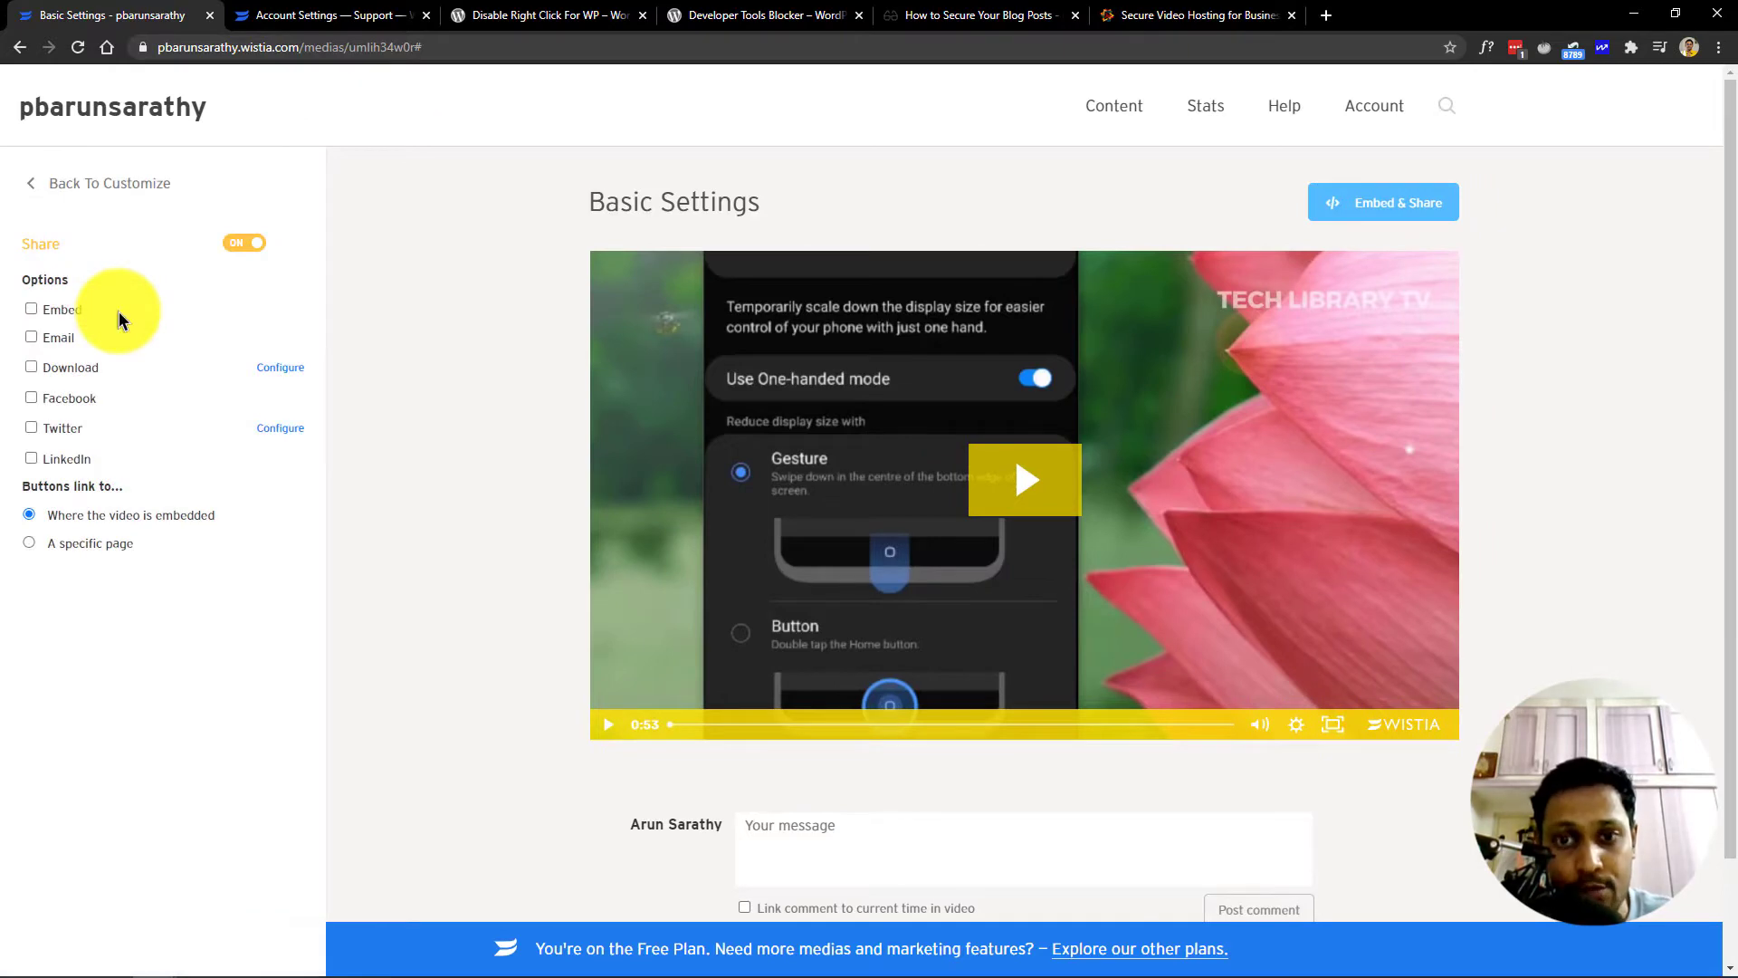
{"action": "left_click", "coordinate": [109, 183]}
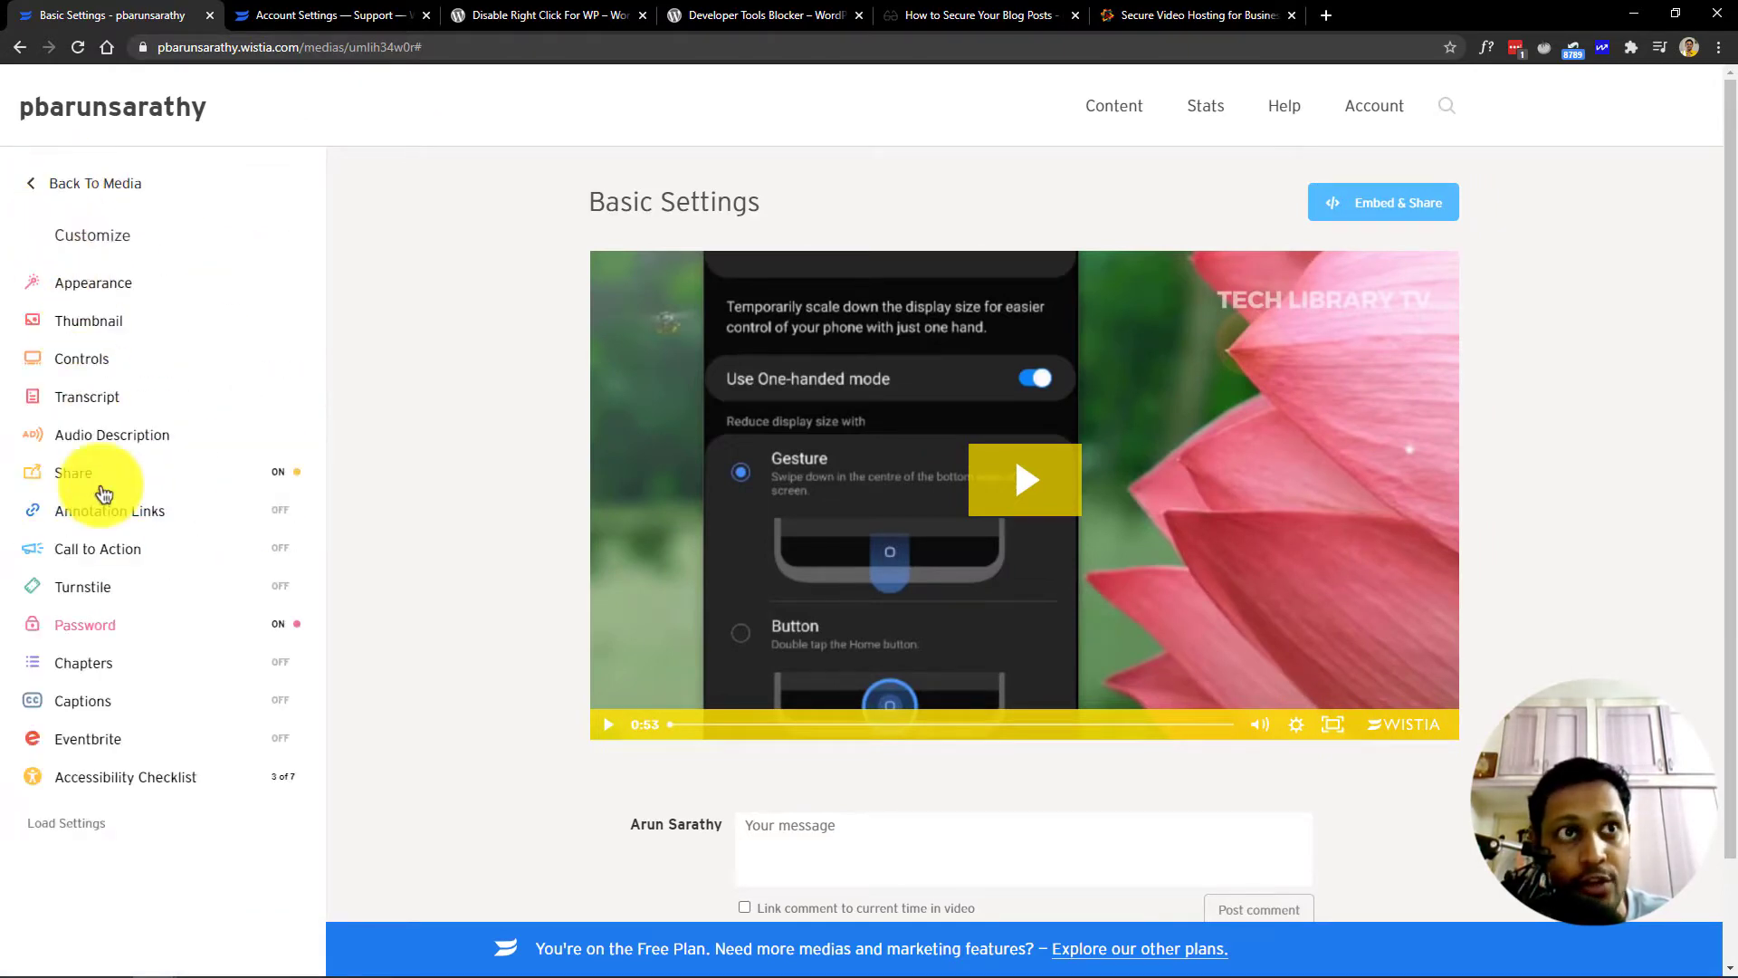
{"action": "left_click", "coordinate": [85, 625]}
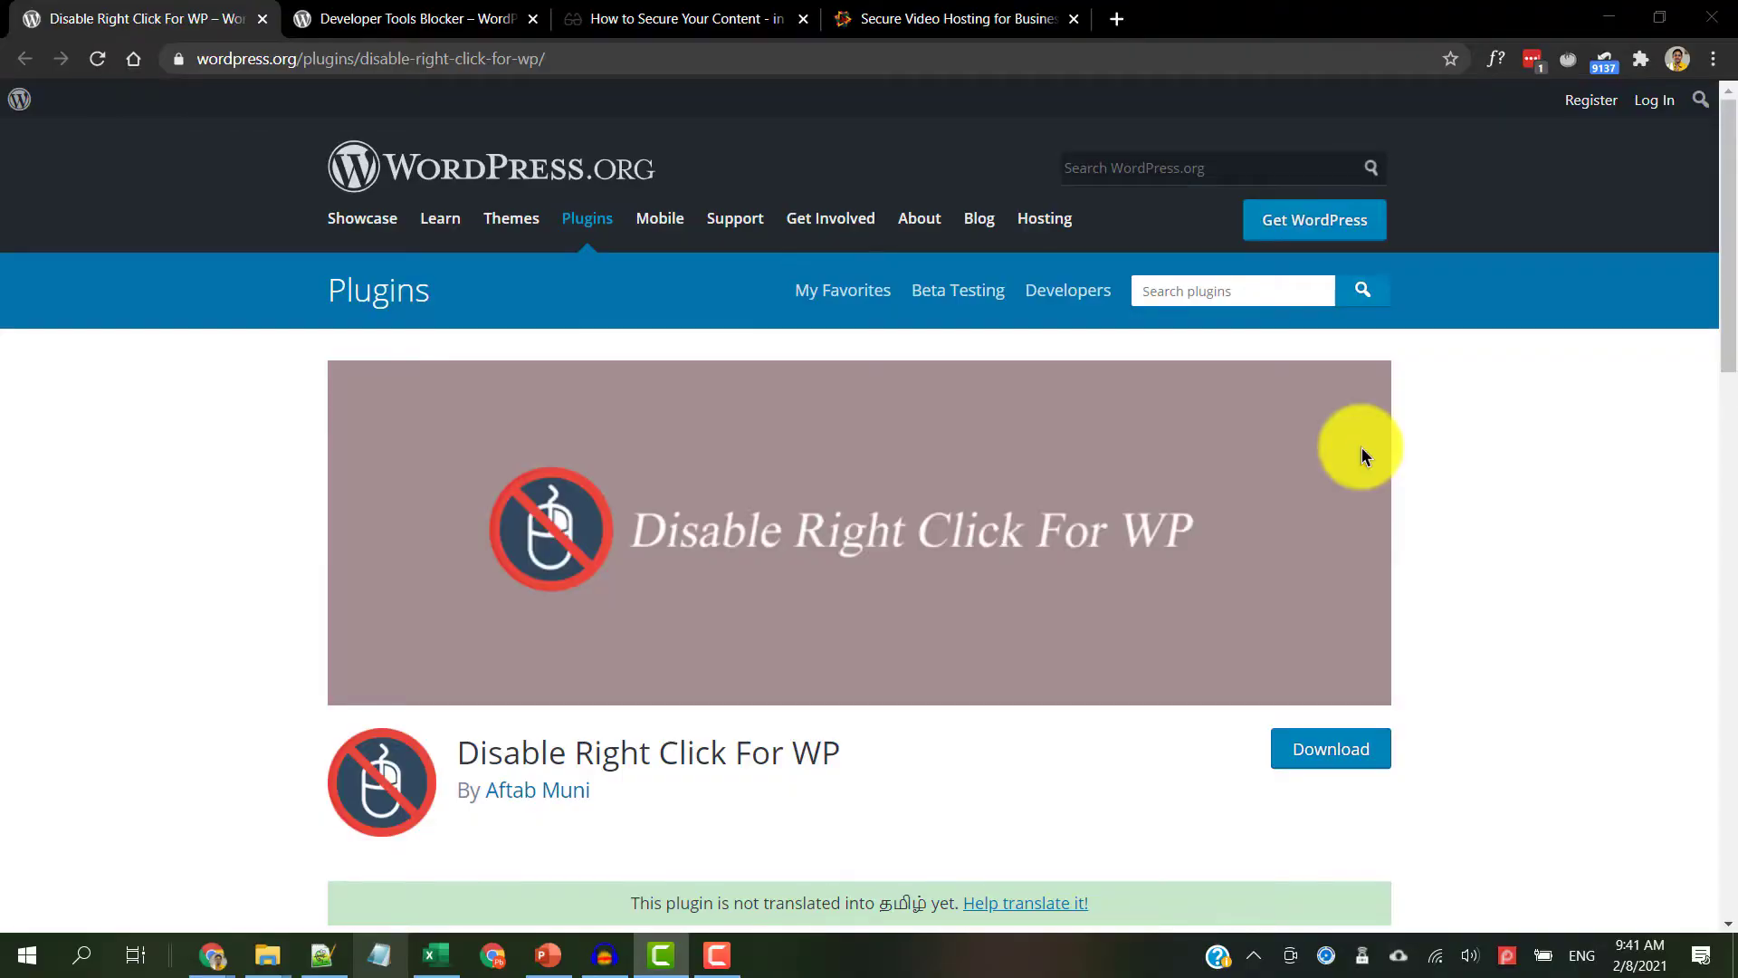
{"action": "mouse_move", "coordinate": [1519, 460]}
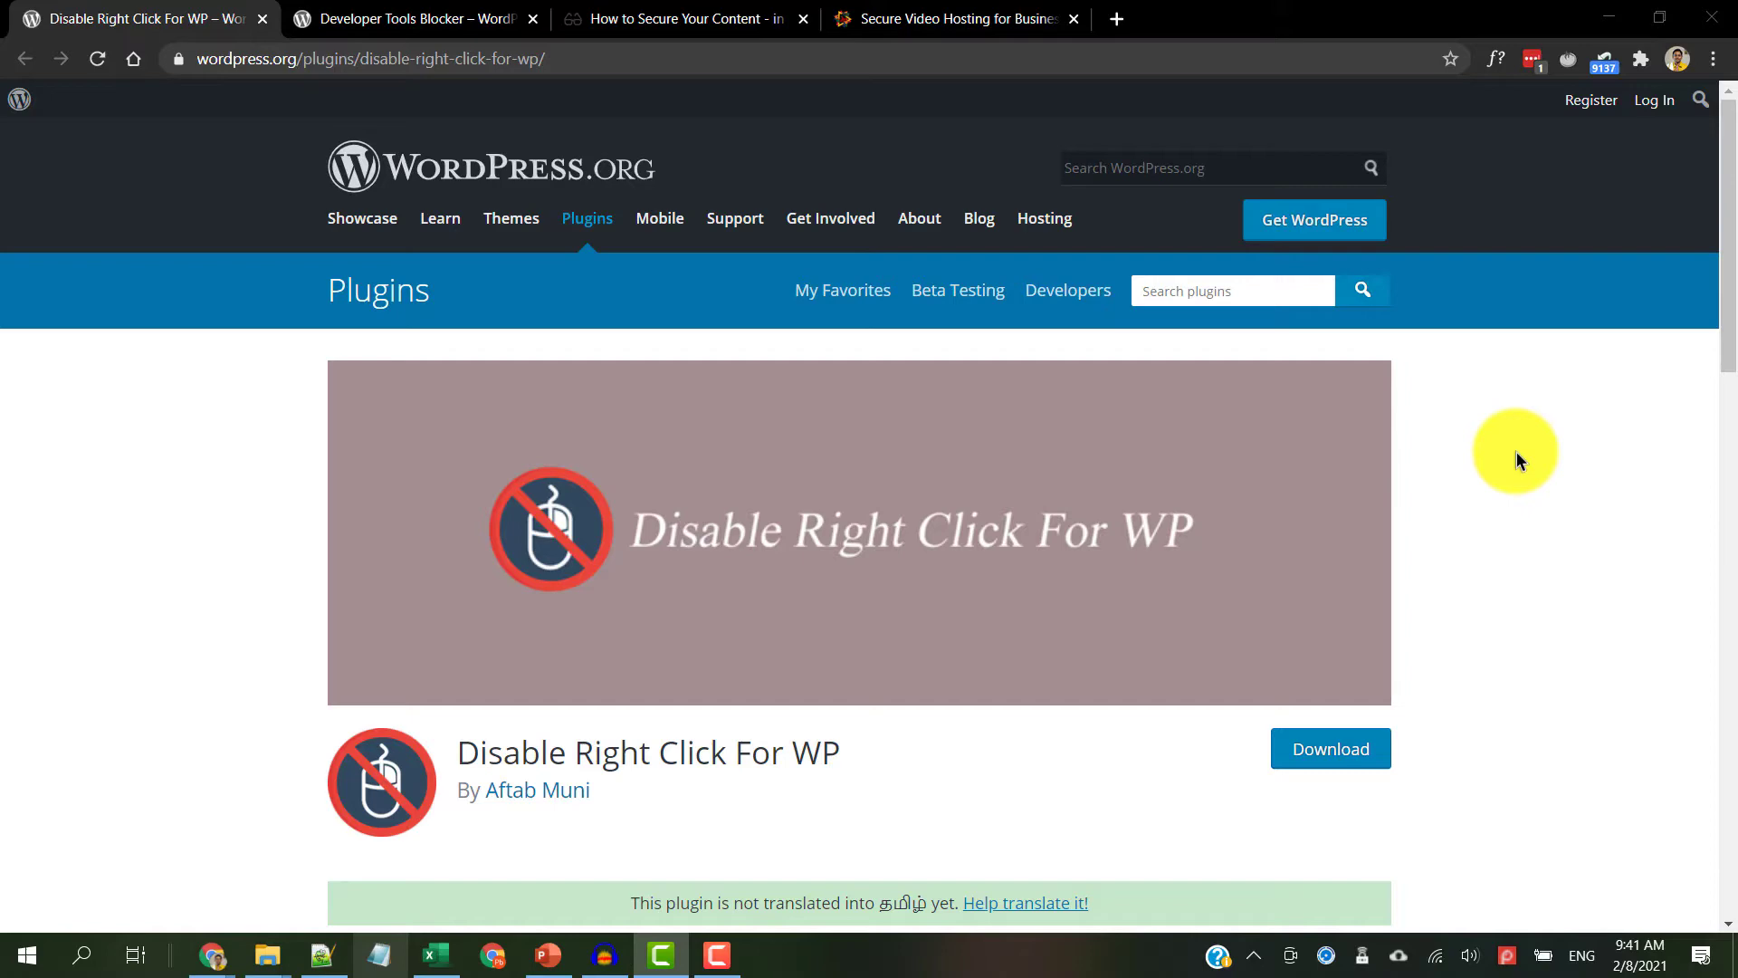
{"action": "mouse_move", "coordinate": [1470, 445]}
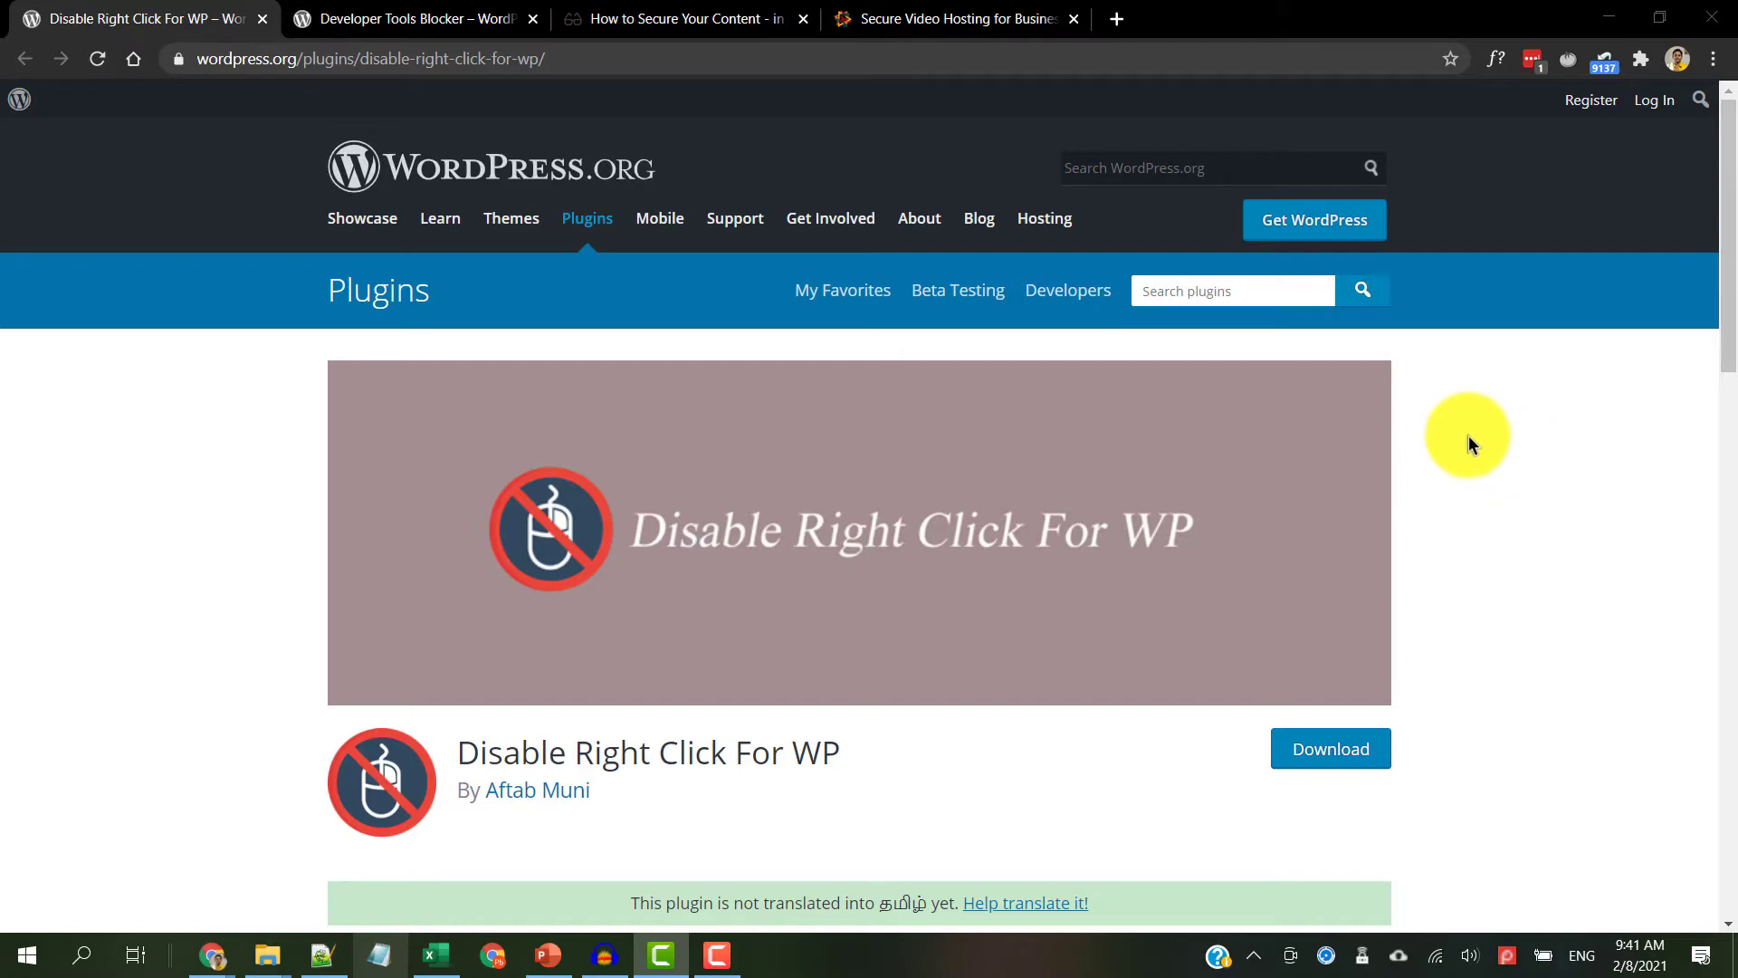
- Review the Disable Right Click For WP and Developer Tools Blocker plugin pages, then move to the bloggeriq article
{"action": "scroll", "scroll_direction": "down", "scroll_amount": 3}
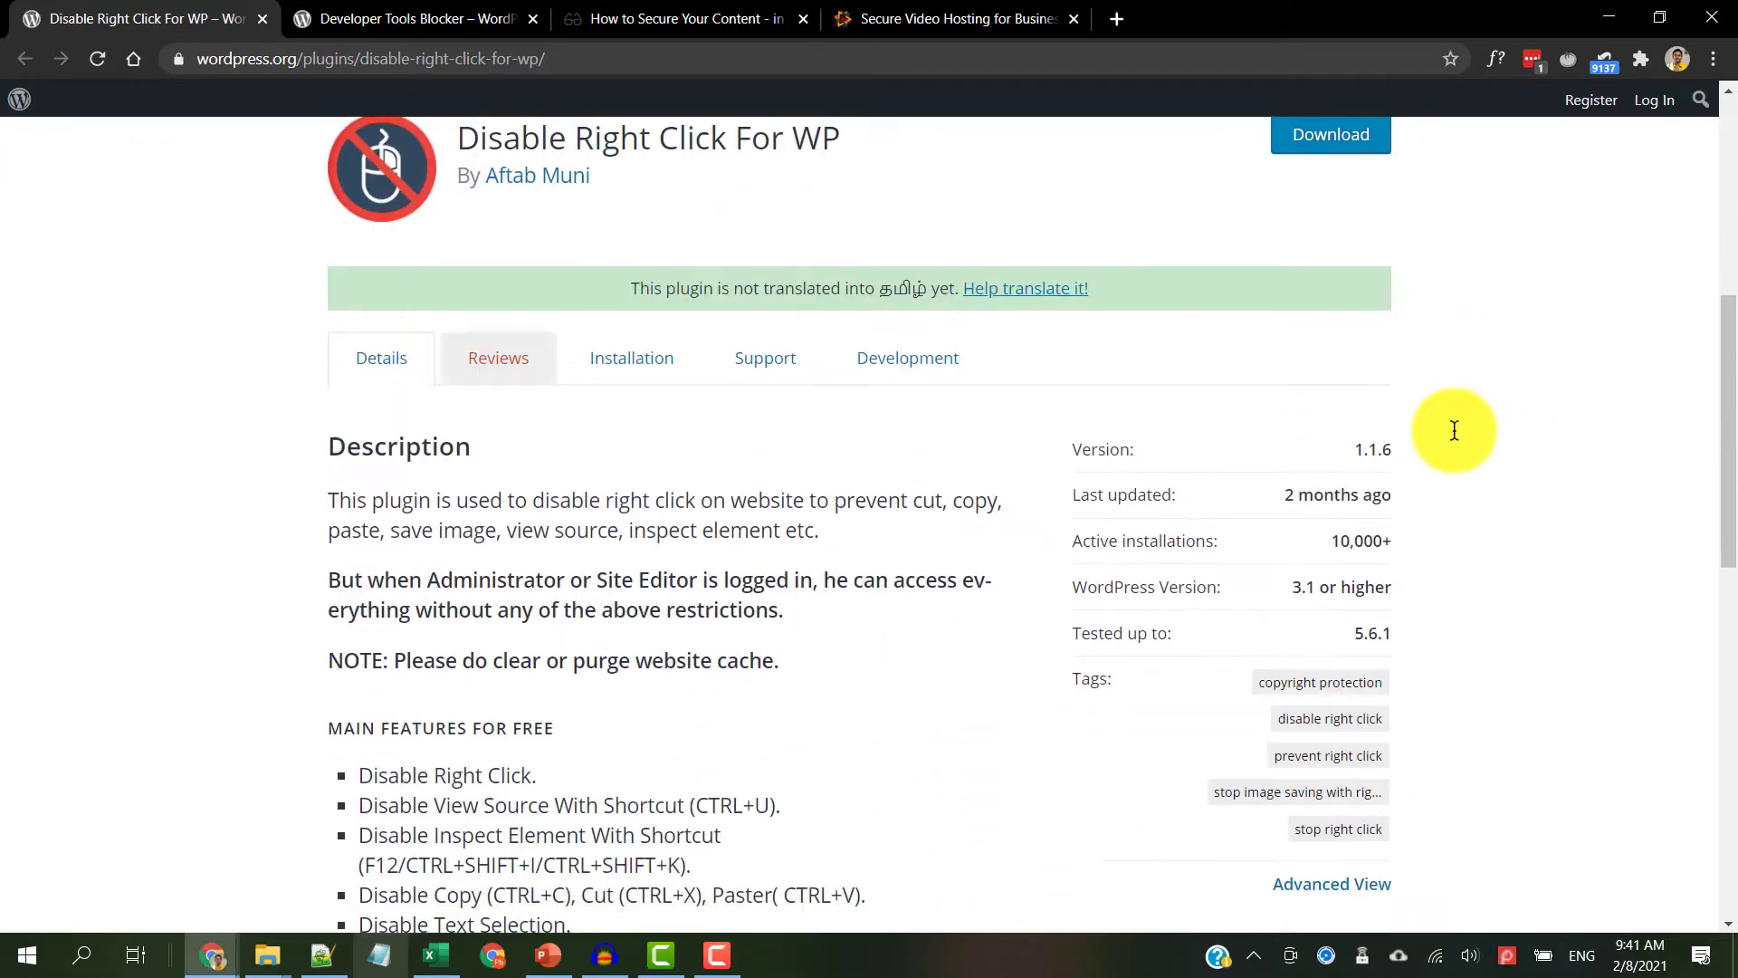
{"action": "scroll", "scroll_direction": "down", "scroll_amount": 3}
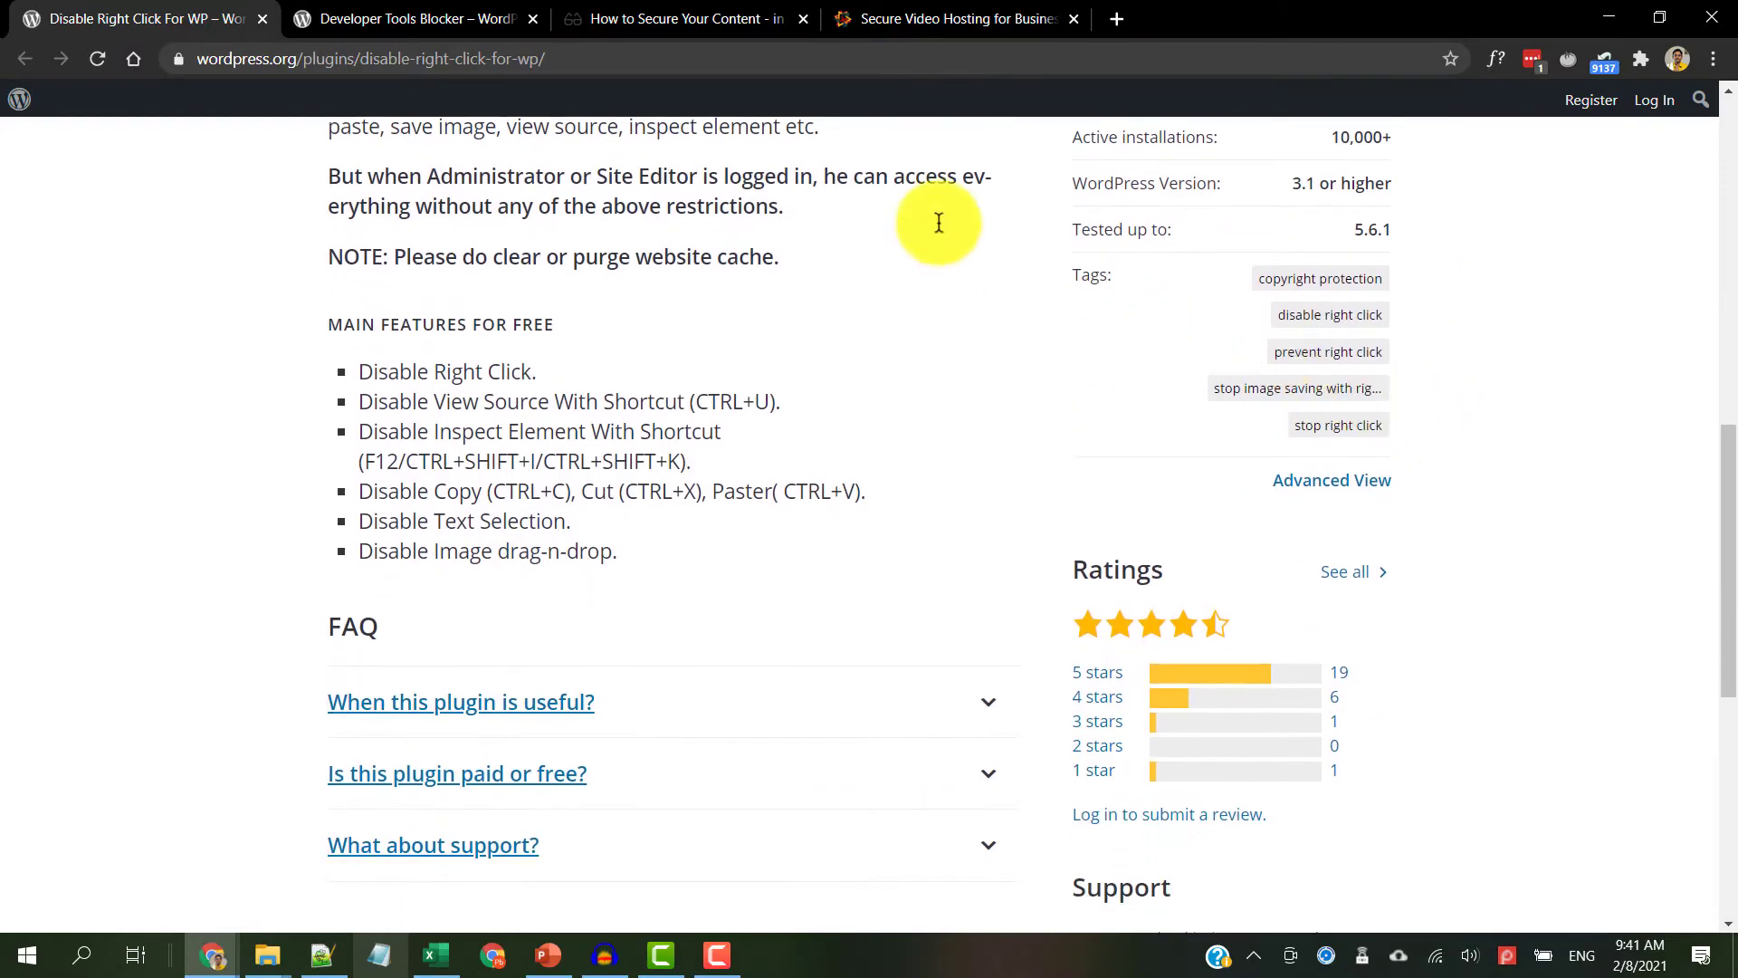
{"action": "left_click", "coordinate": [411, 18]}
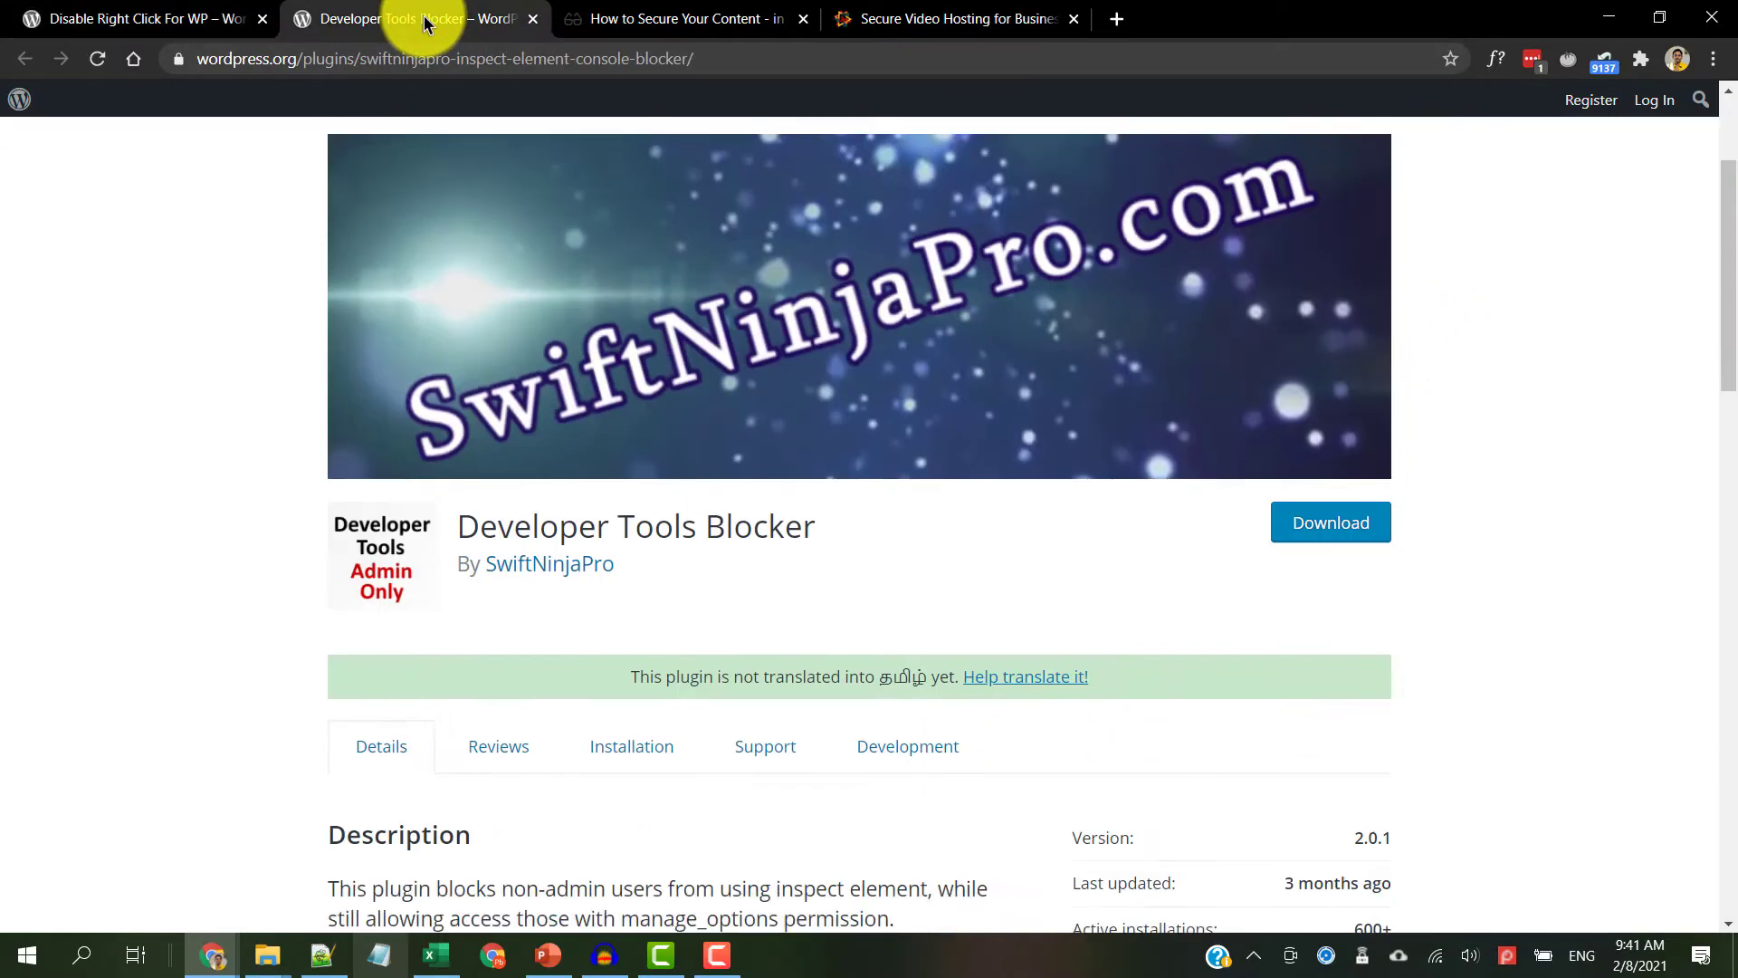
{"action": "scroll", "scroll_direction": "up", "scroll_amount": 3}
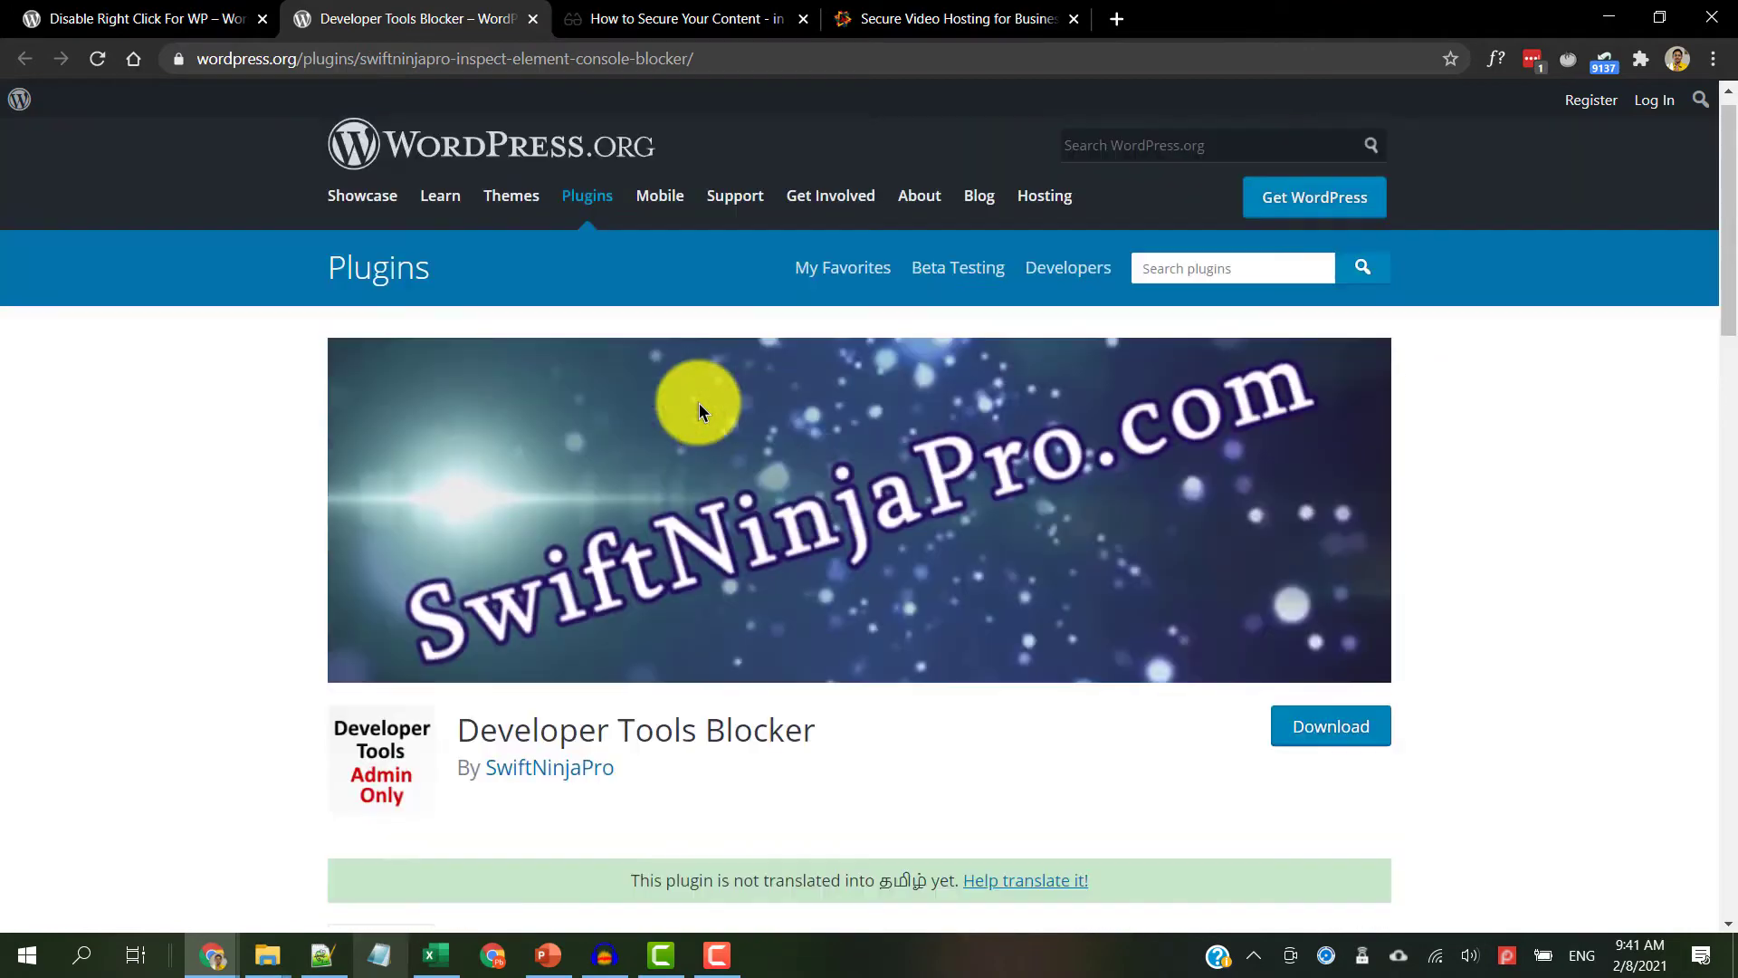
{"action": "left_click", "coordinate": [685, 19]}
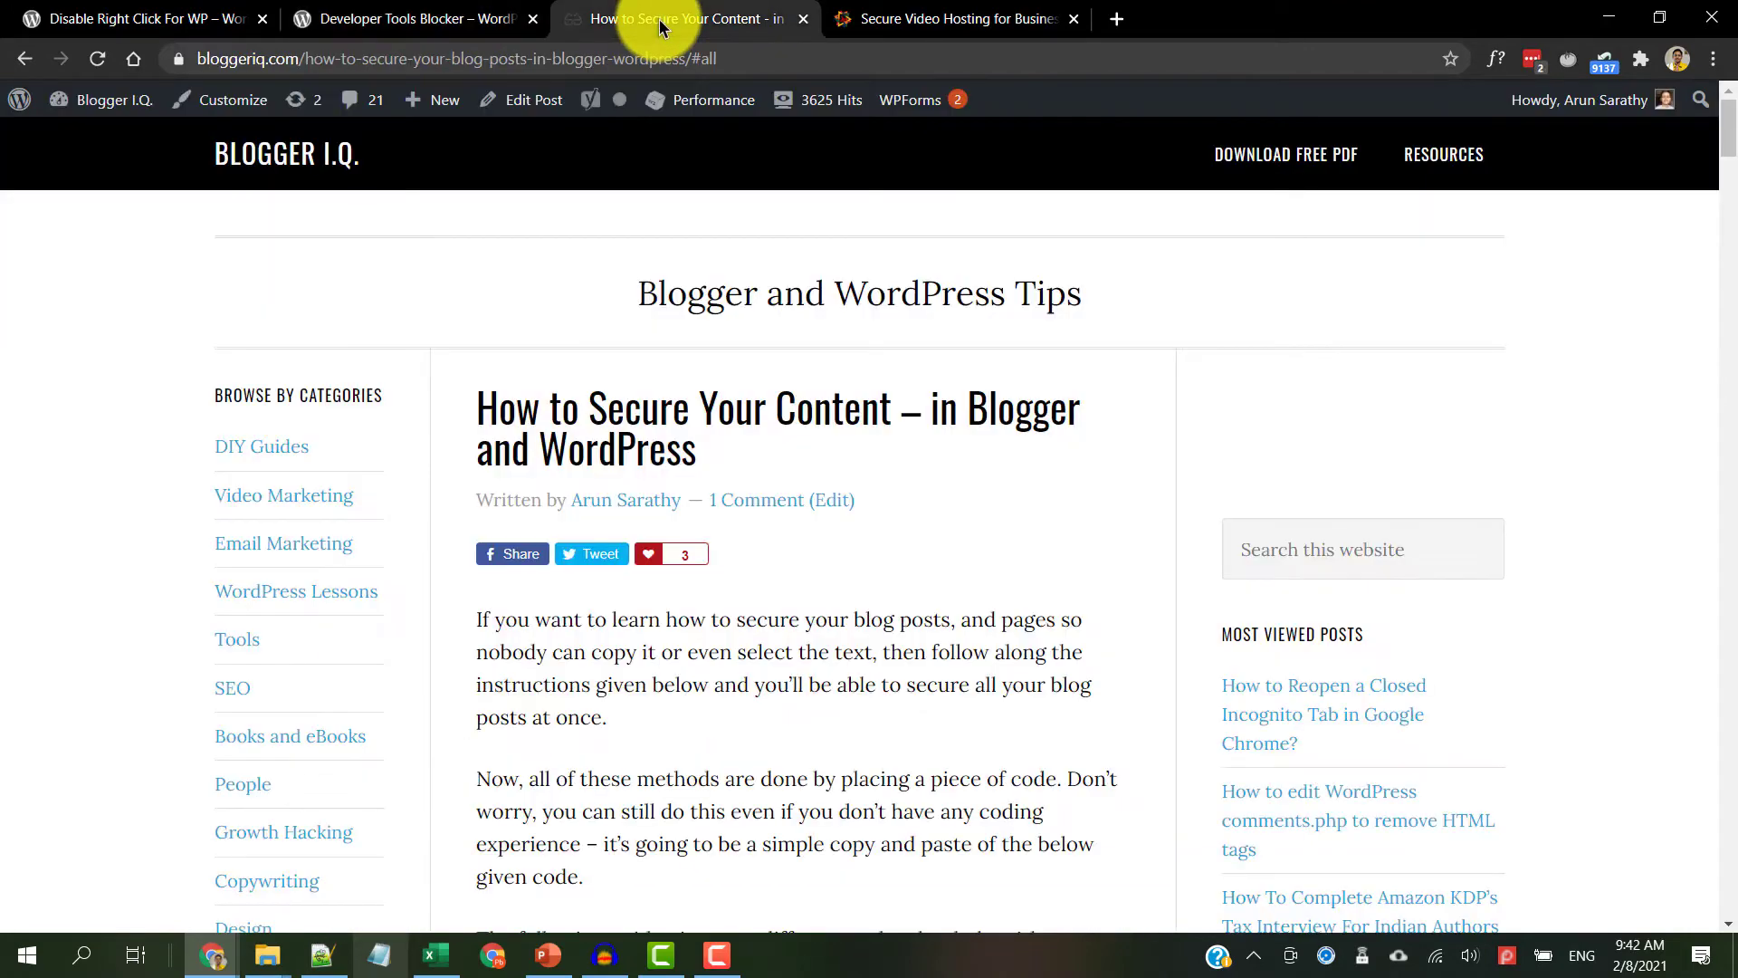
{"action": "mouse_move", "coordinate": [1101, 456]}
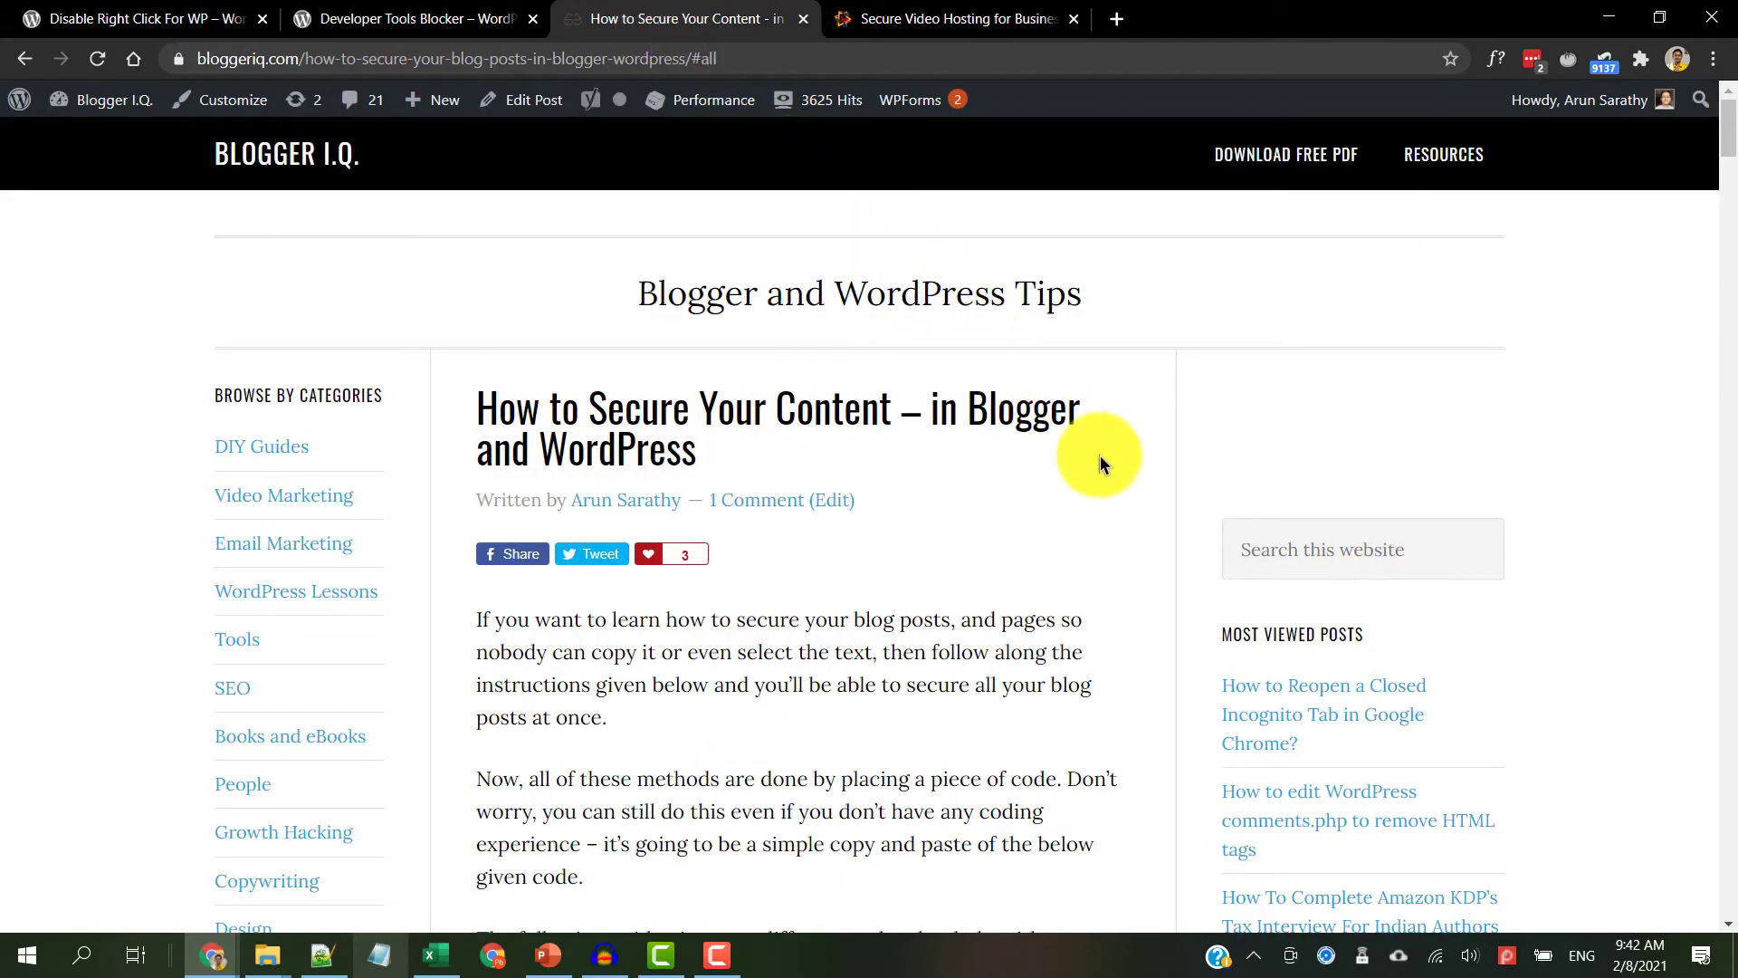
- Scroll through the How to Secure Your Content article and its copy-blocking code, then switch to VdoCipher
{"action": "scroll", "scroll_direction": "down", "scroll_amount": 3}
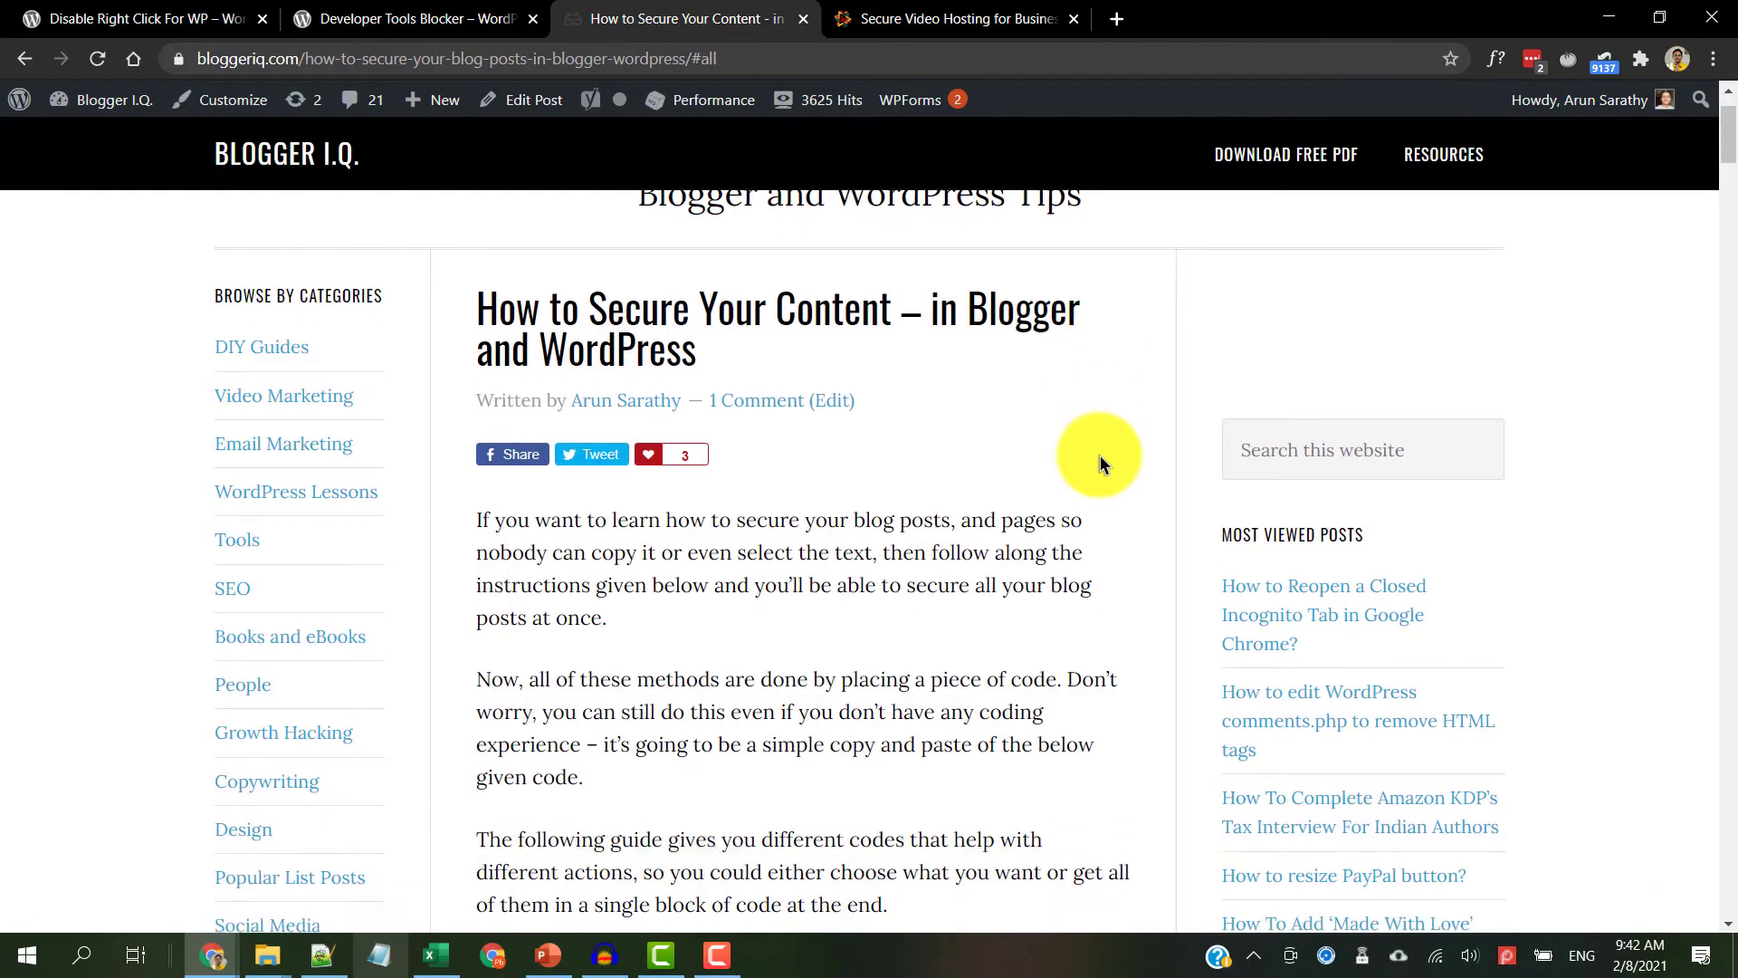
{"action": "scroll", "scroll_direction": "down", "scroll_amount": 3}
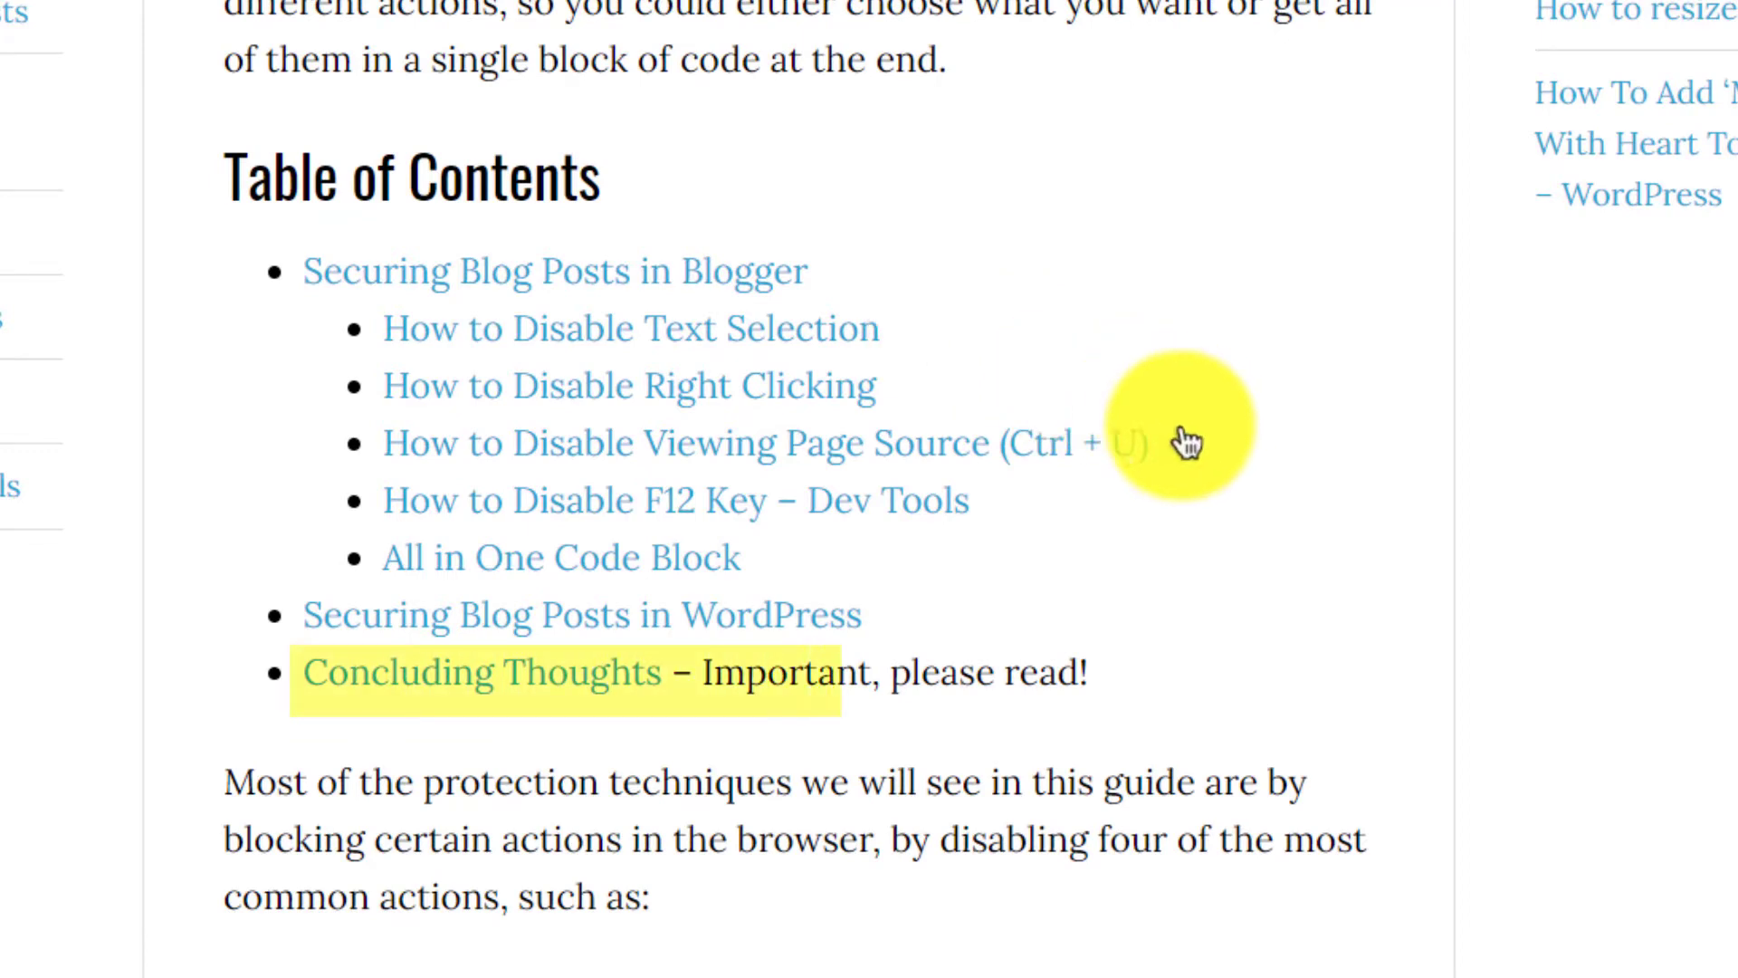
{"action": "mouse_move", "coordinate": [1020, 507]}
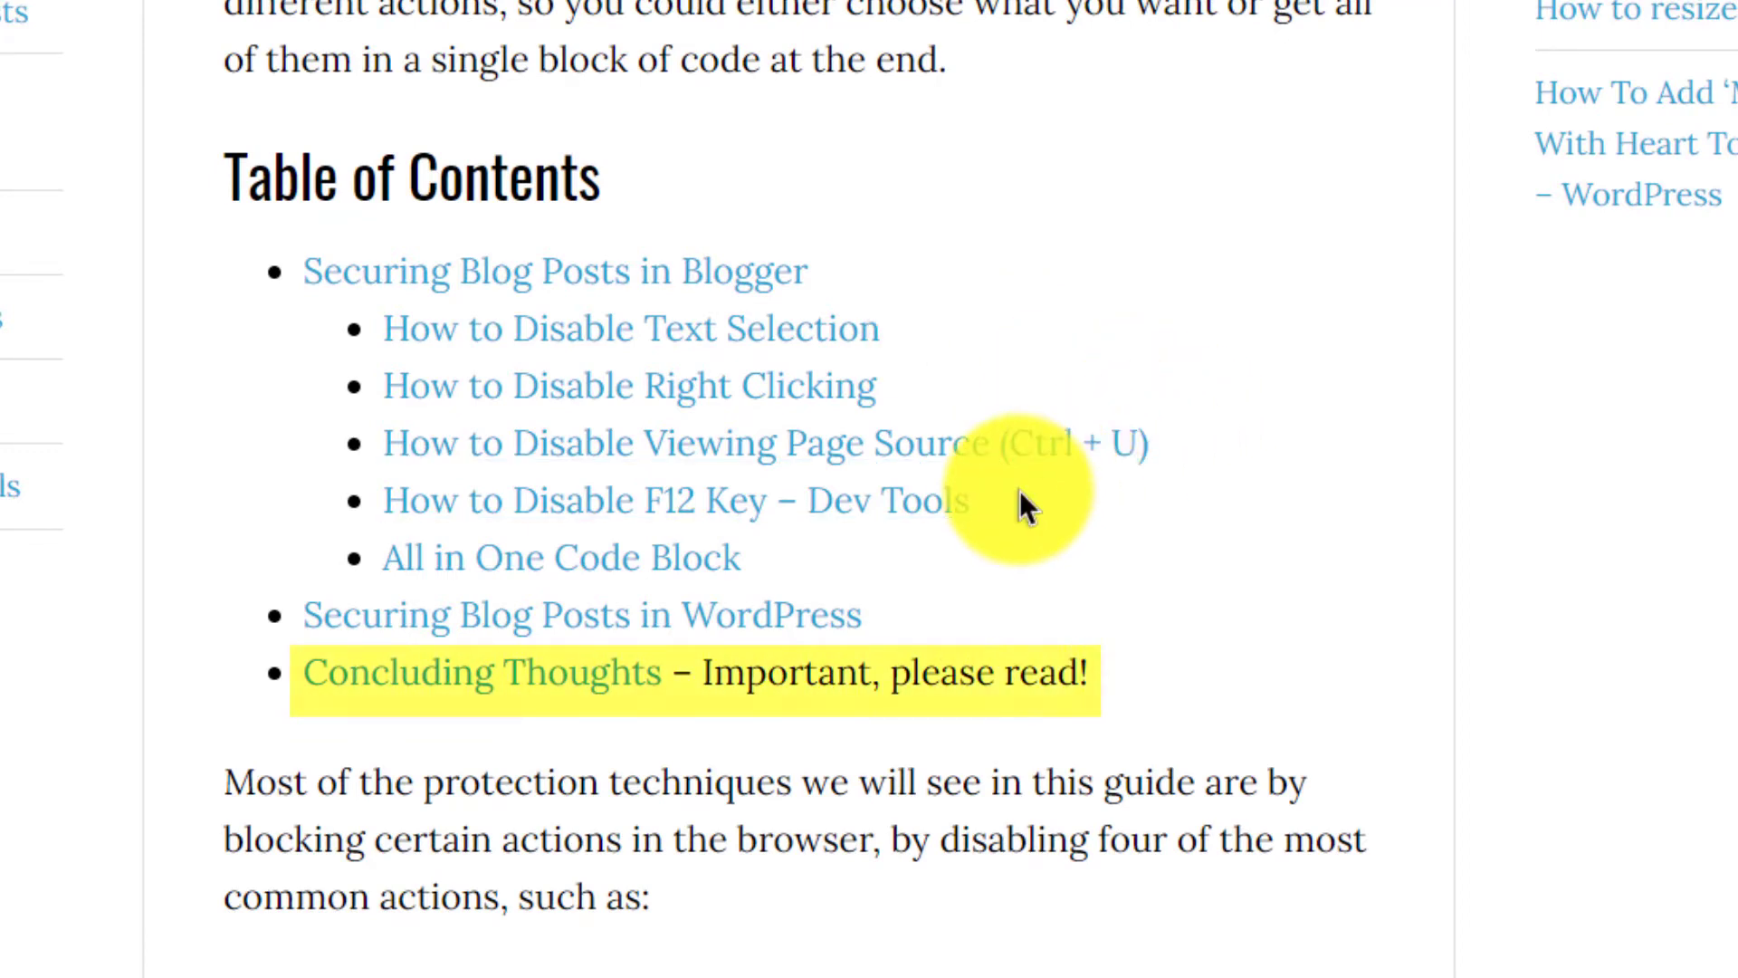
{"action": "scroll", "scroll_direction": "down", "scroll_amount": 3}
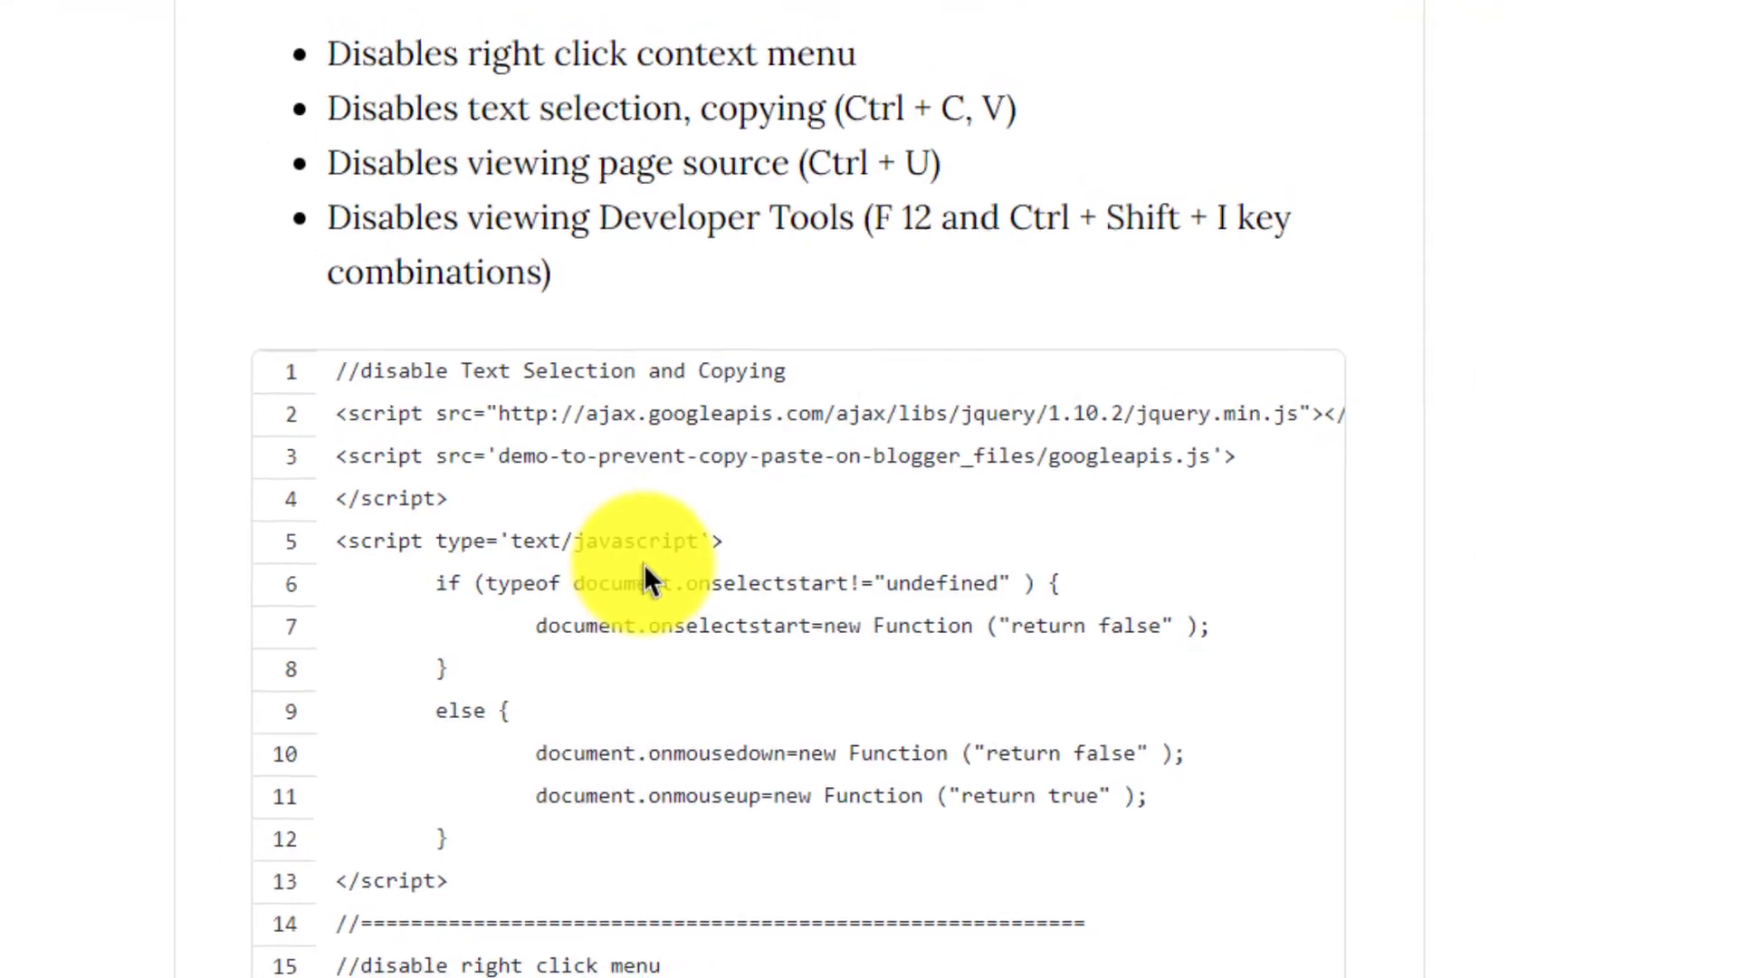
{"action": "scroll", "scroll_direction": "down", "scroll_amount": 3}
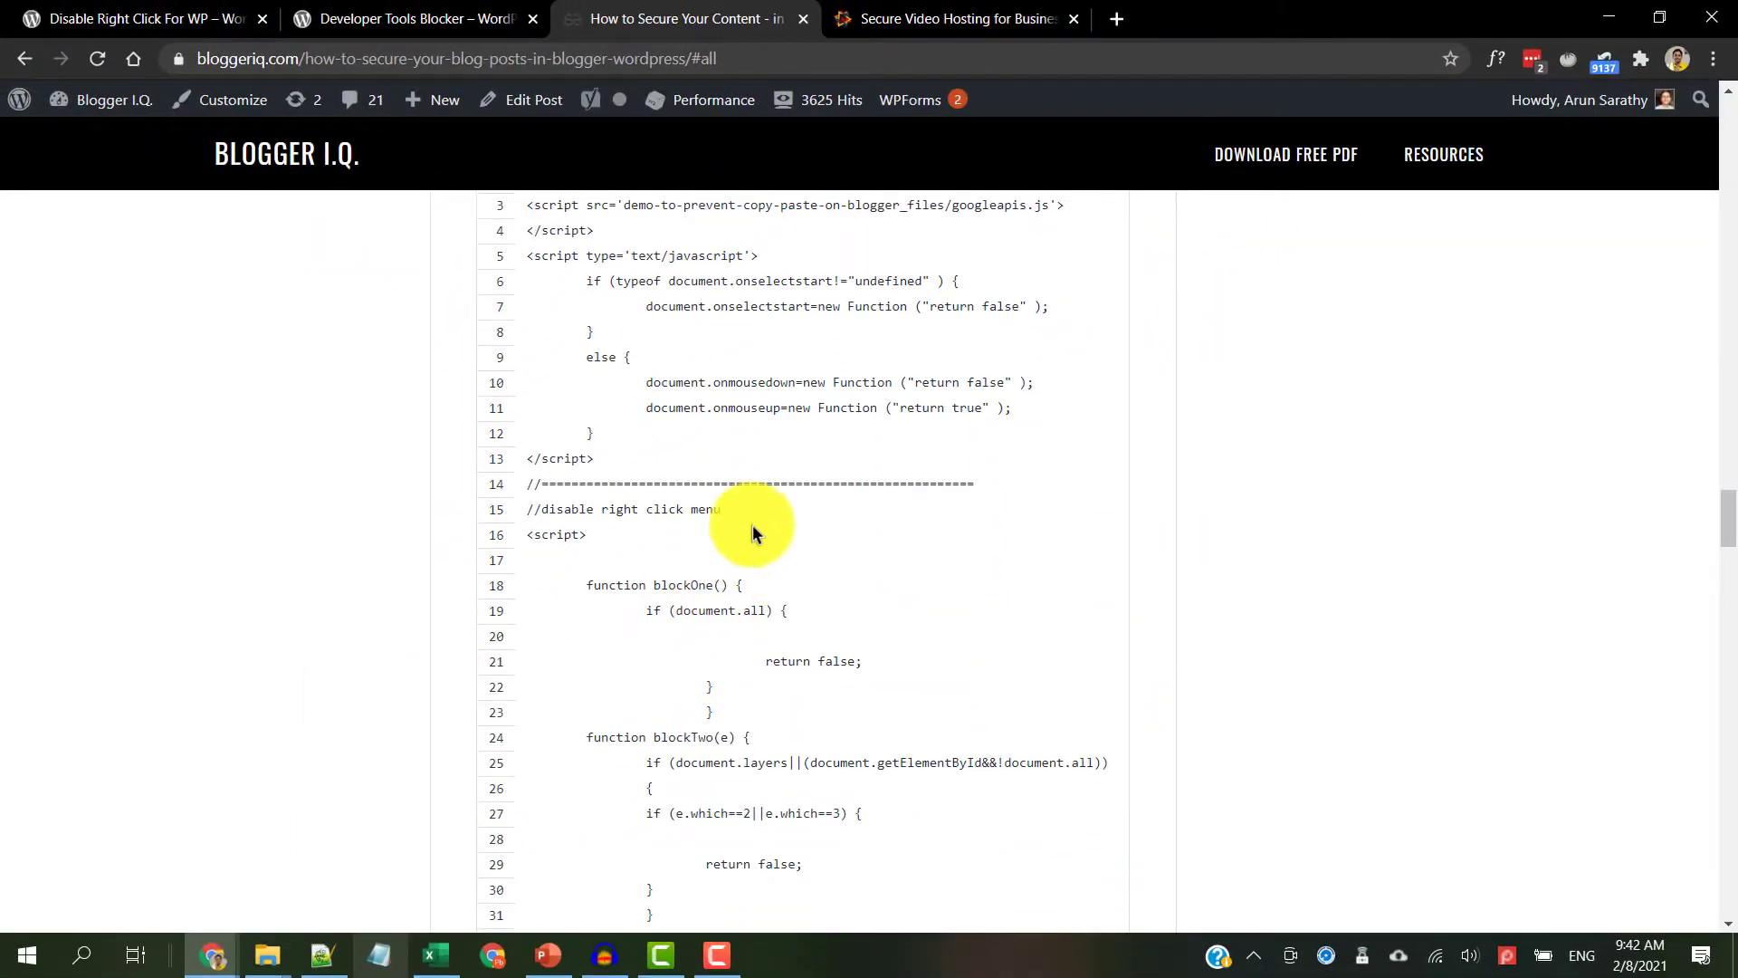
{"action": "left_click", "coordinate": [947, 18]}
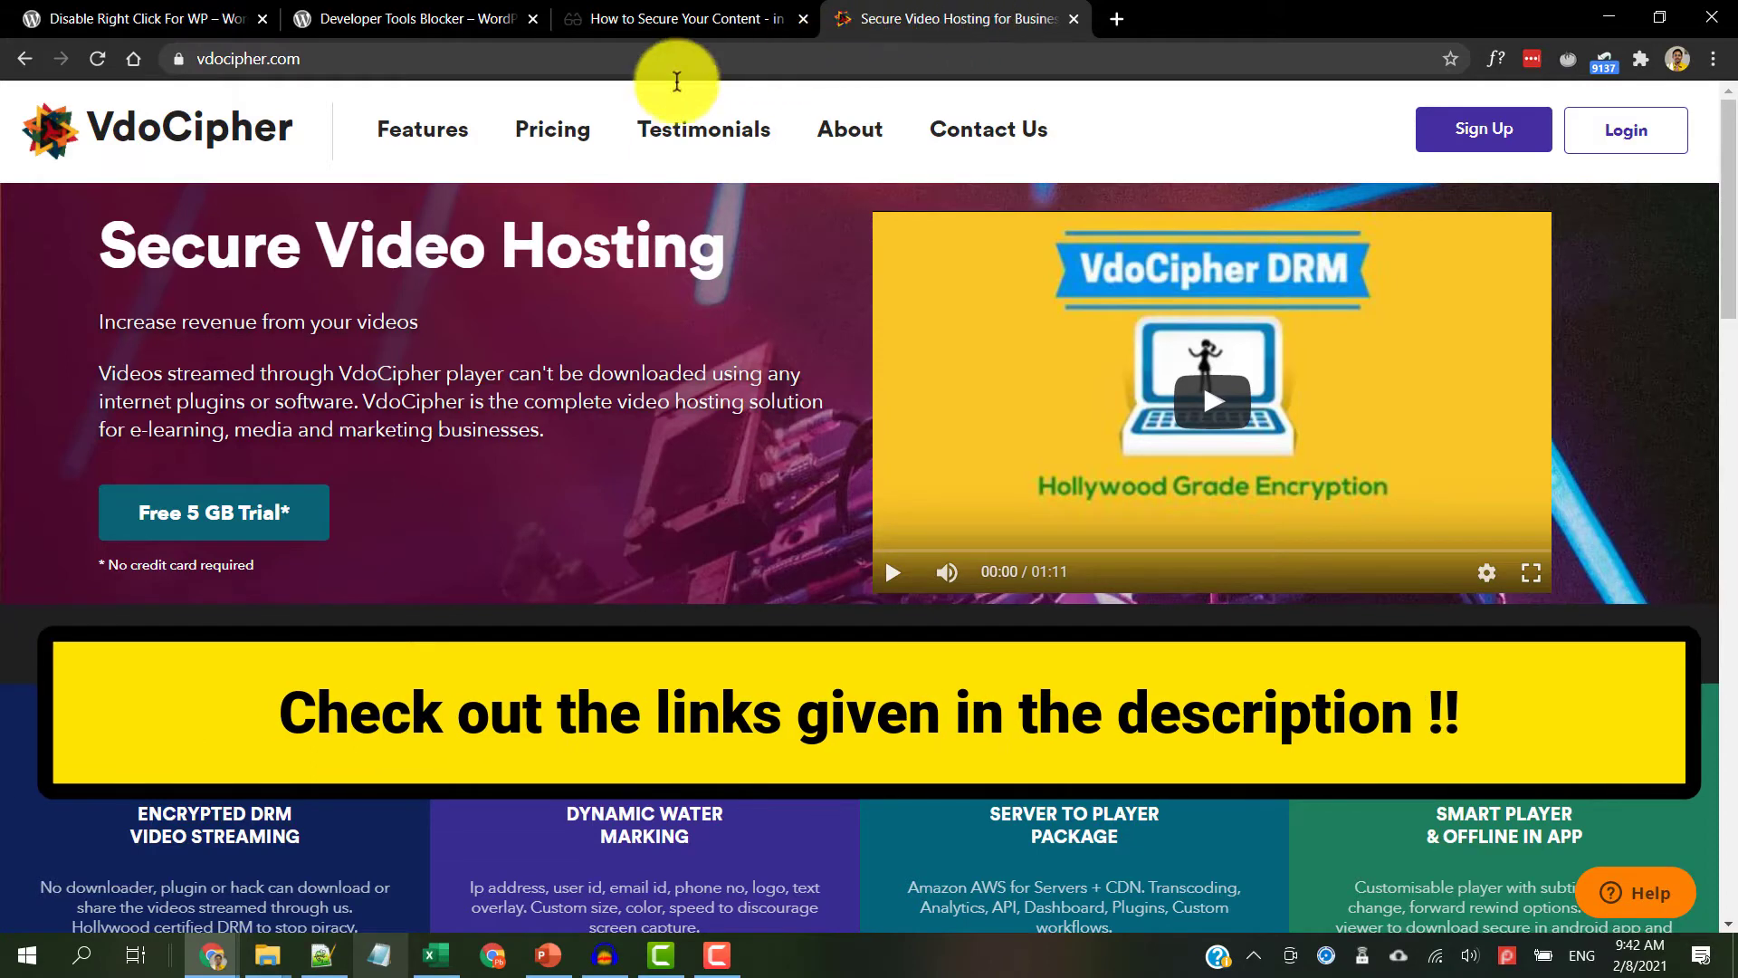
- Browse VdoCipher's Features, Pricing and Testimonials pages from the top menu
{"action": "left_click", "coordinate": [421, 129]}
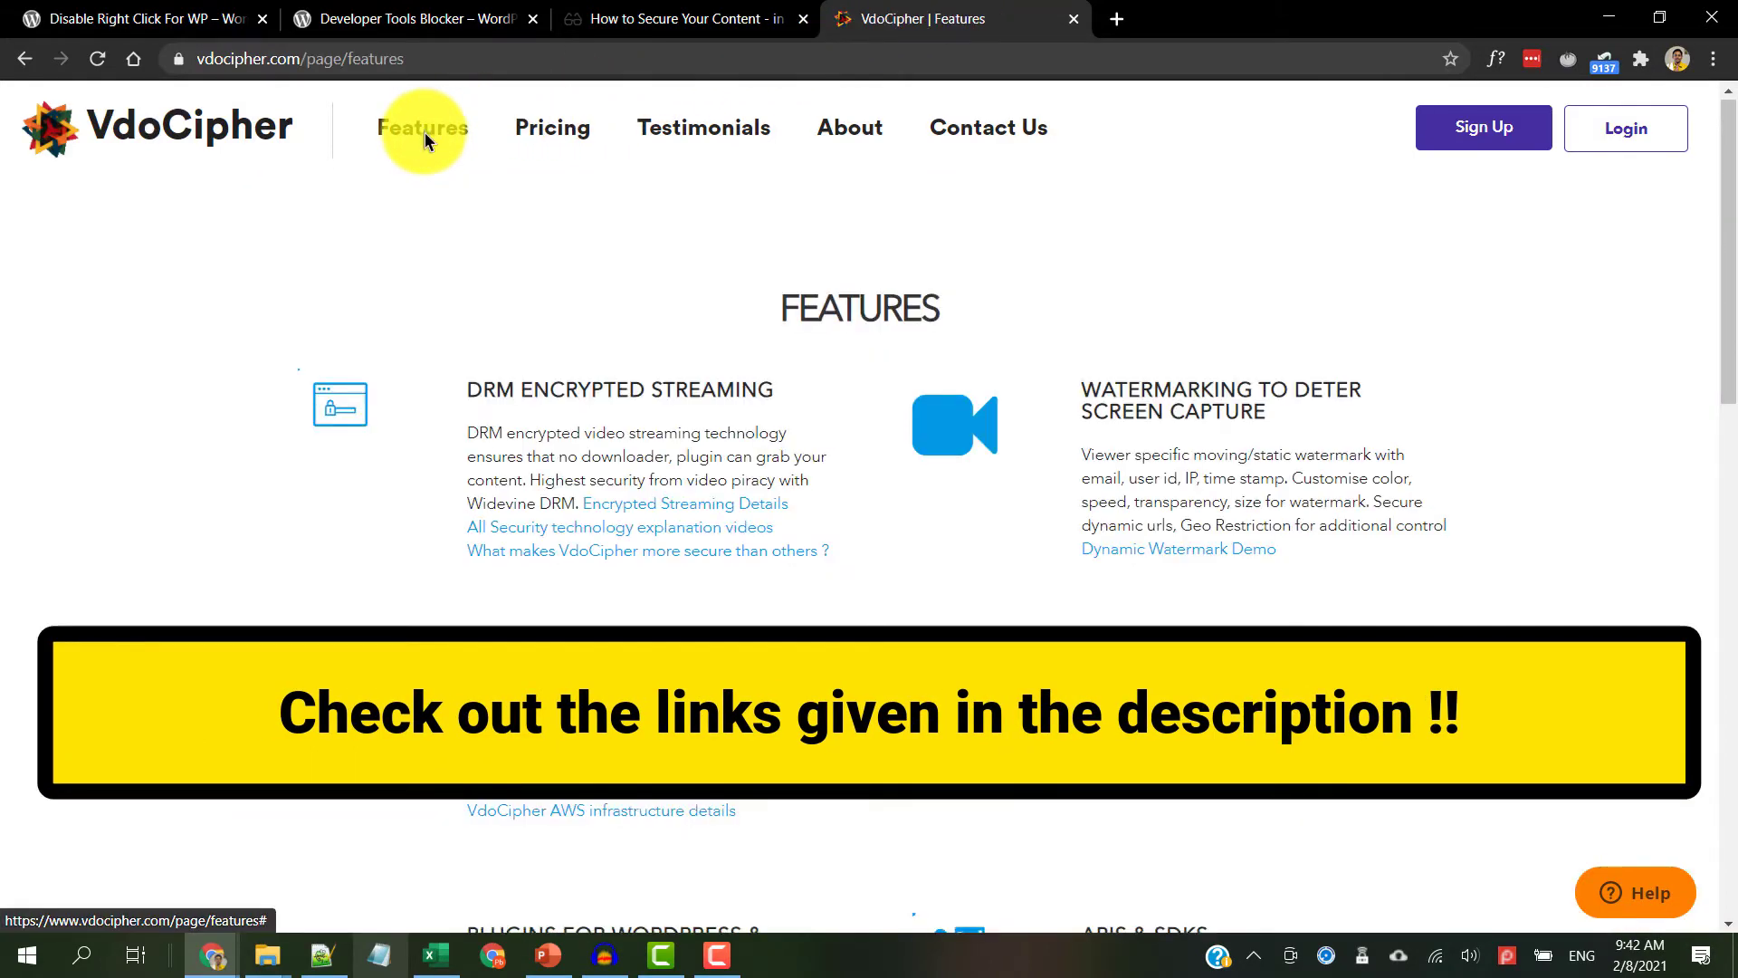
{"action": "mouse_move", "coordinate": [553, 129]}
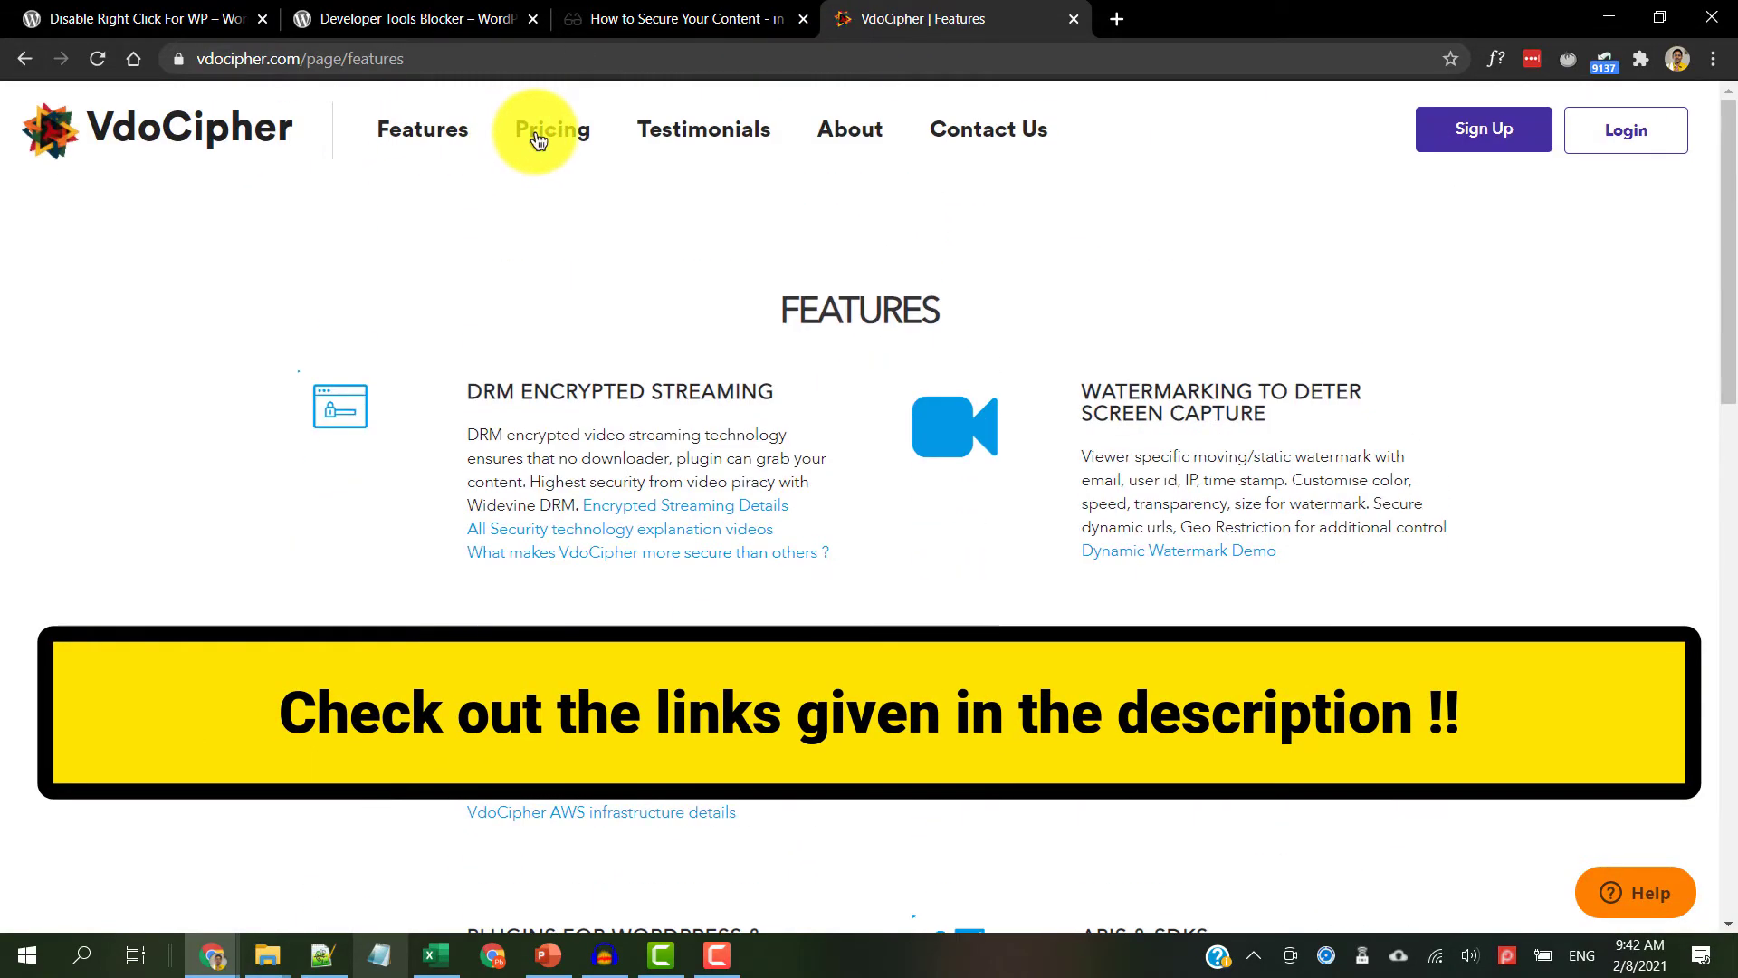
{"action": "left_click", "coordinate": [550, 130]}
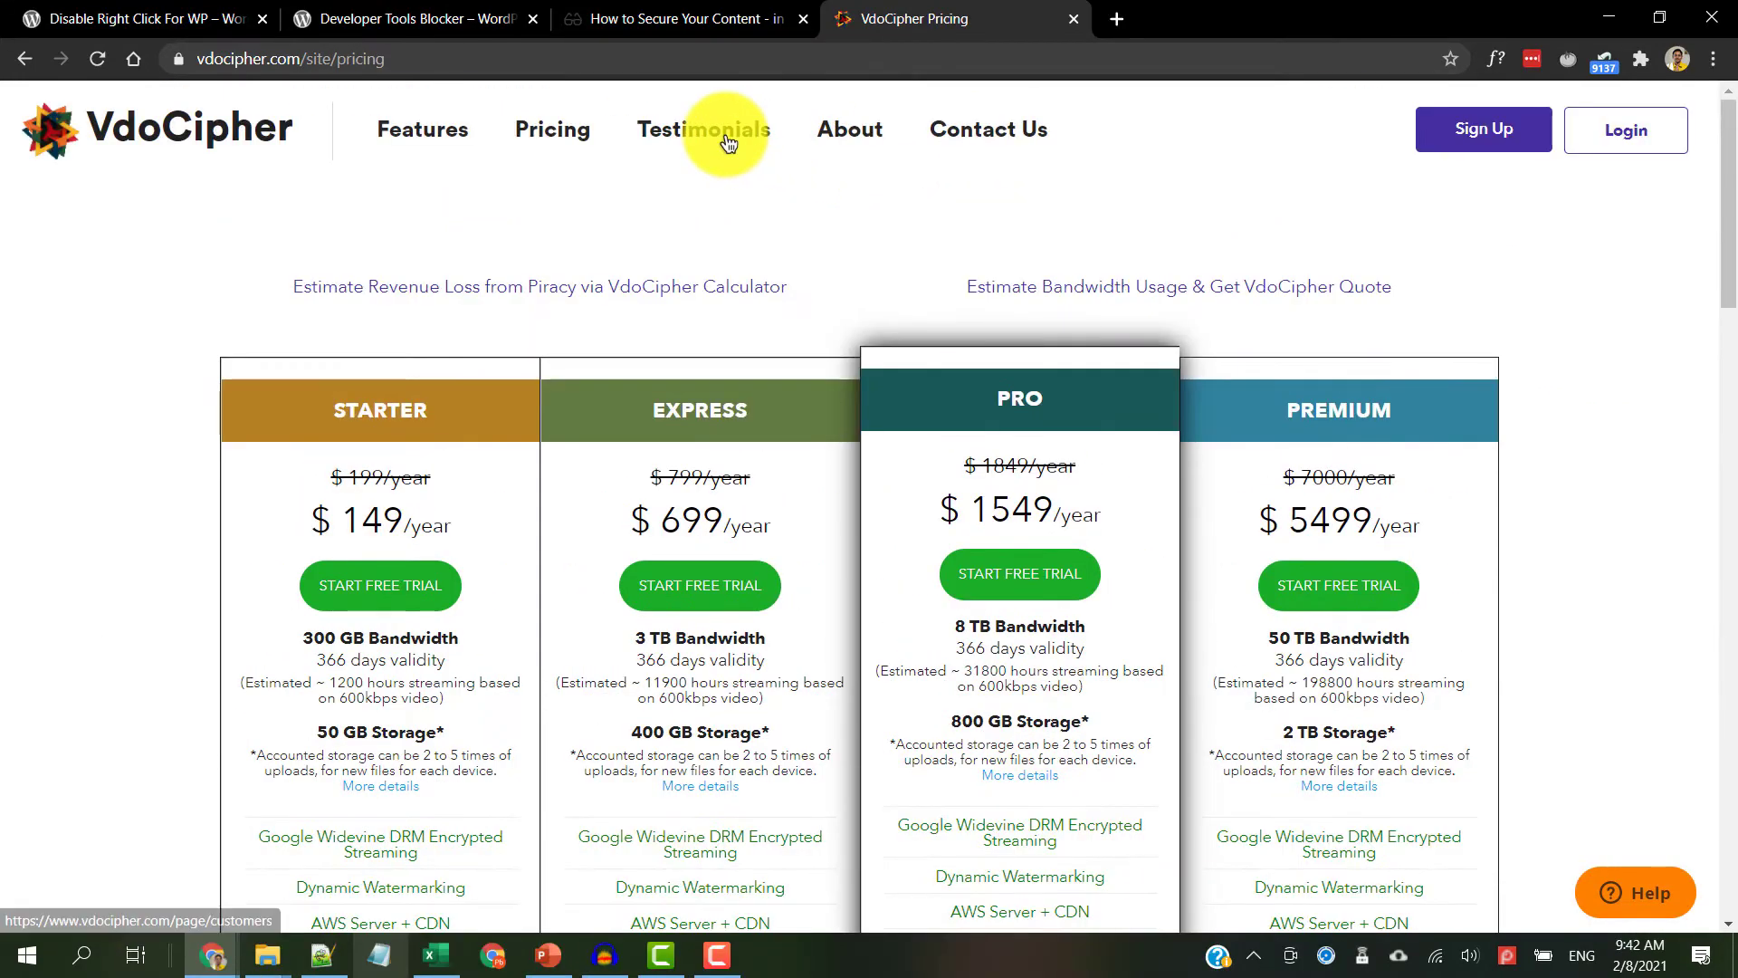
{"action": "left_click", "coordinate": [703, 130]}
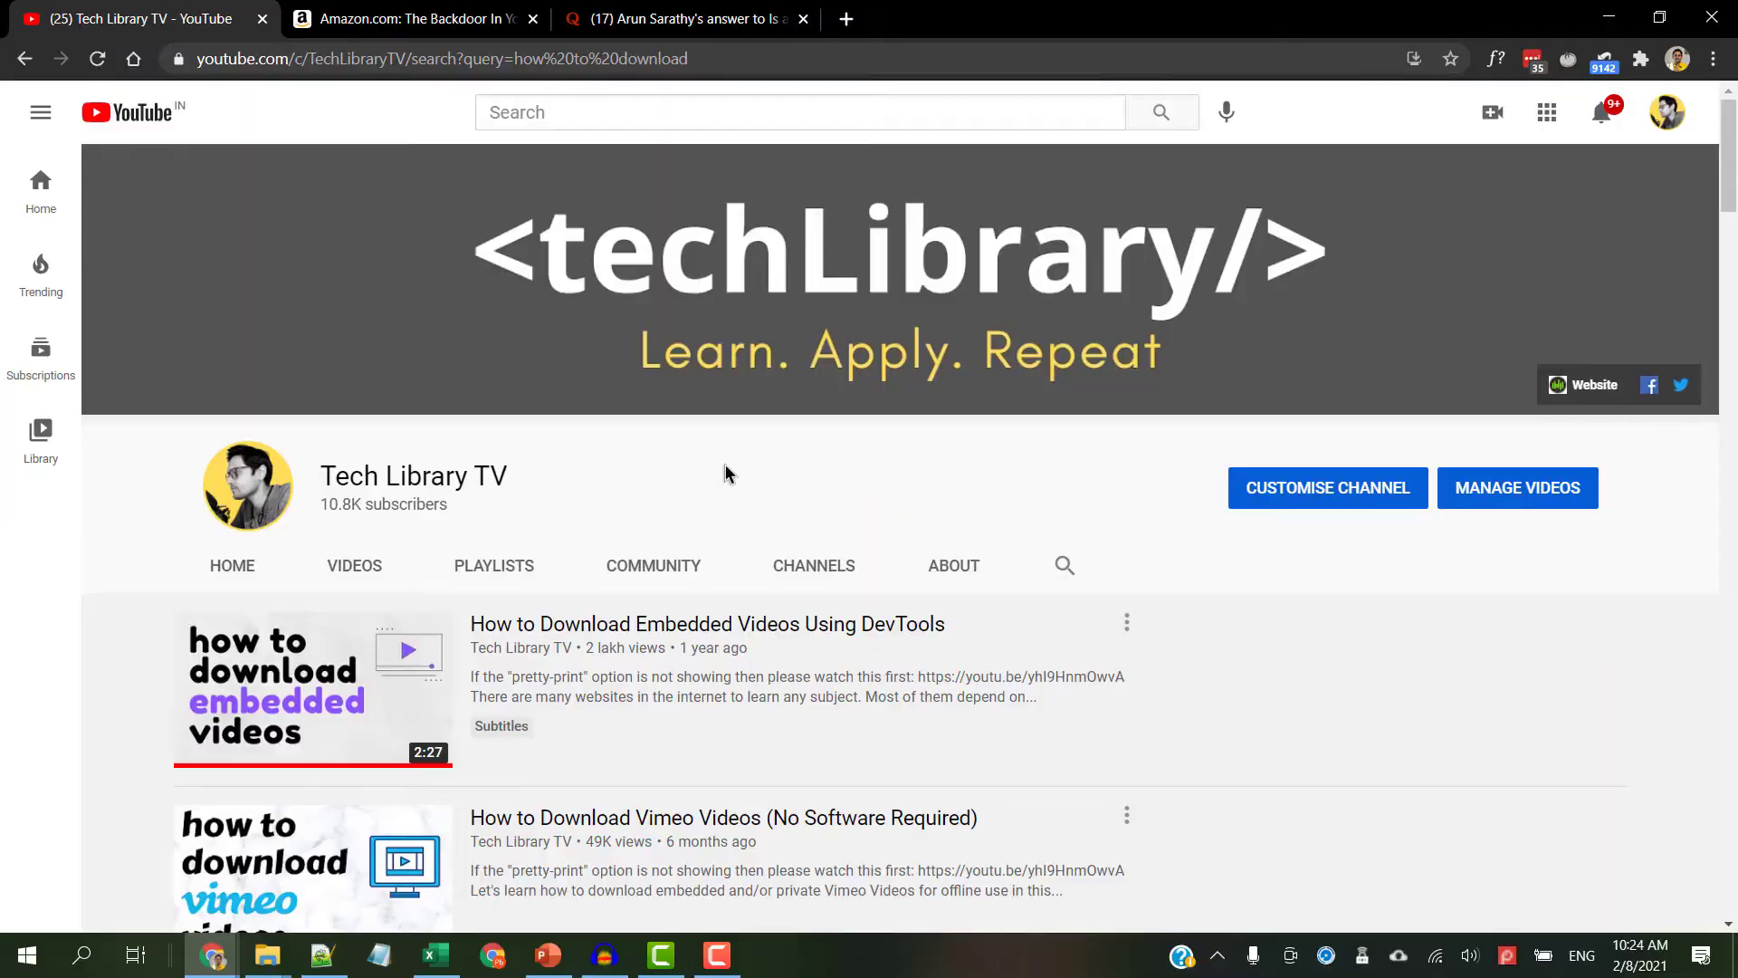
- Scroll the Tech Library TV video list and follow the channel's linked website
{"action": "scroll", "scroll_direction": "down", "scroll_amount": 3}
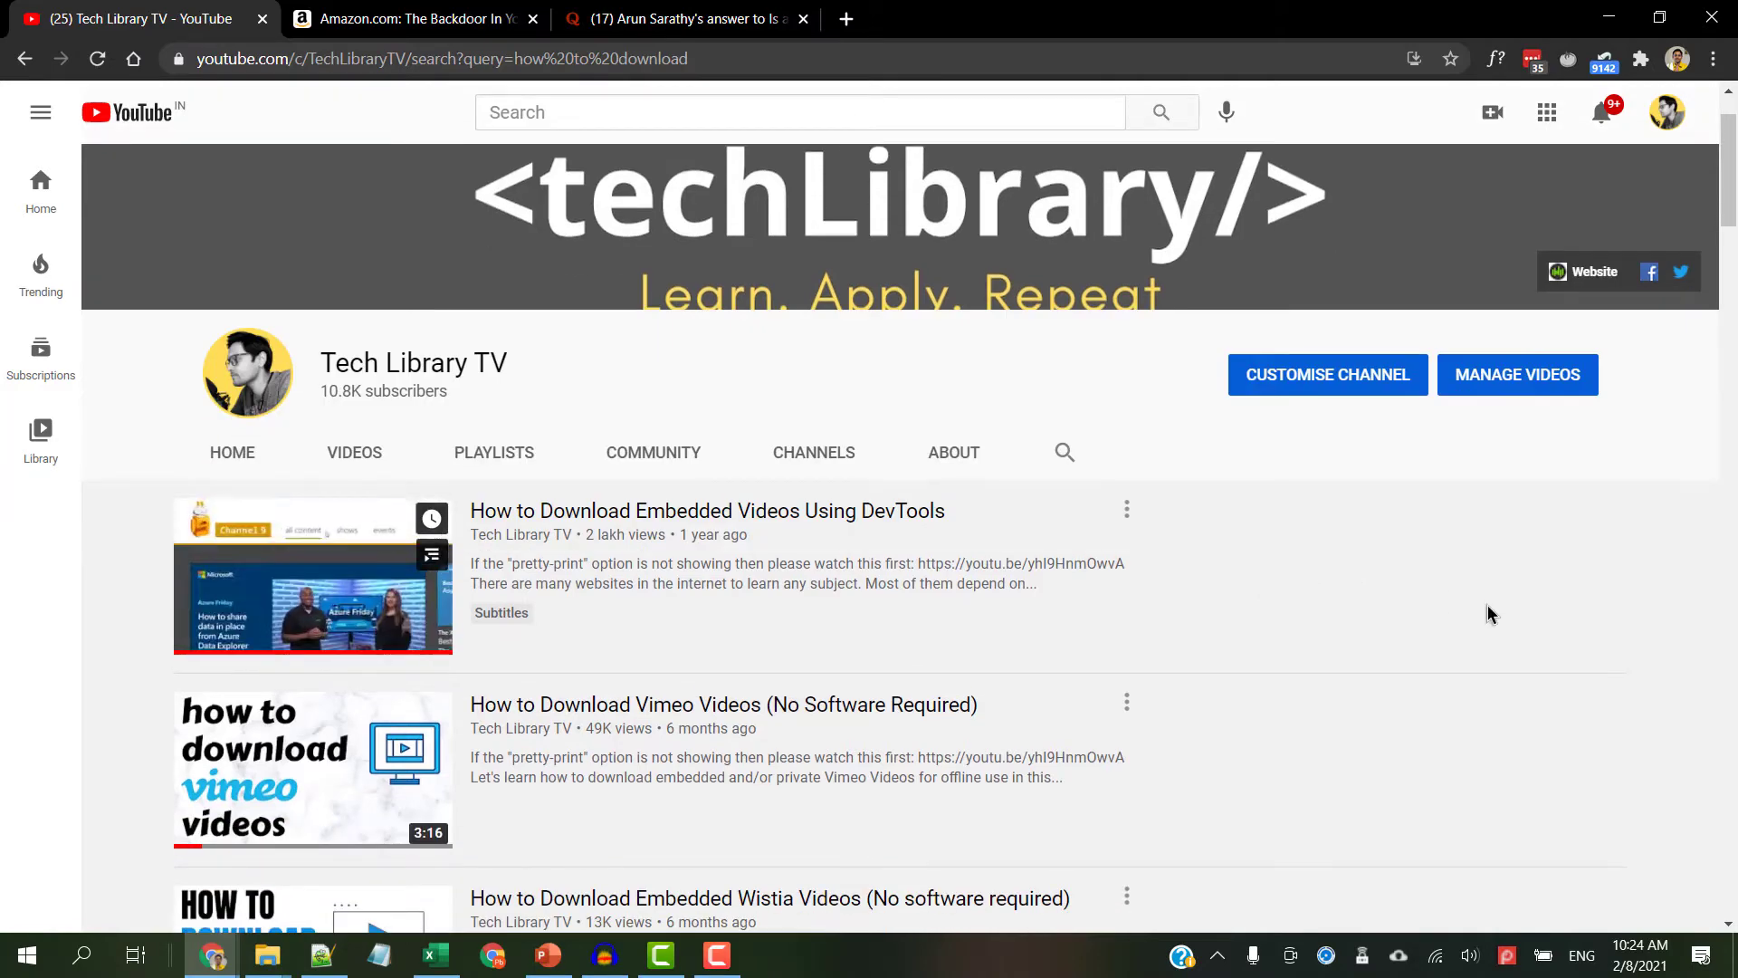
{"action": "scroll", "scroll_direction": "down", "scroll_amount": 3}
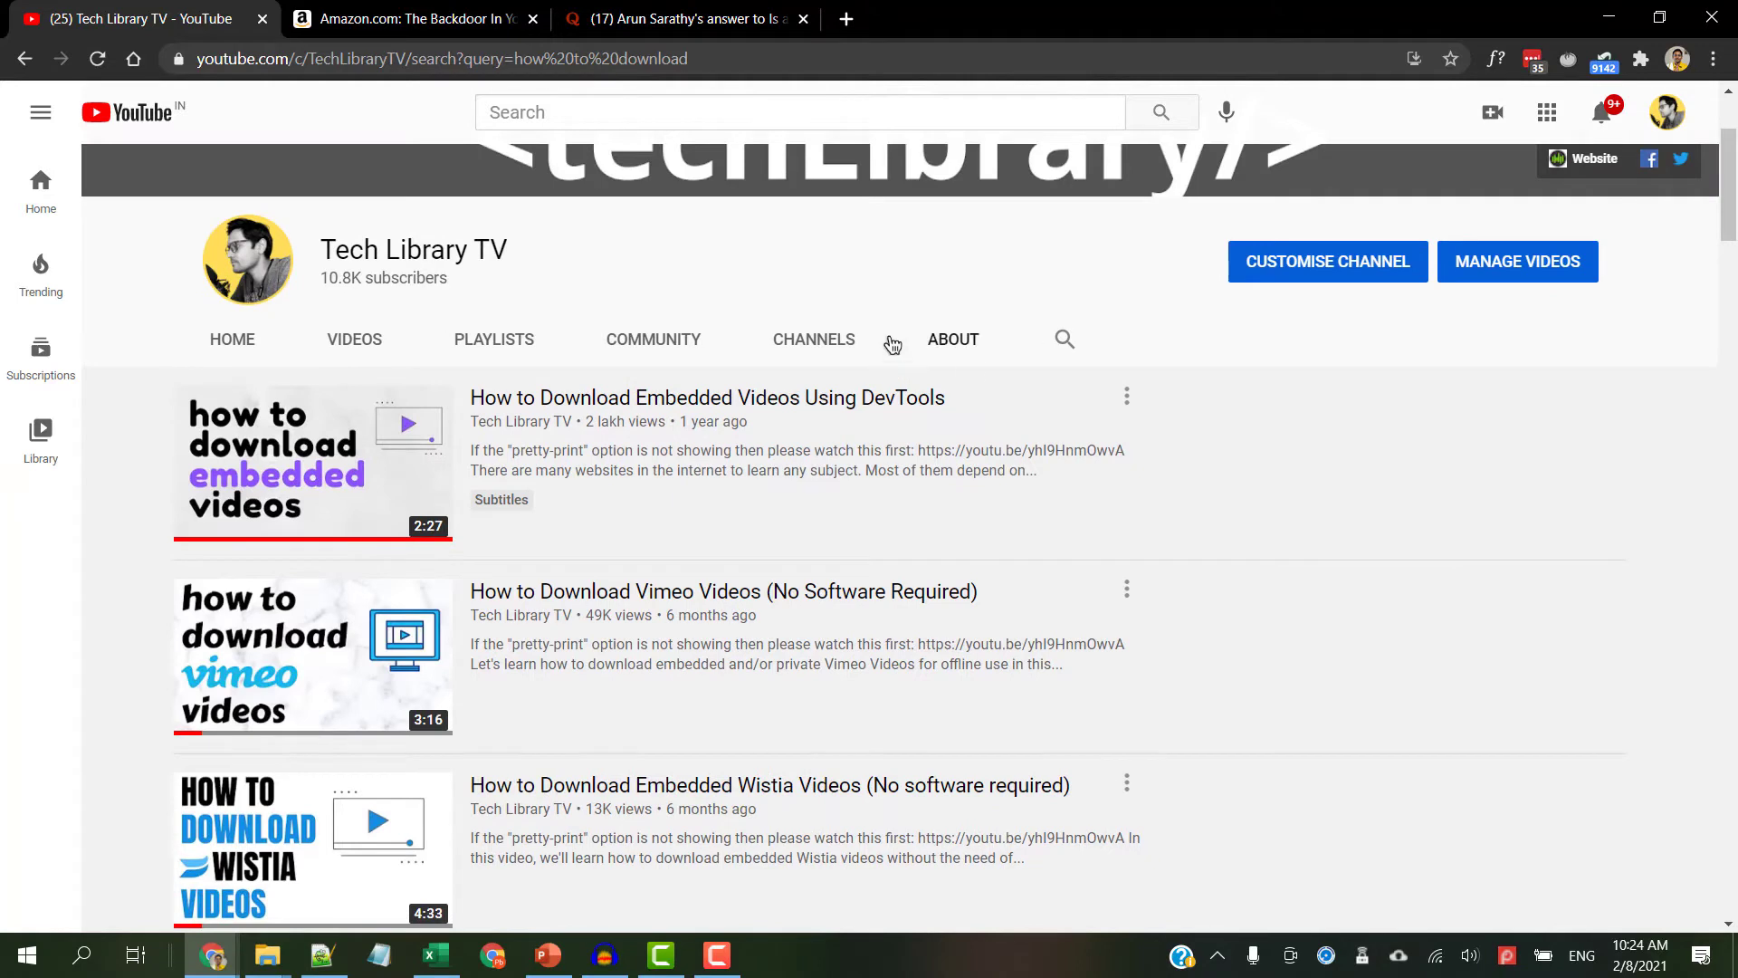
{"action": "scroll", "scroll_direction": "up", "scroll_amount": 3}
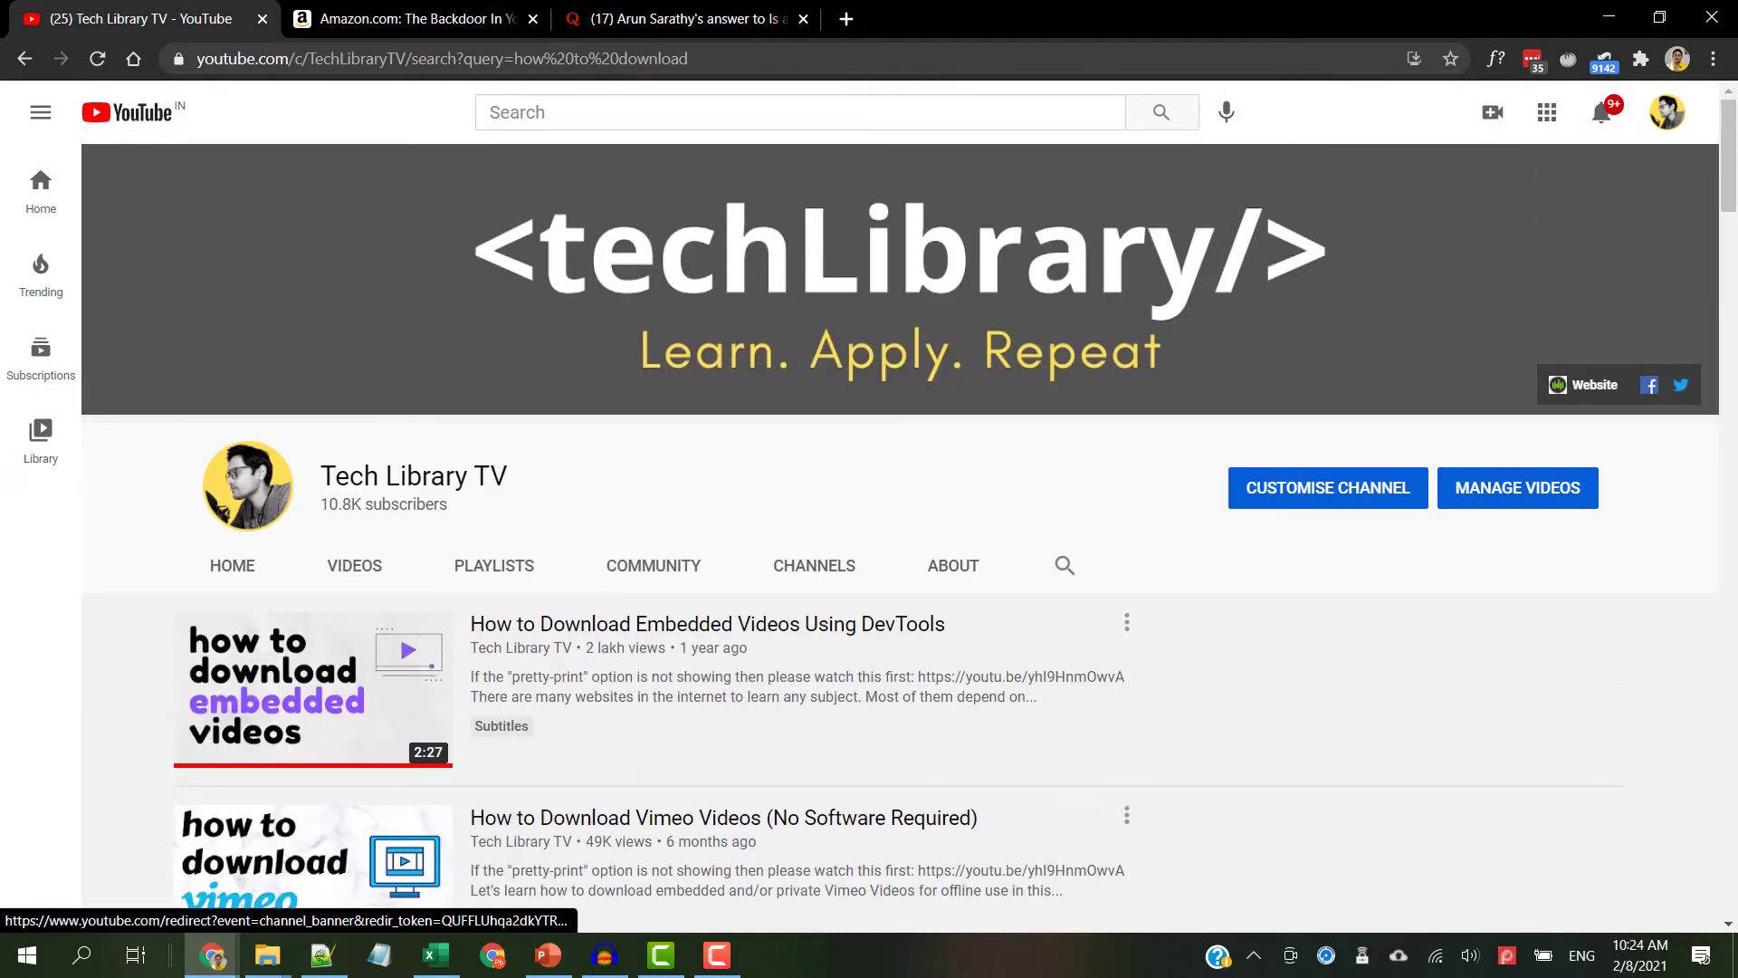
{"action": "left_click", "coordinate": [411, 18]}
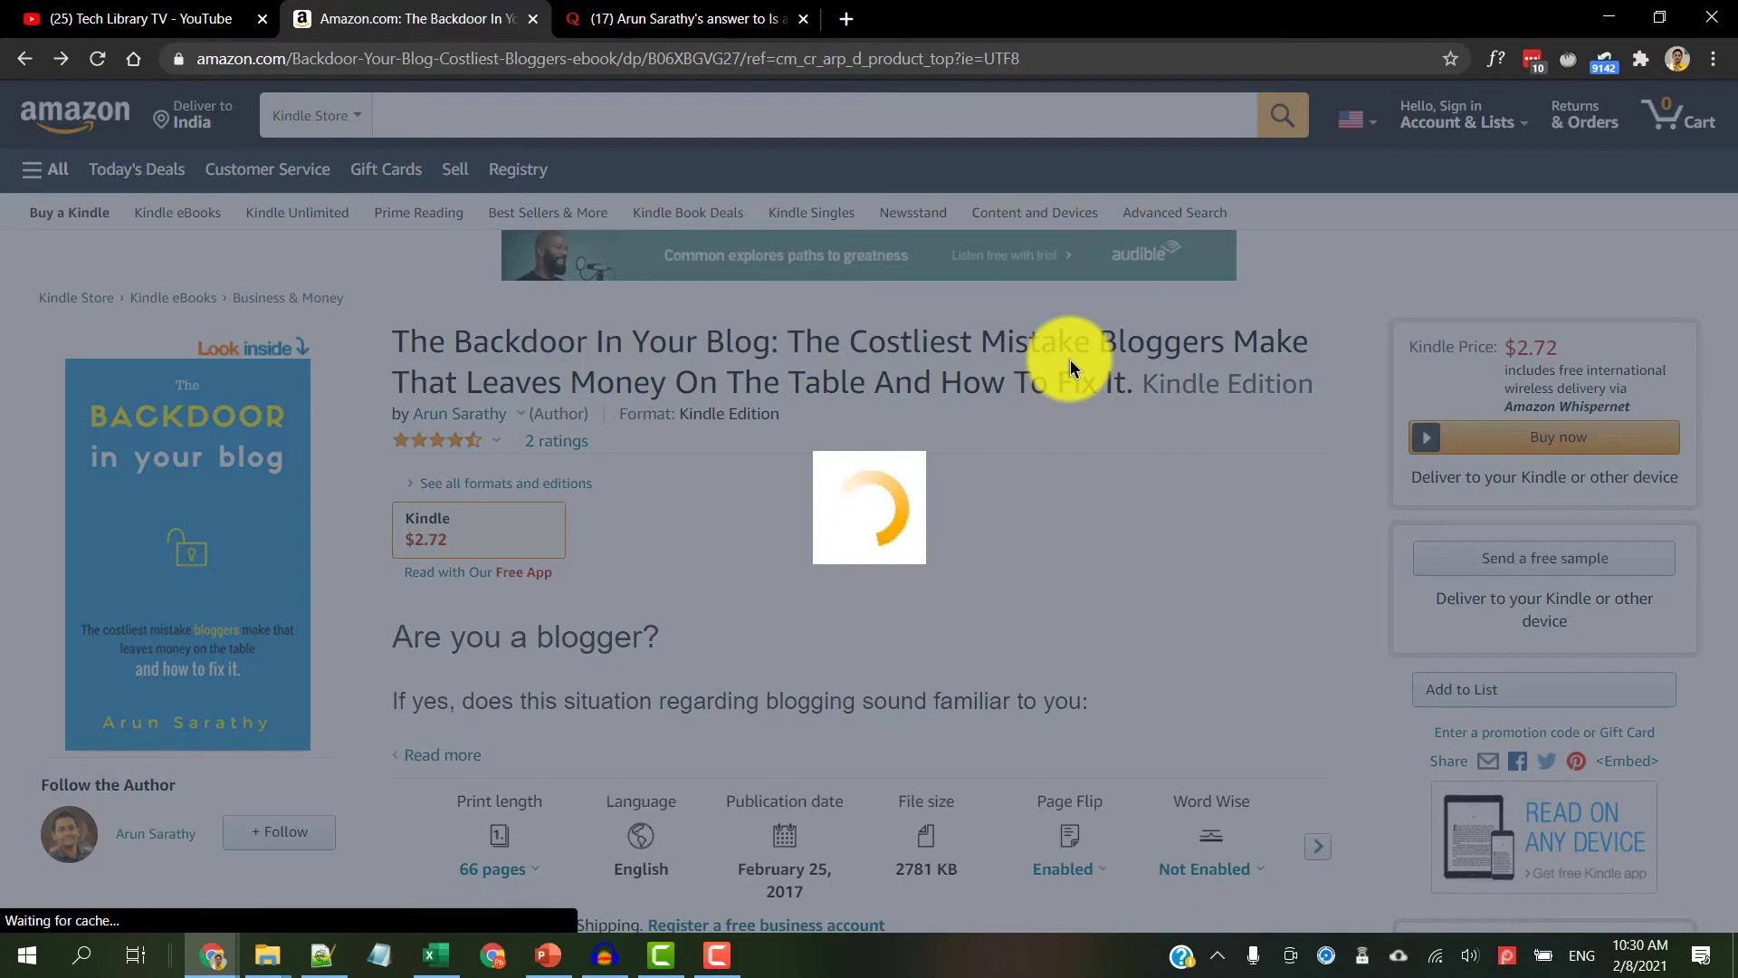
- Look Inside the Backdoor In Your Blog ebook on Amazon, then switch to the Quora answer
{"action": "left_click", "coordinate": [254, 348]}
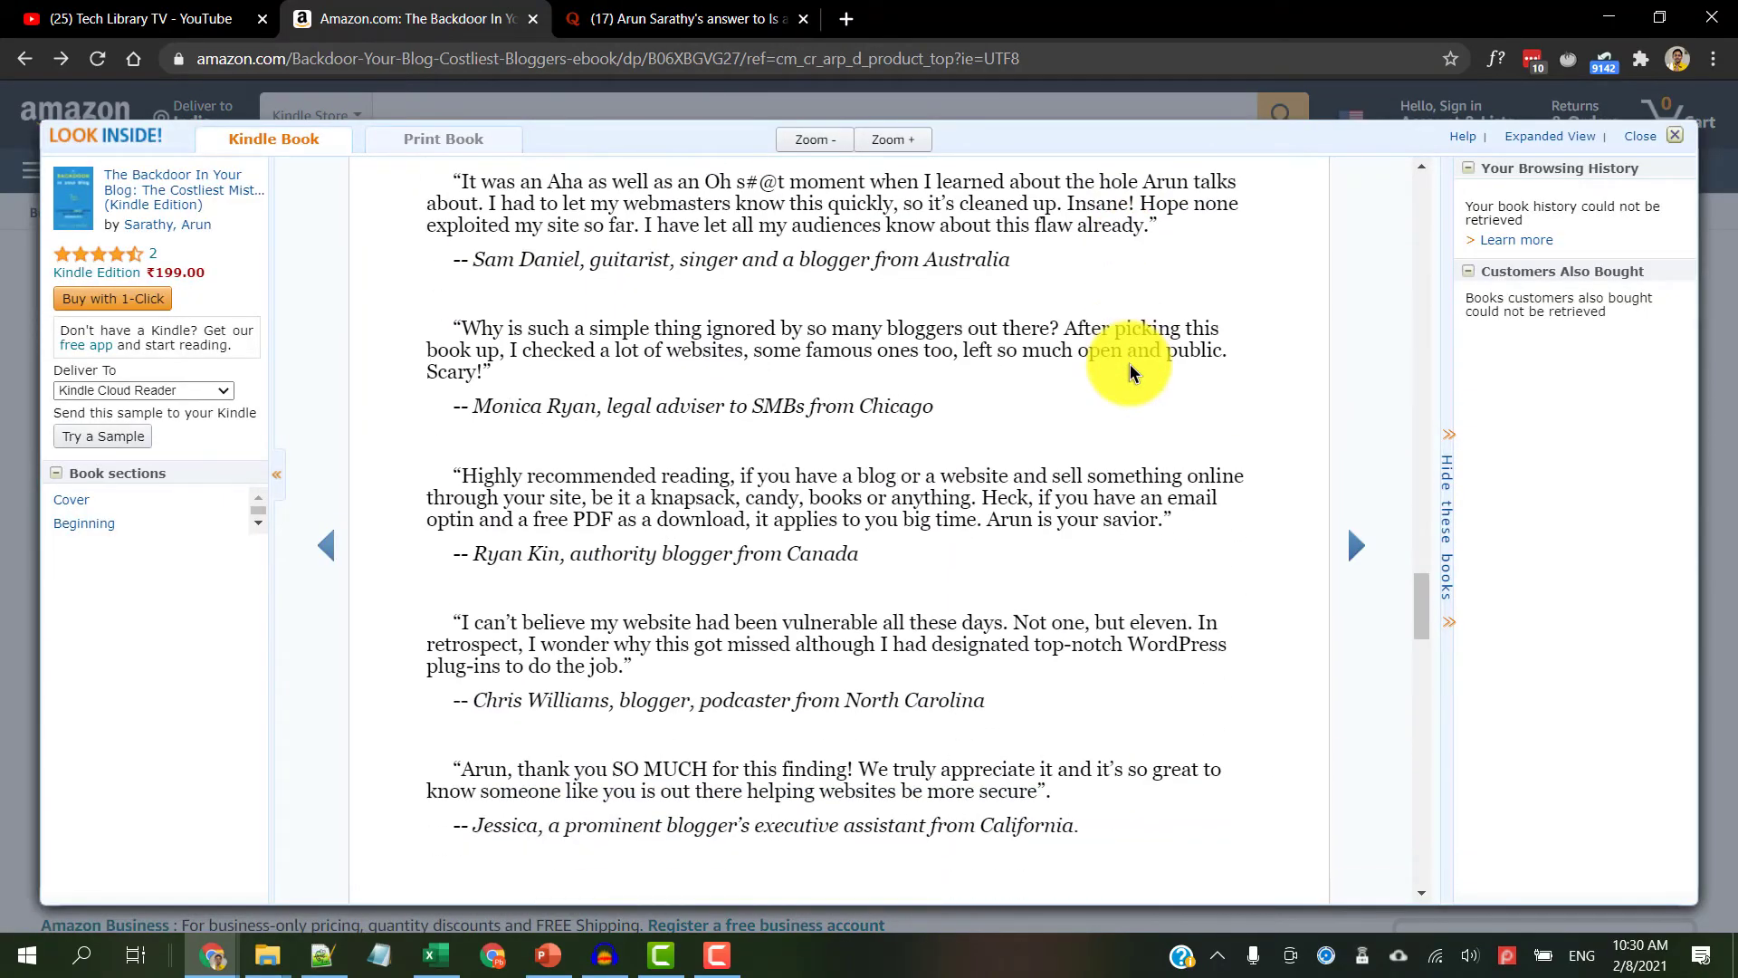
{"action": "left_click", "coordinate": [688, 18]}
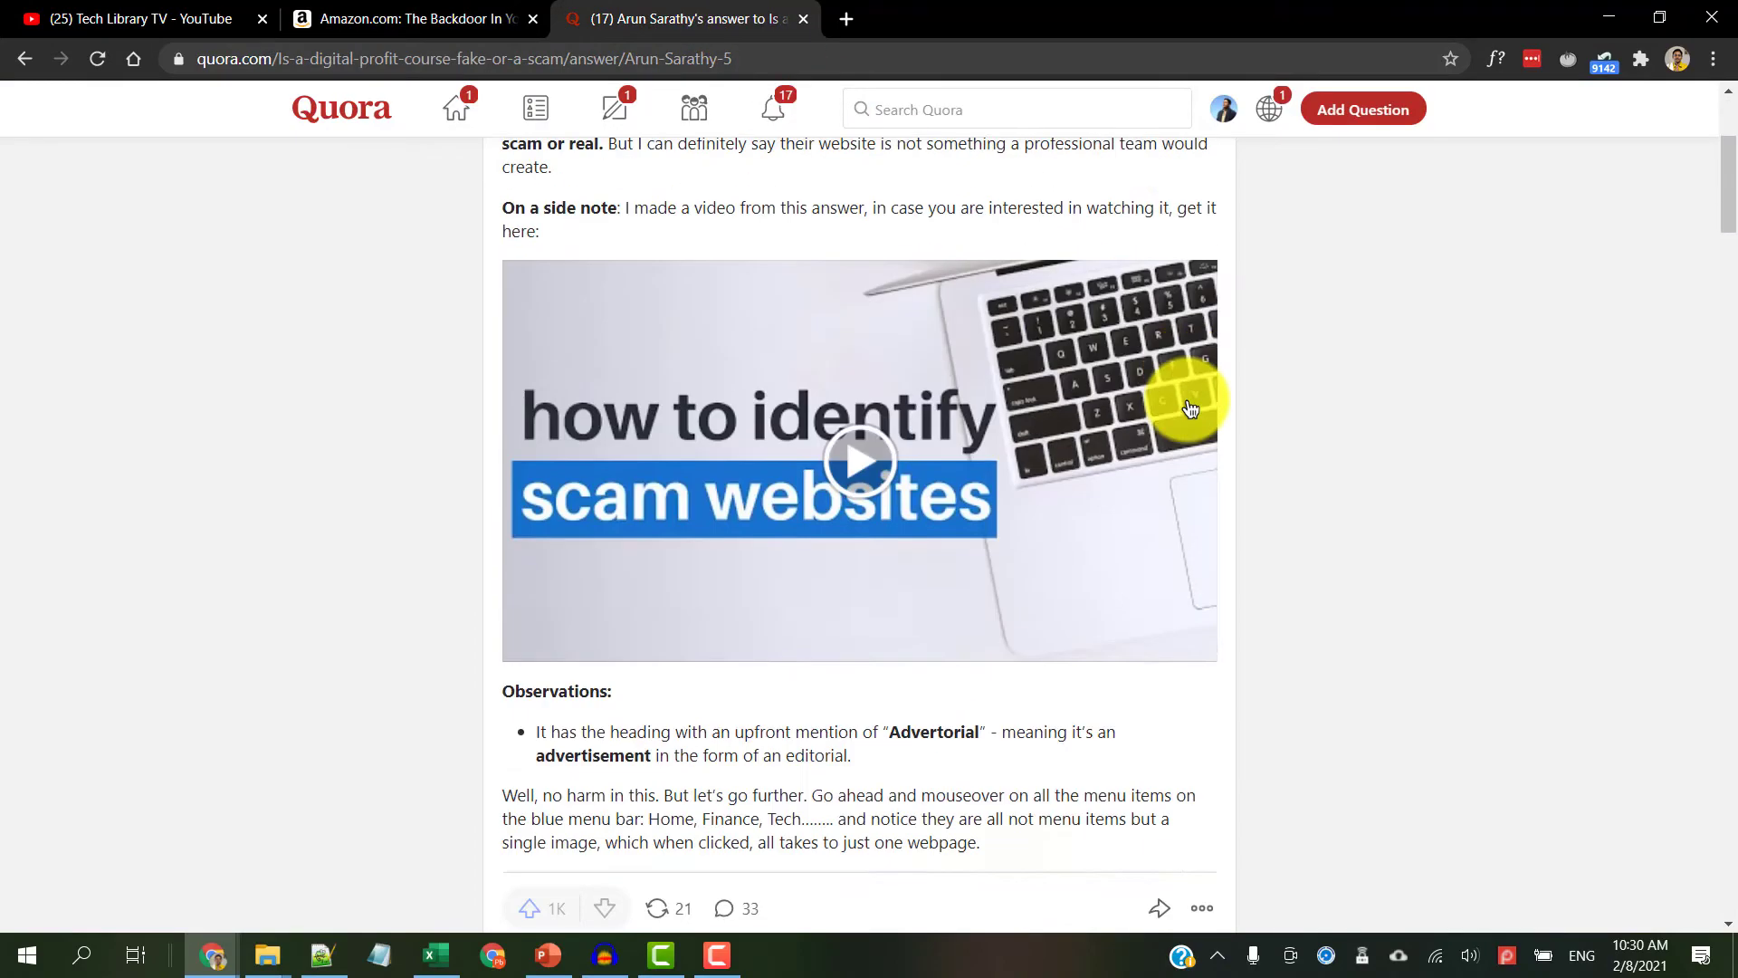
{"action": "scroll", "scroll_direction": "down", "scroll_amount": 3}
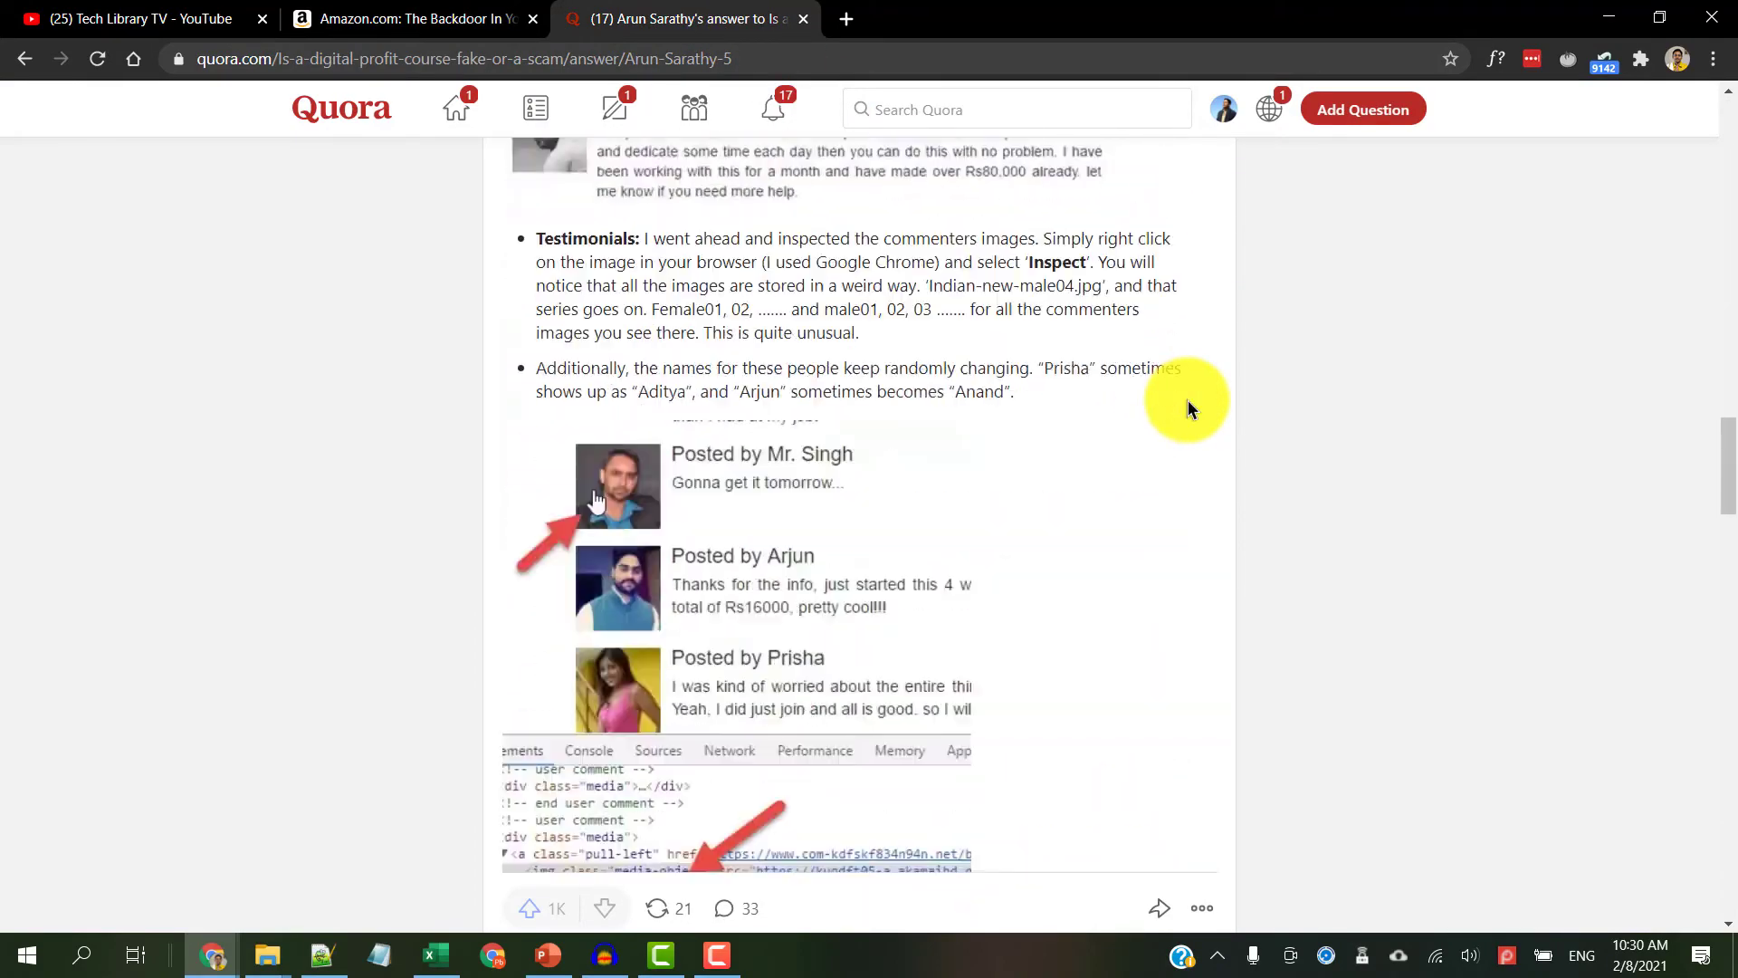
{"action": "scroll", "scroll_direction": "down", "scroll_amount": 3}
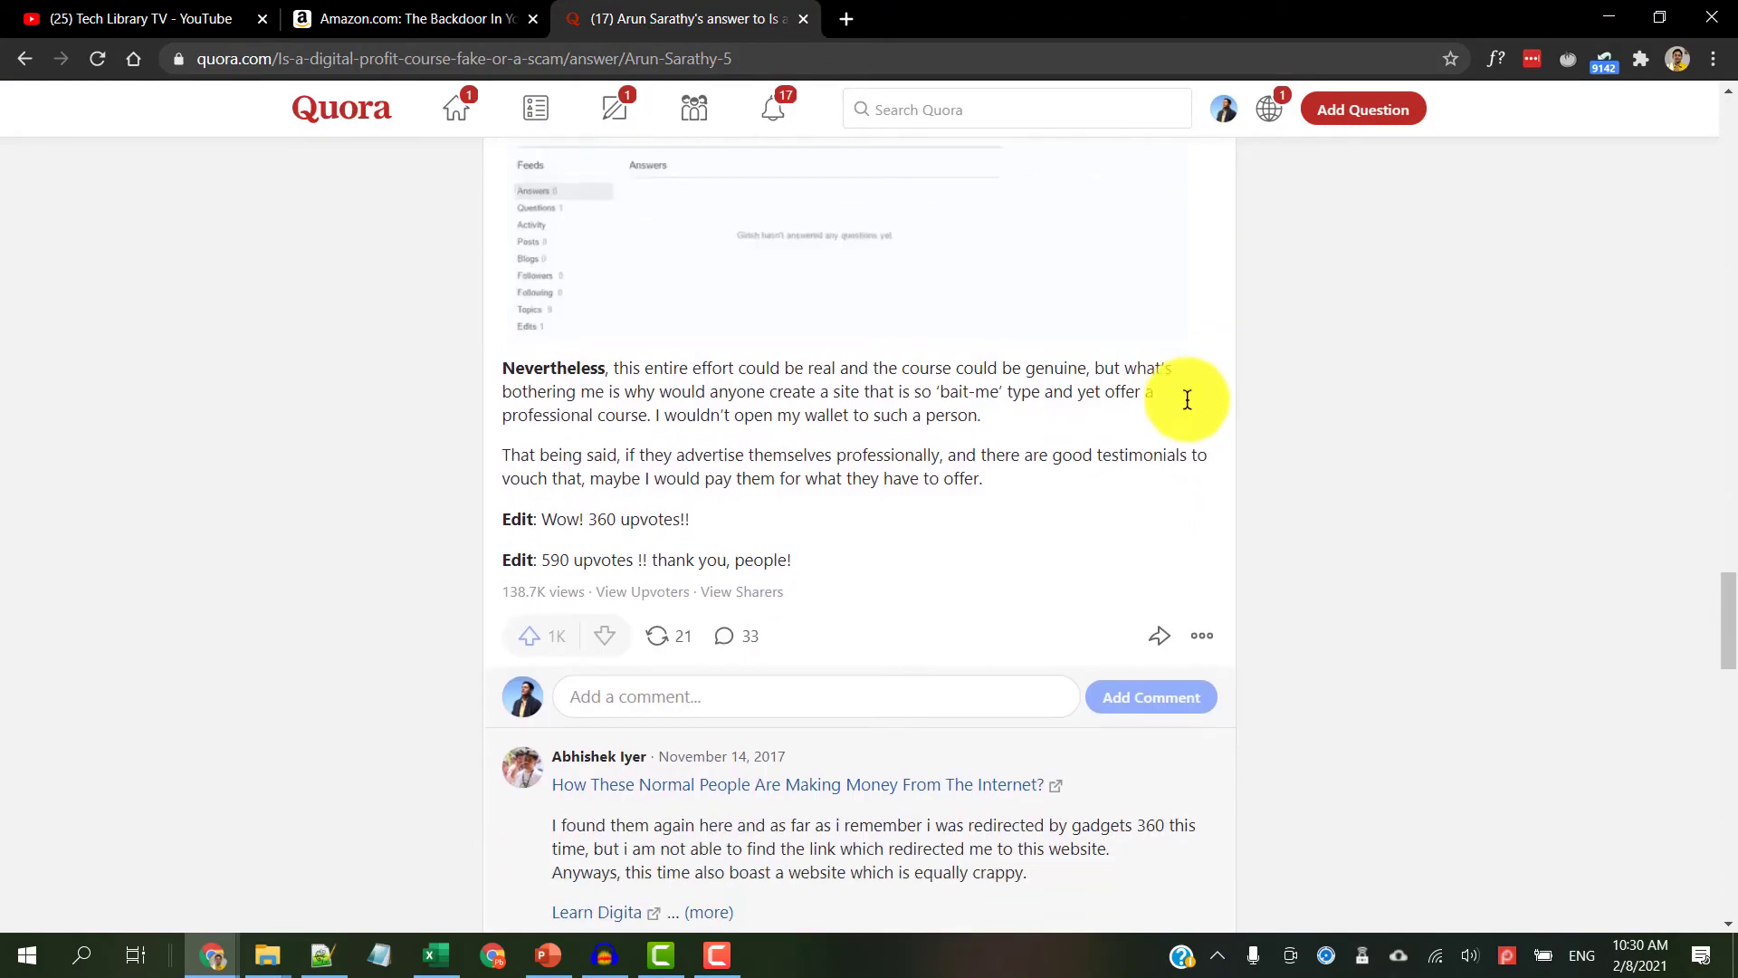